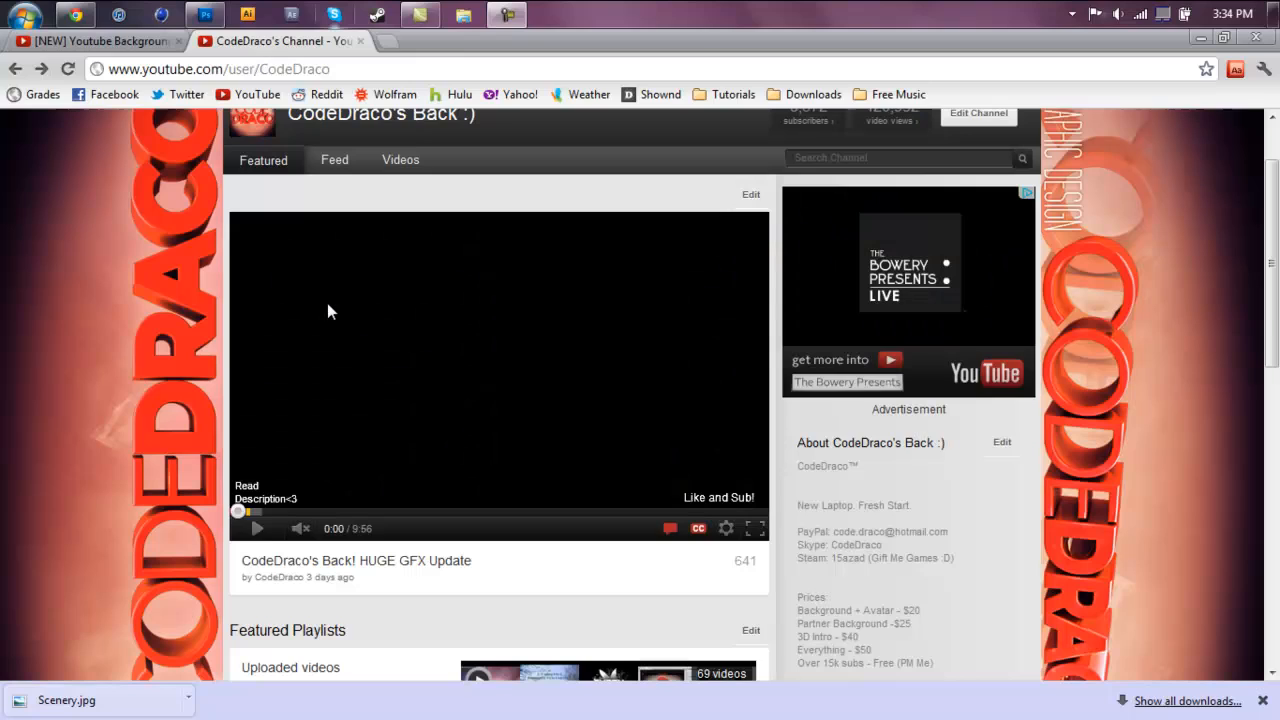
{"action": "mouse_move", "coordinate": [340, 318]}
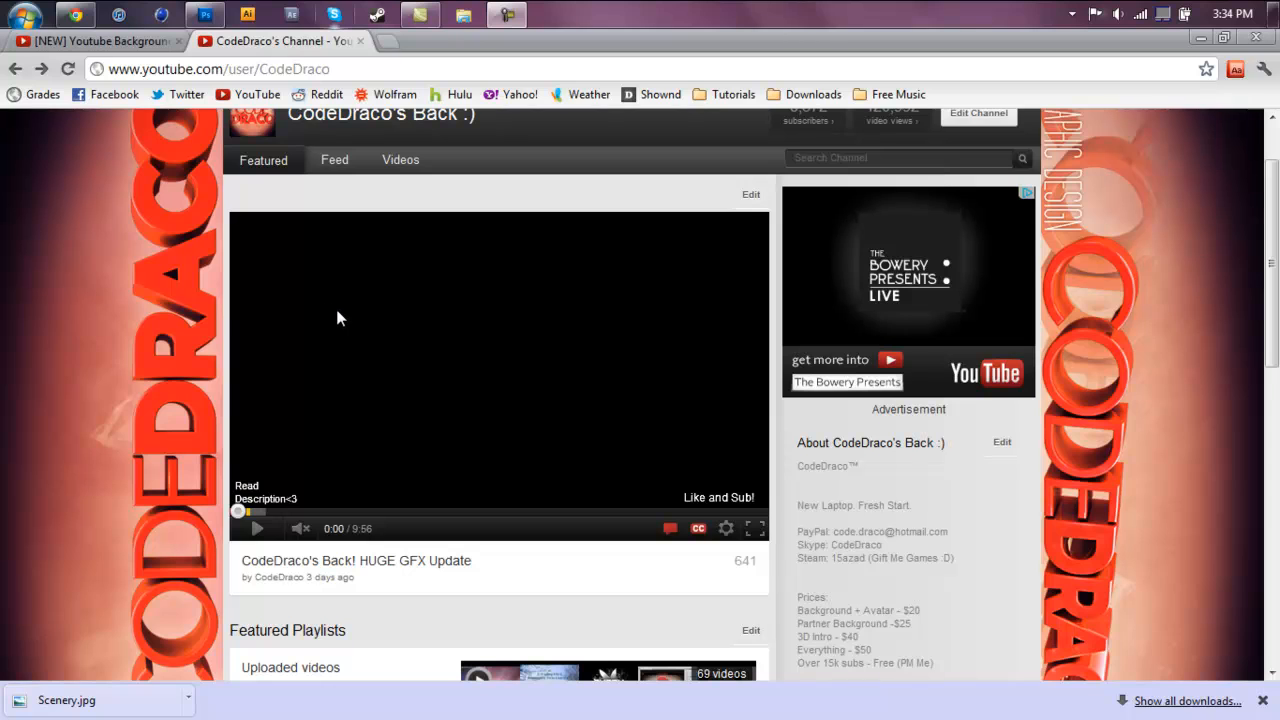
{"action": "mouse_move", "coordinate": [120, 367]}
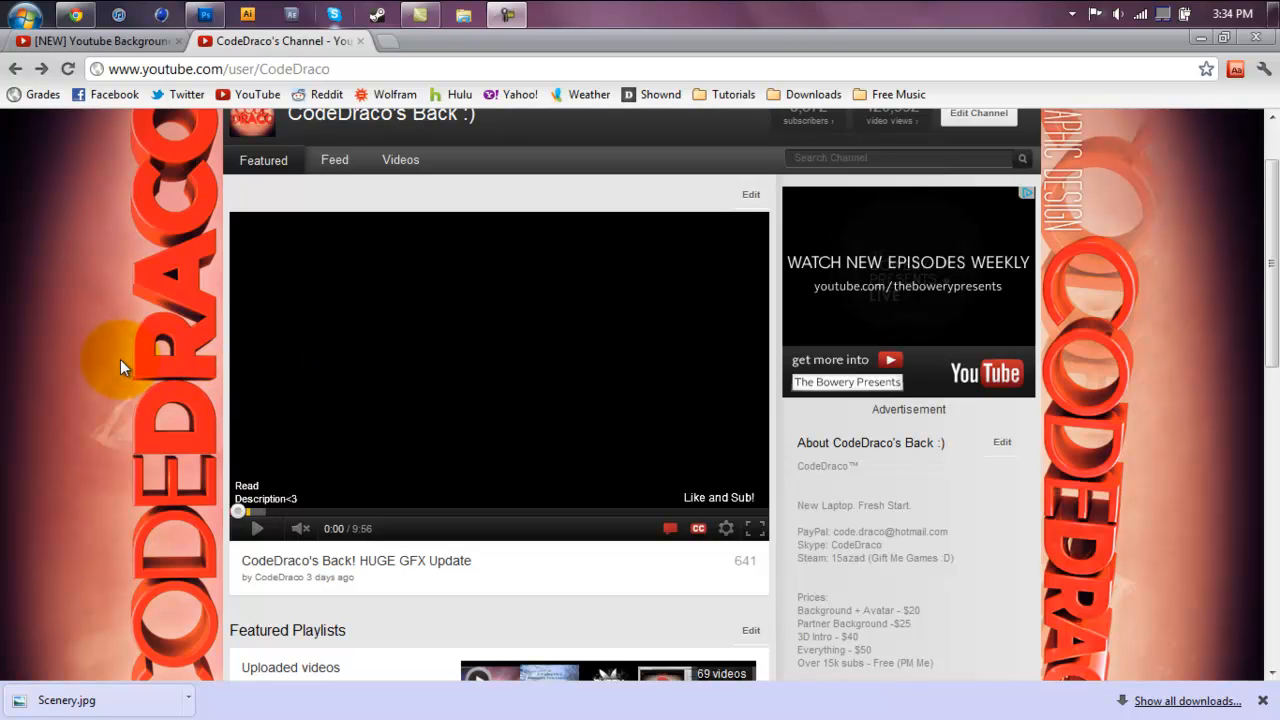
Step: Scroll up and down the CodeDraco channel page to view its background artwork
{"action": "scroll", "scroll_direction": "up", "scroll_amount": 3}
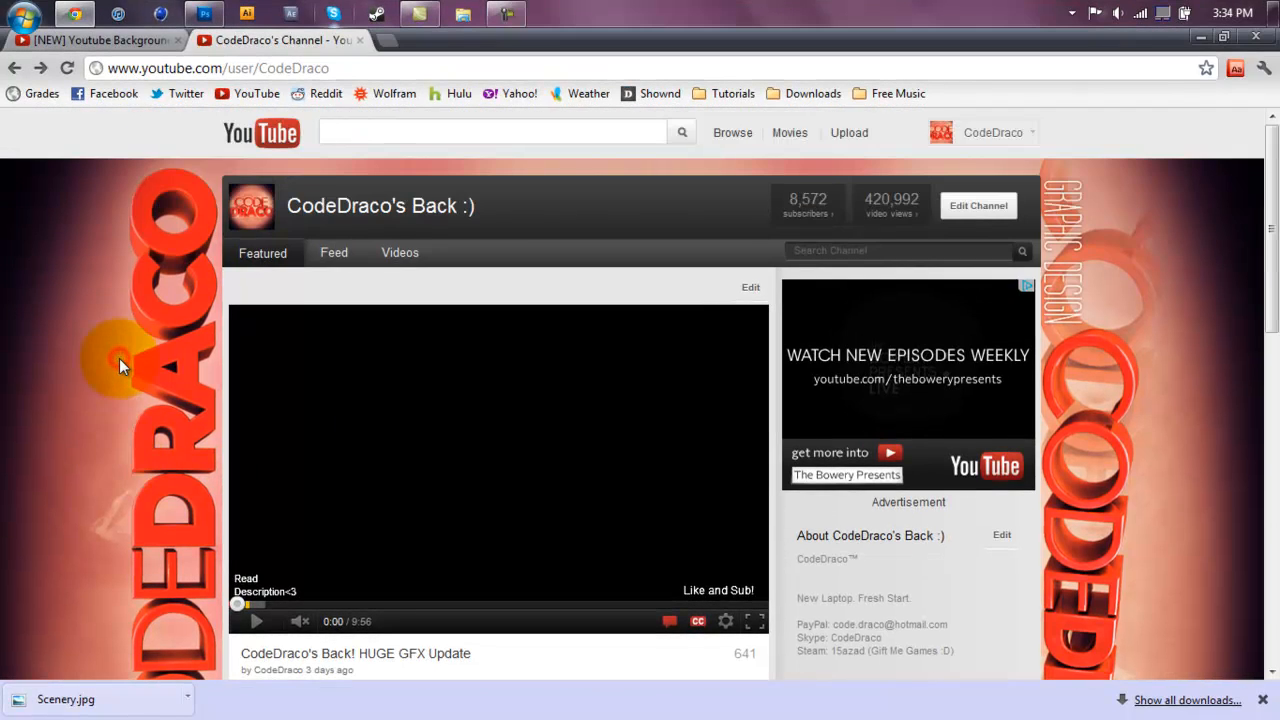
{"action": "scroll", "scroll_direction": "down", "scroll_amount": 3}
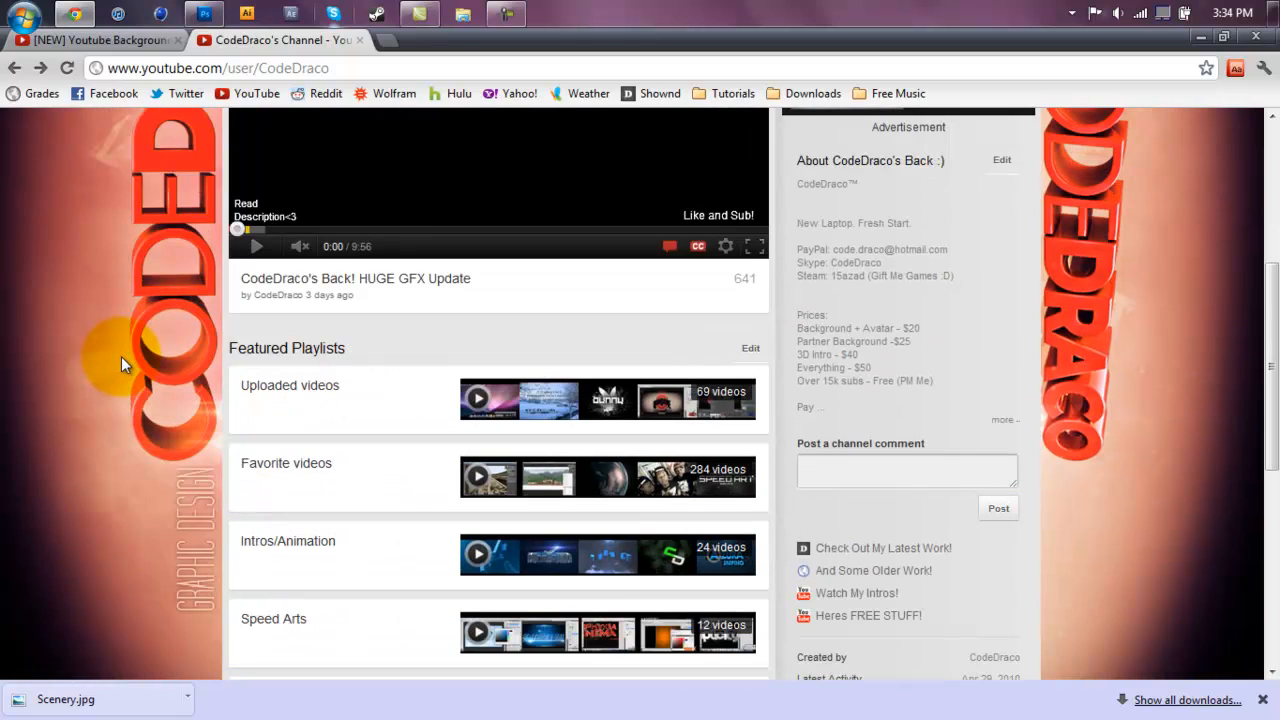
{"action": "mouse_move", "coordinate": [845, 570]}
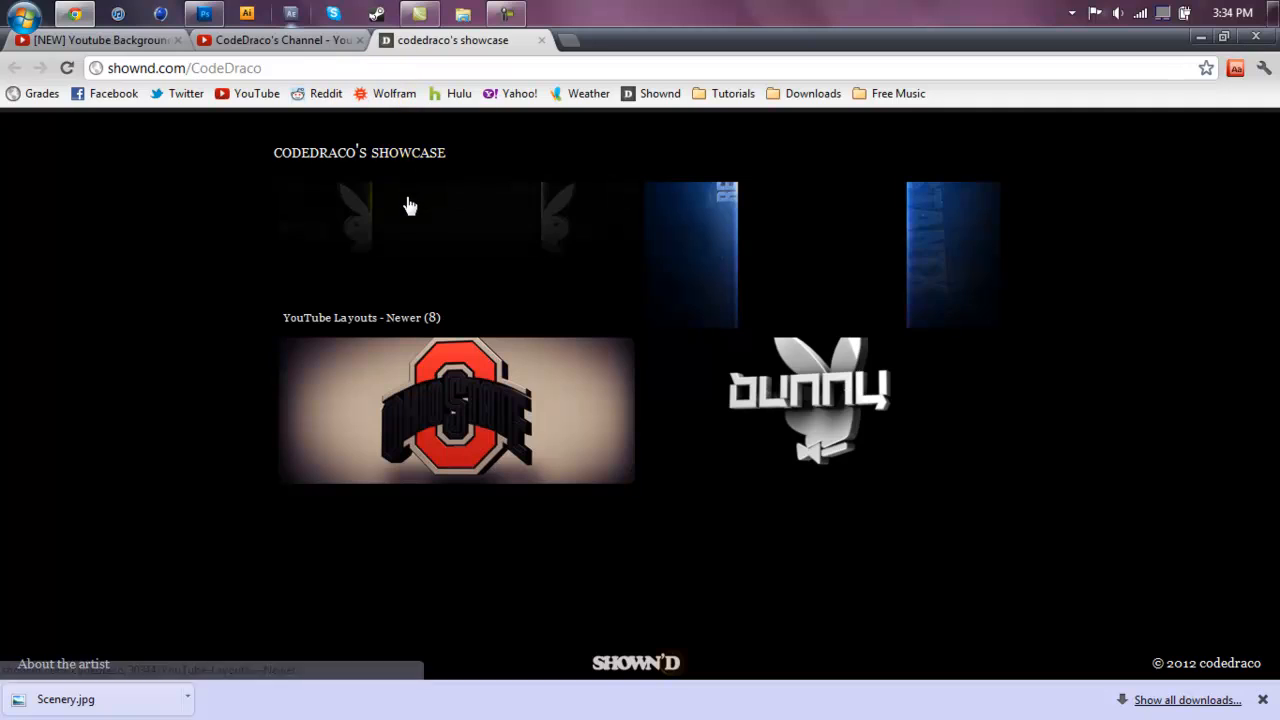
{"action": "left_click", "coordinate": [455, 410]}
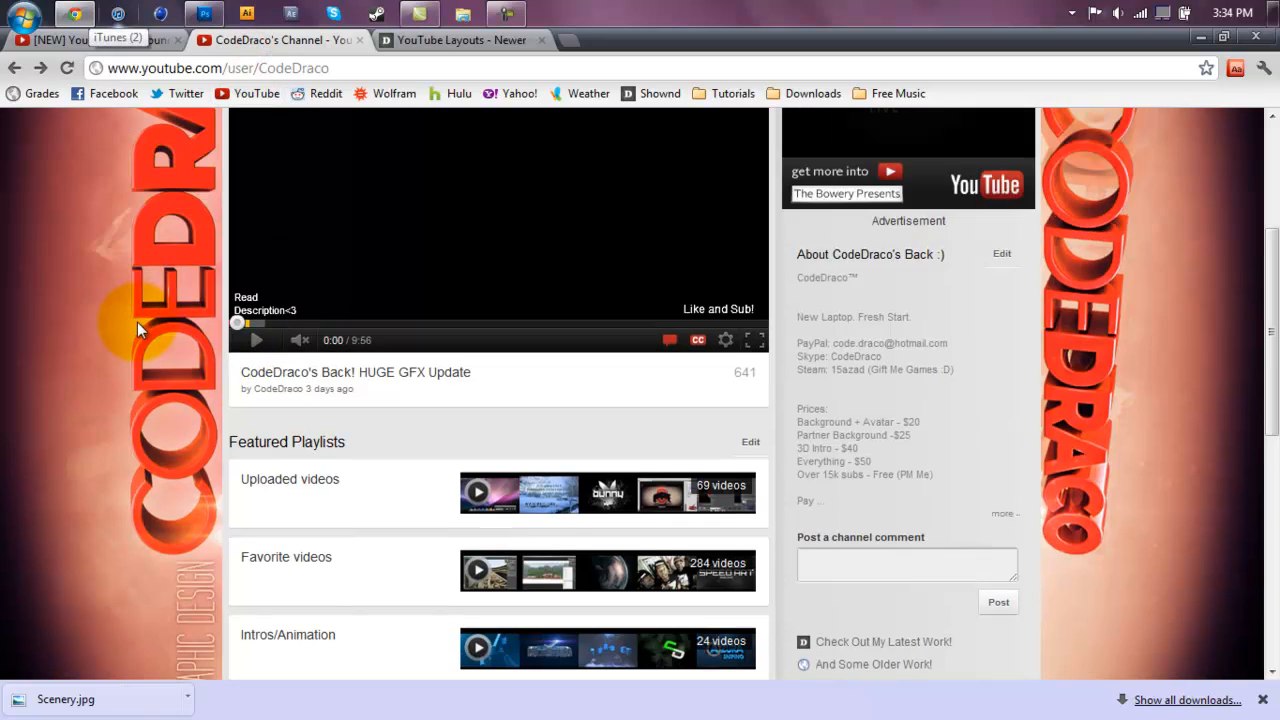
Step: Scroll repeatedly up and down the CodeDraco channel page to study the background framing
{"action": "scroll", "scroll_direction": "up", "scroll_amount": 3}
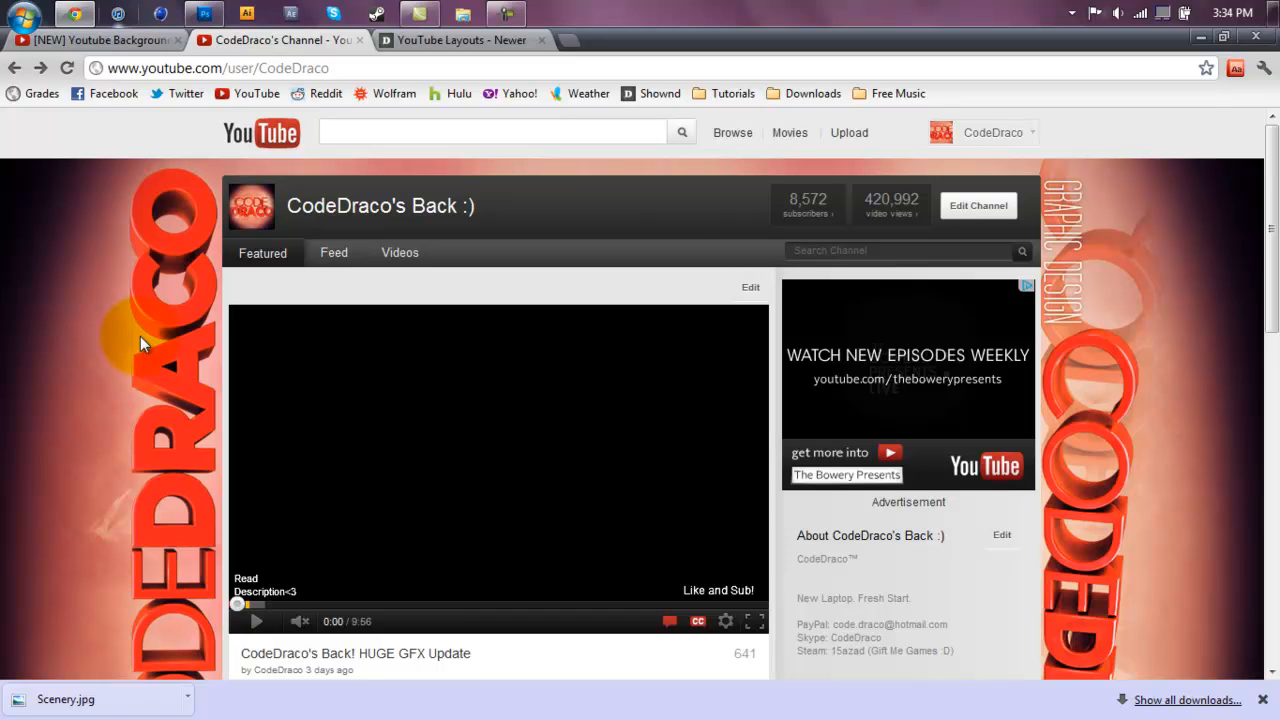
{"action": "mouse_move", "coordinate": [135, 335]}
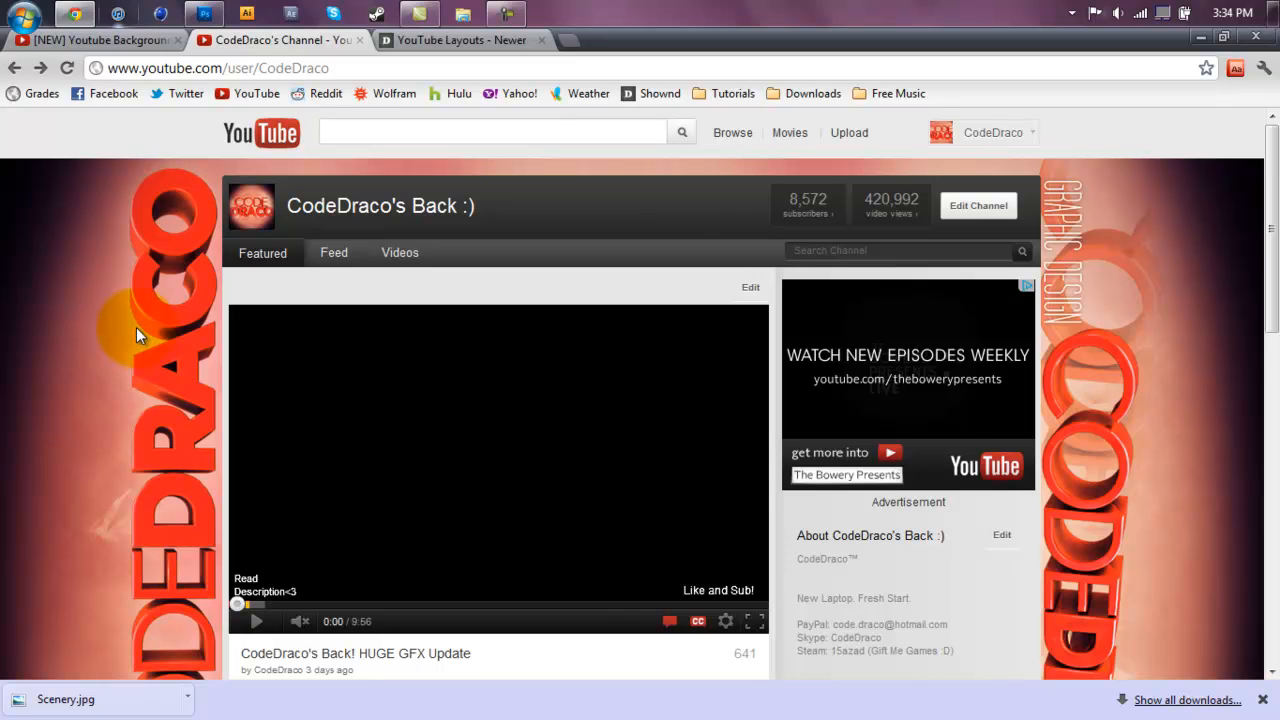
{"action": "scroll", "scroll_direction": "down", "scroll_amount": 3}
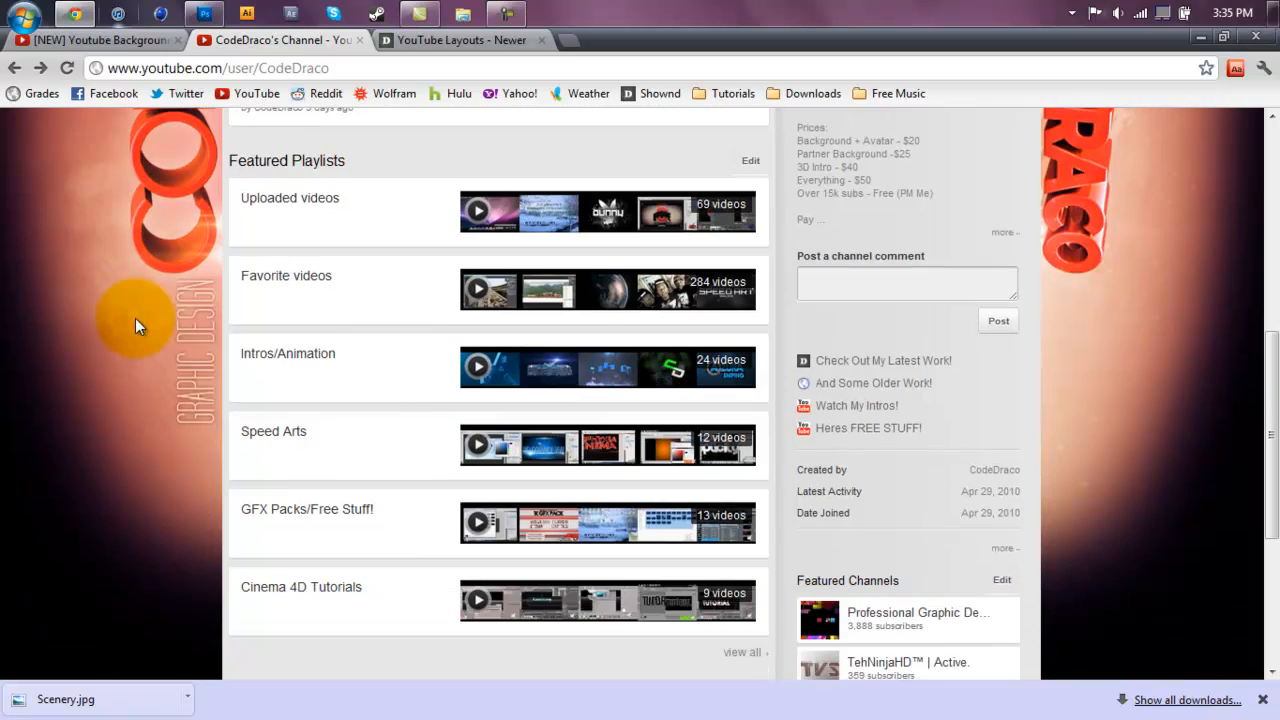
{"action": "scroll", "scroll_direction": "up", "scroll_amount": 3}
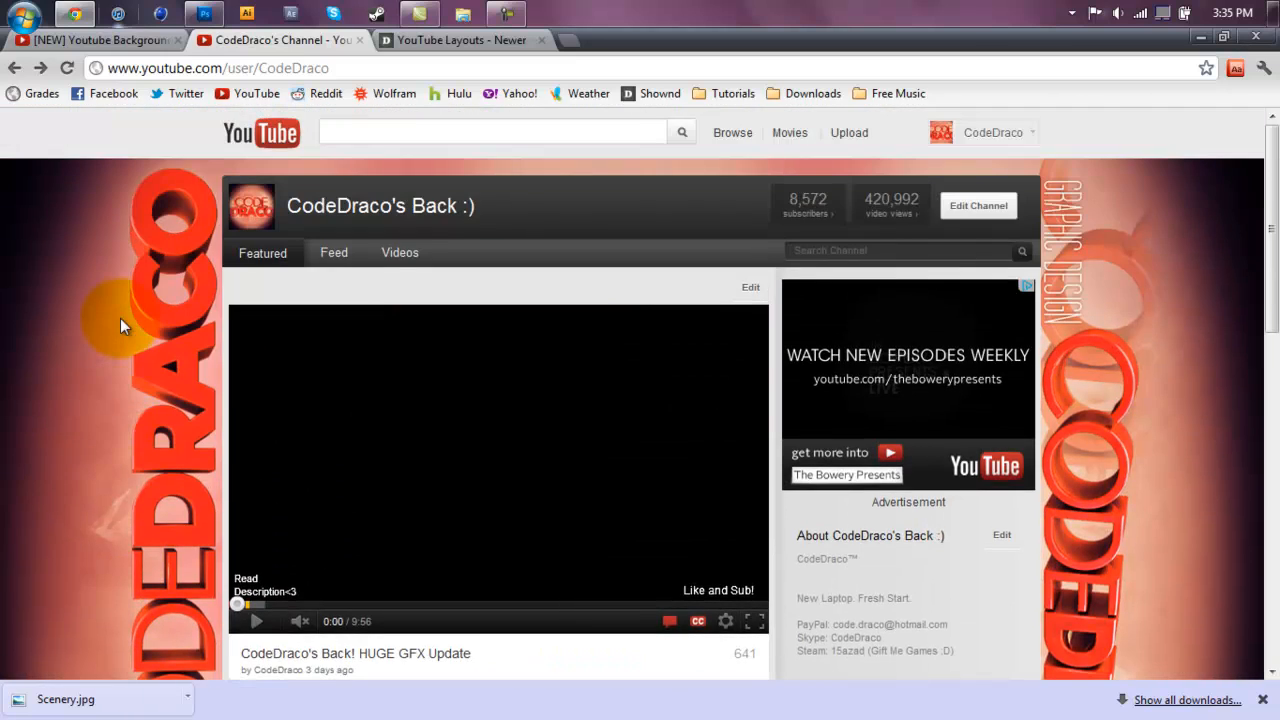
{"action": "scroll", "scroll_direction": "down", "scroll_amount": 3}
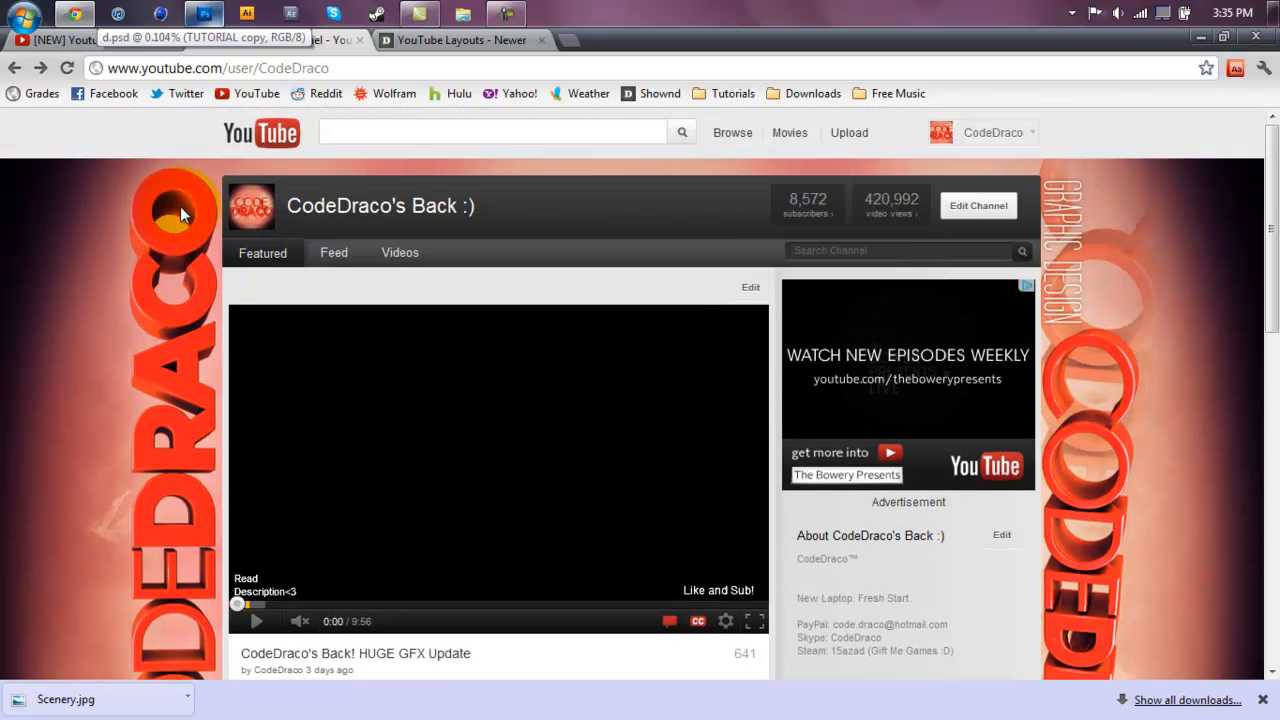
{"action": "mouse_move", "coordinate": [940, 207]}
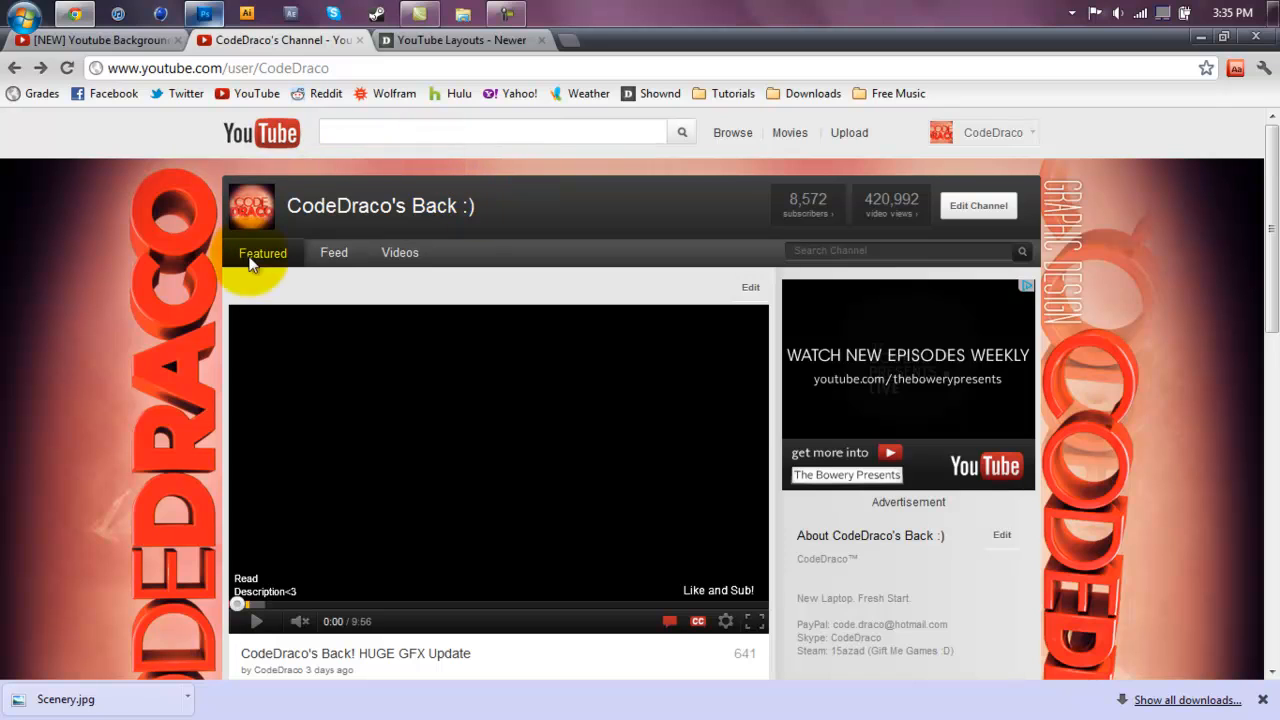
{"action": "scroll", "scroll_direction": "down", "scroll_amount": 3}
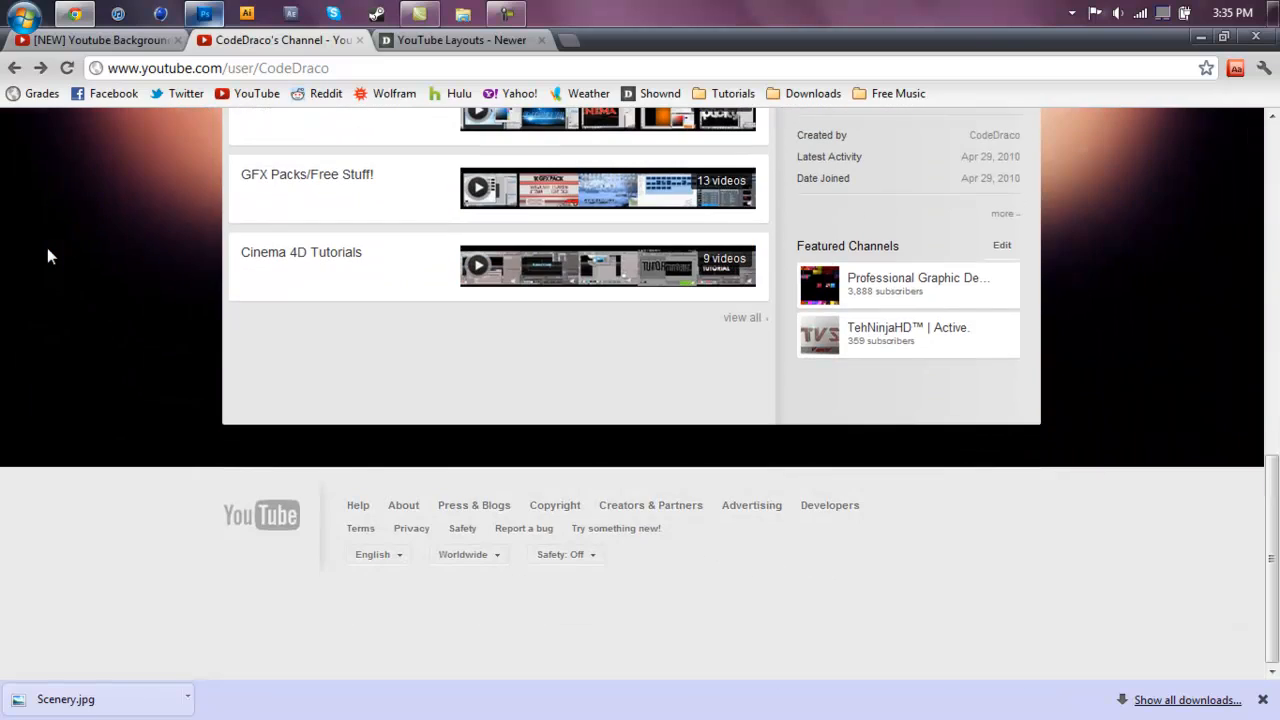
{"action": "scroll", "scroll_direction": "up", "scroll_amount": 3}
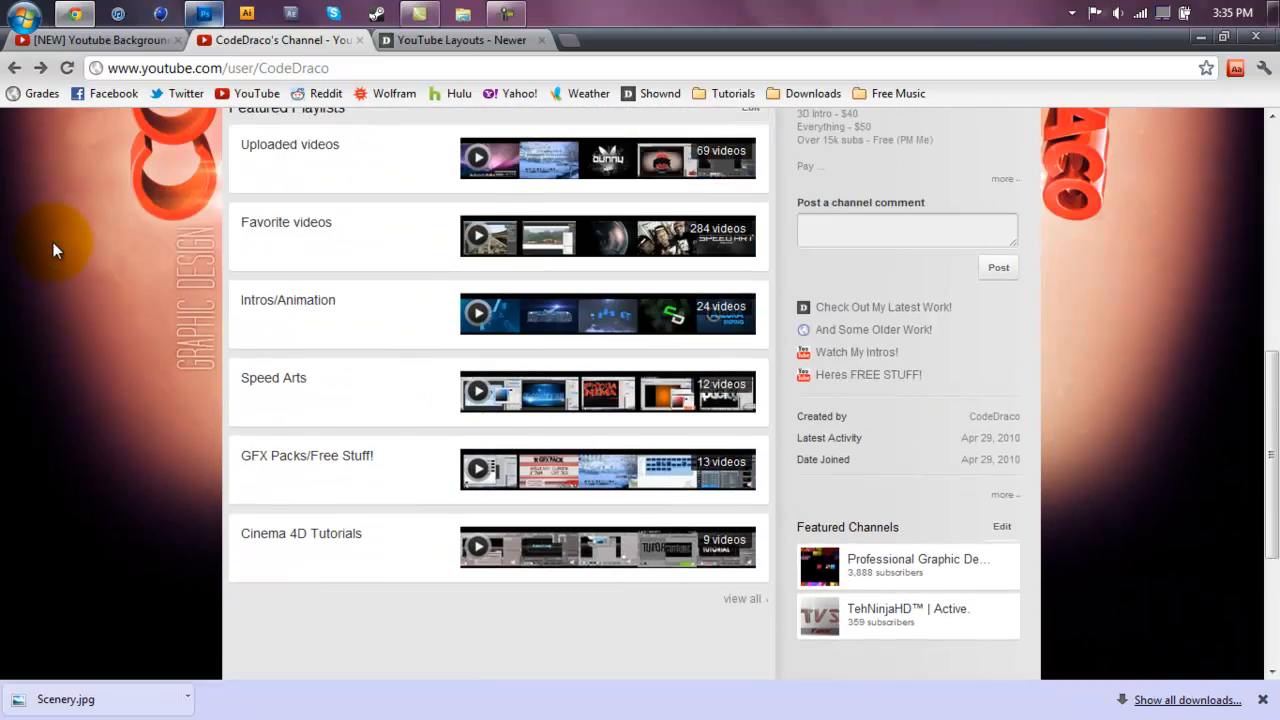
{"action": "scroll", "scroll_direction": "up", "scroll_amount": 3}
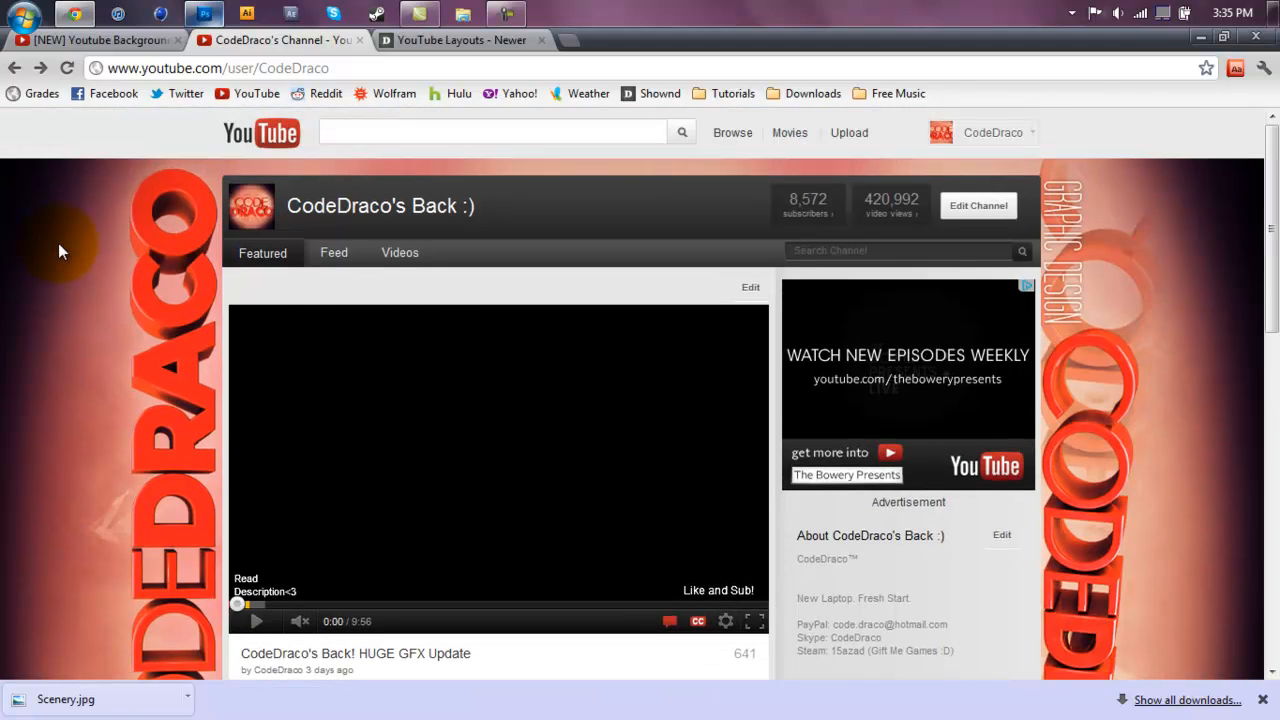
{"action": "mouse_move", "coordinate": [320, 195]}
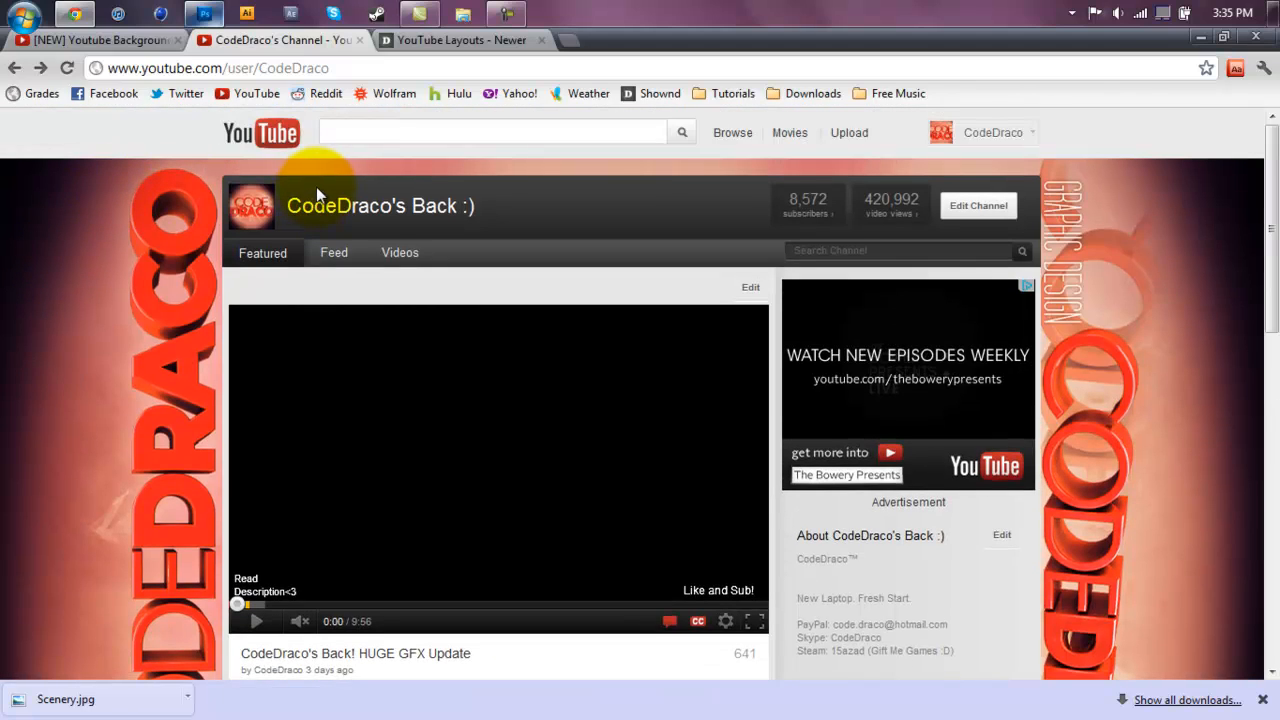
{"action": "mouse_move", "coordinate": [378, 195]}
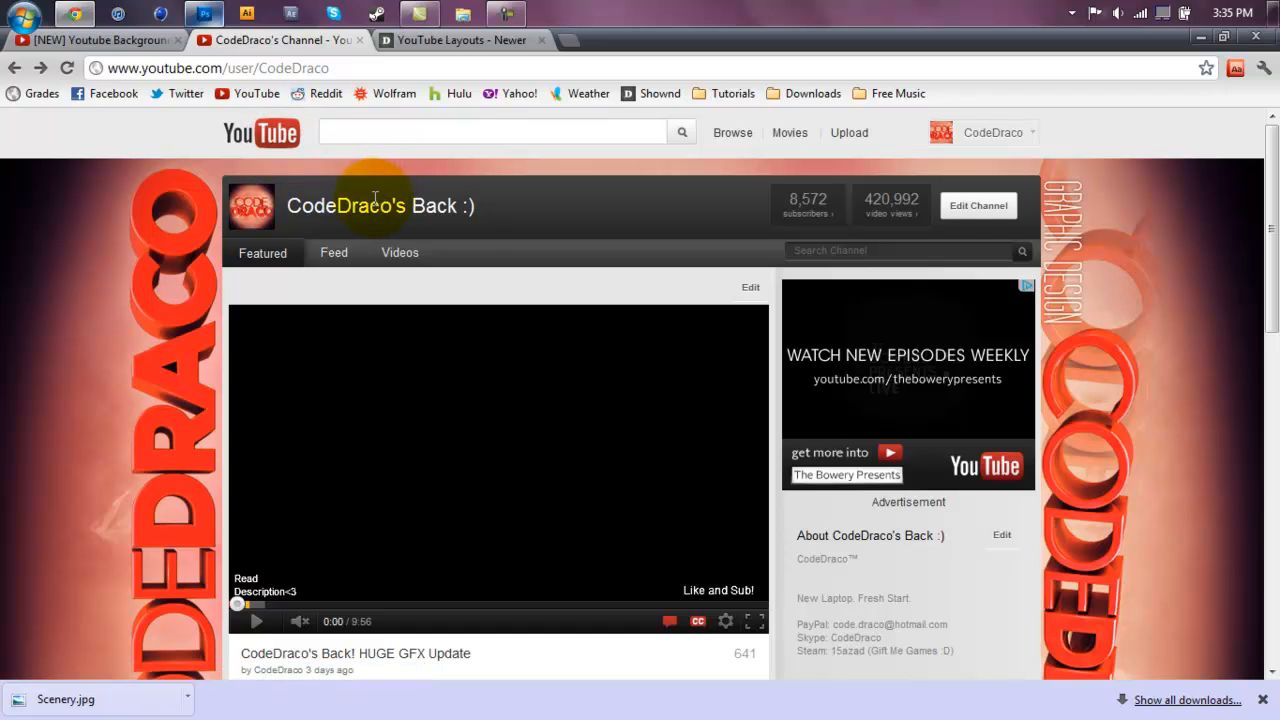
{"action": "scroll", "scroll_direction": "down", "scroll_amount": 3}
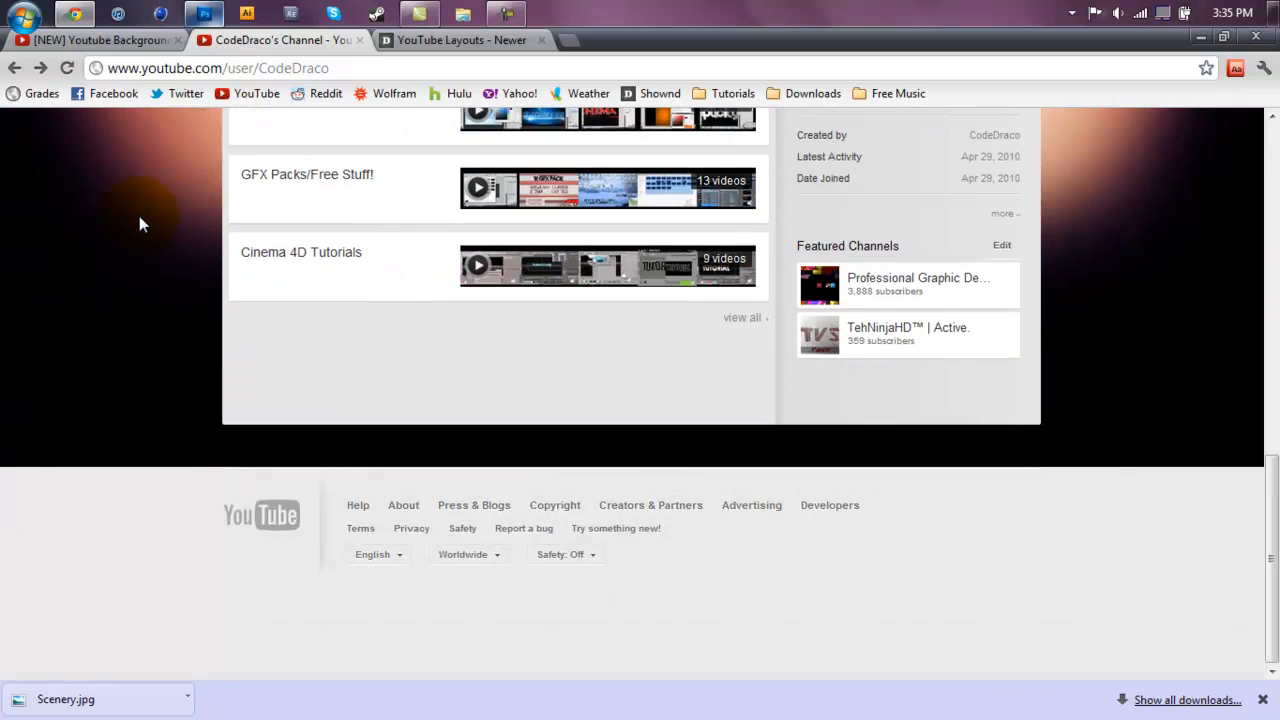
{"action": "scroll", "scroll_direction": "up", "scroll_amount": 3}
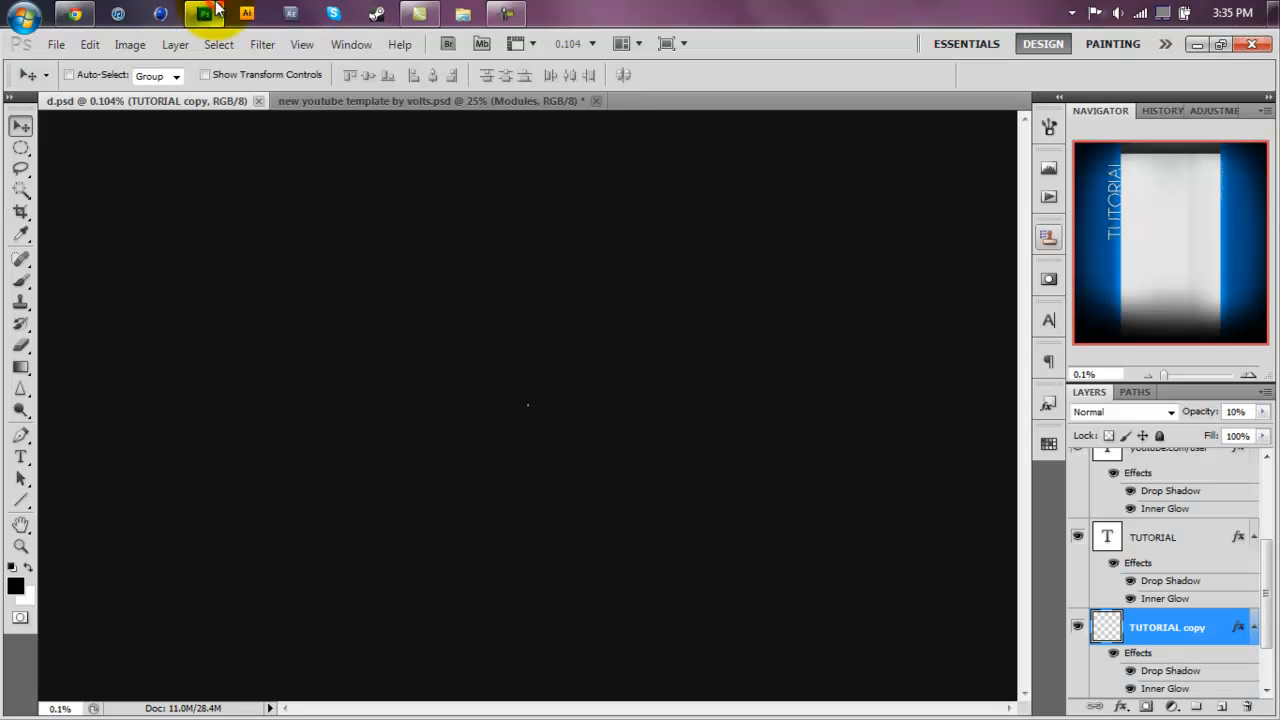
{"action": "mouse_move", "coordinate": [322, 101]}
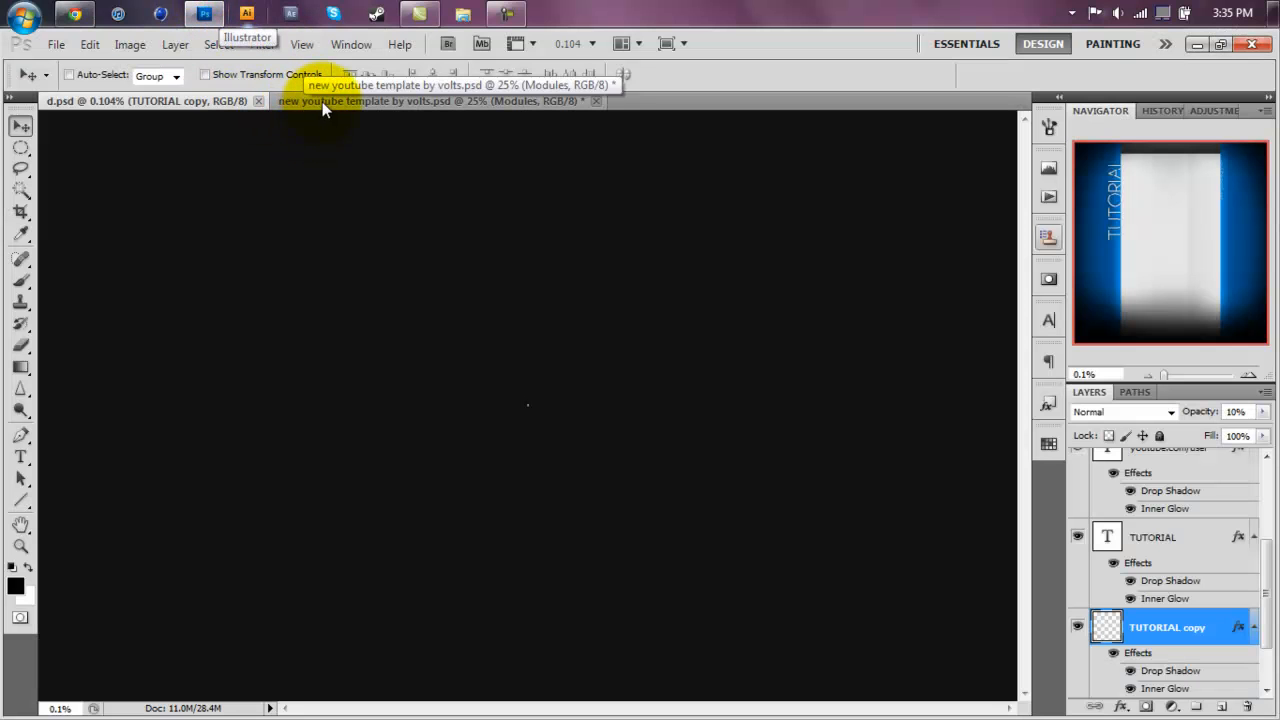
Step: Paint red strokes over the module column on Layer 1 of the YouTube template
{"action": "left_click", "coordinate": [430, 100]}
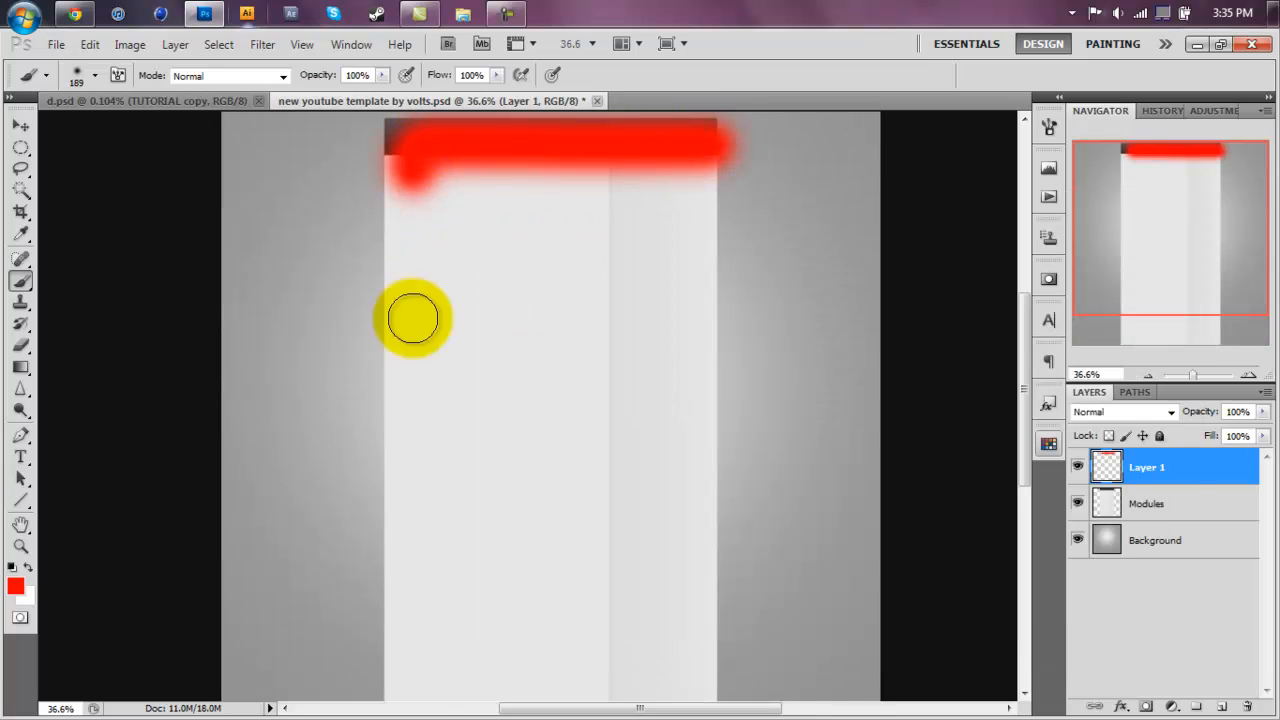
{"action": "left_click_drag", "start_coordinate": [413, 318], "coordinate": [585, 515]}
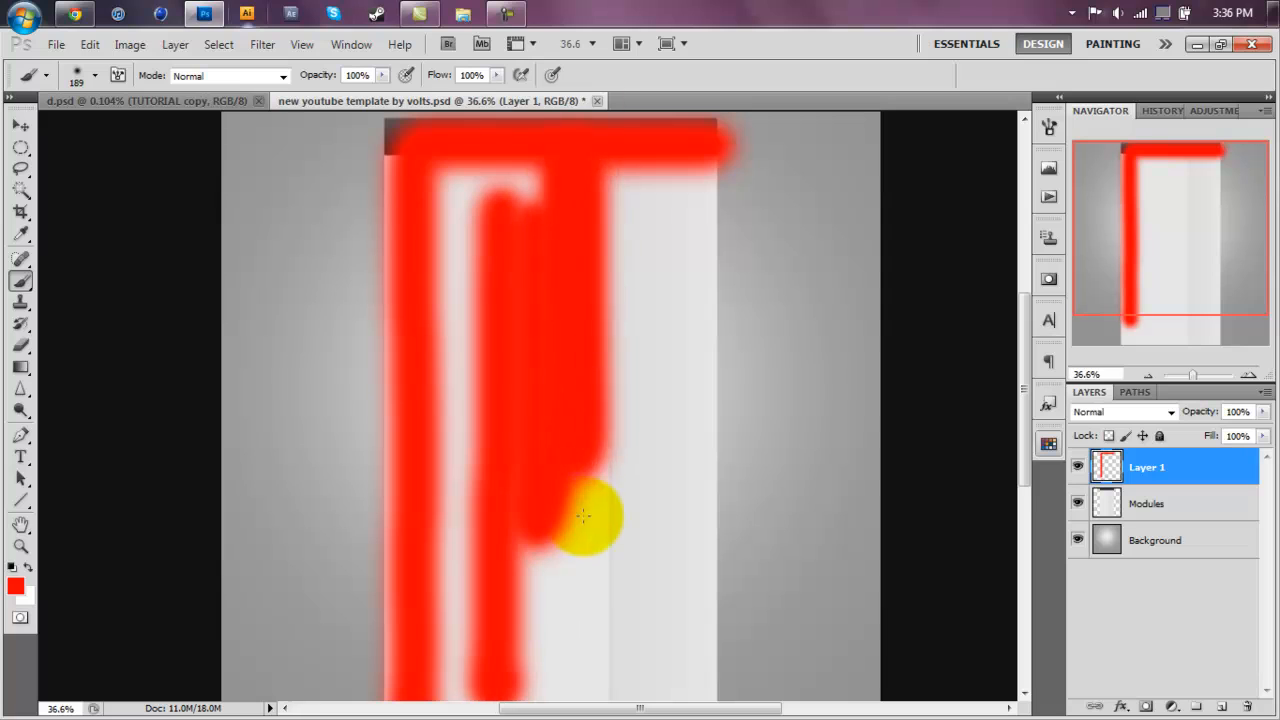
{"action": "left_click_drag", "start_coordinate": [585, 515], "coordinate": [655, 285]}
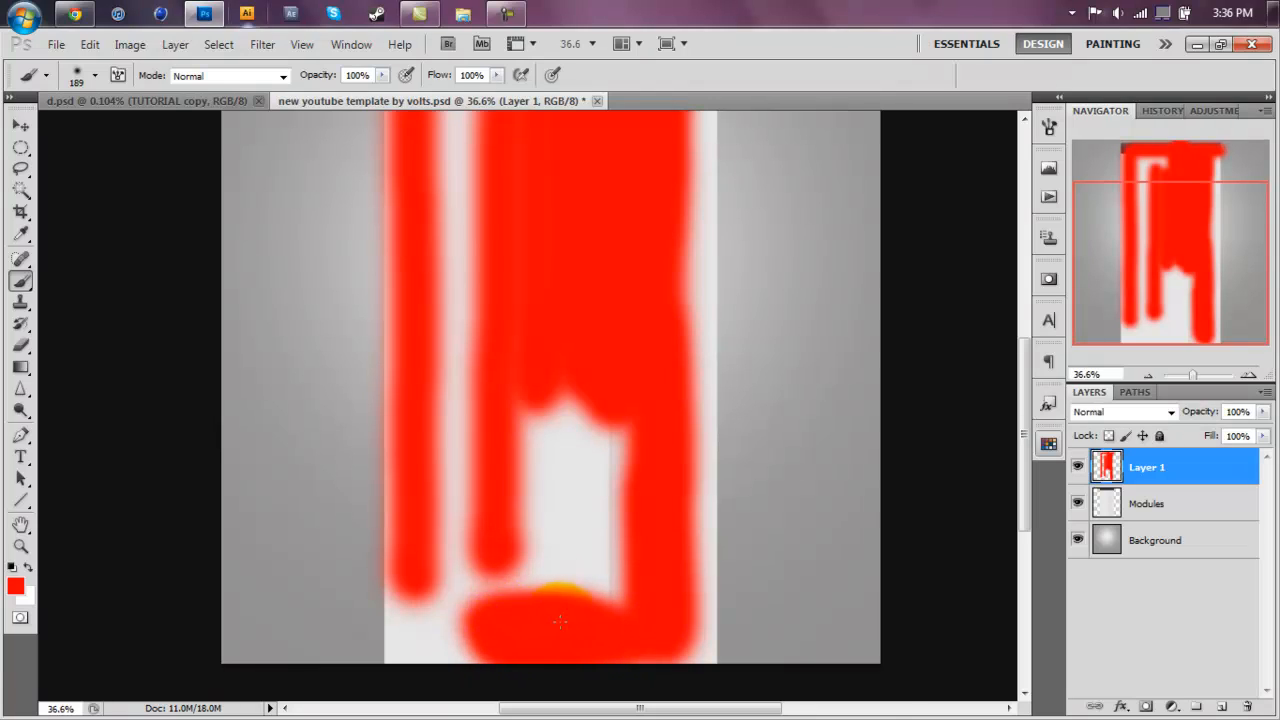
{"action": "left_click_drag", "start_coordinate": [560, 620], "coordinate": [535, 458]}
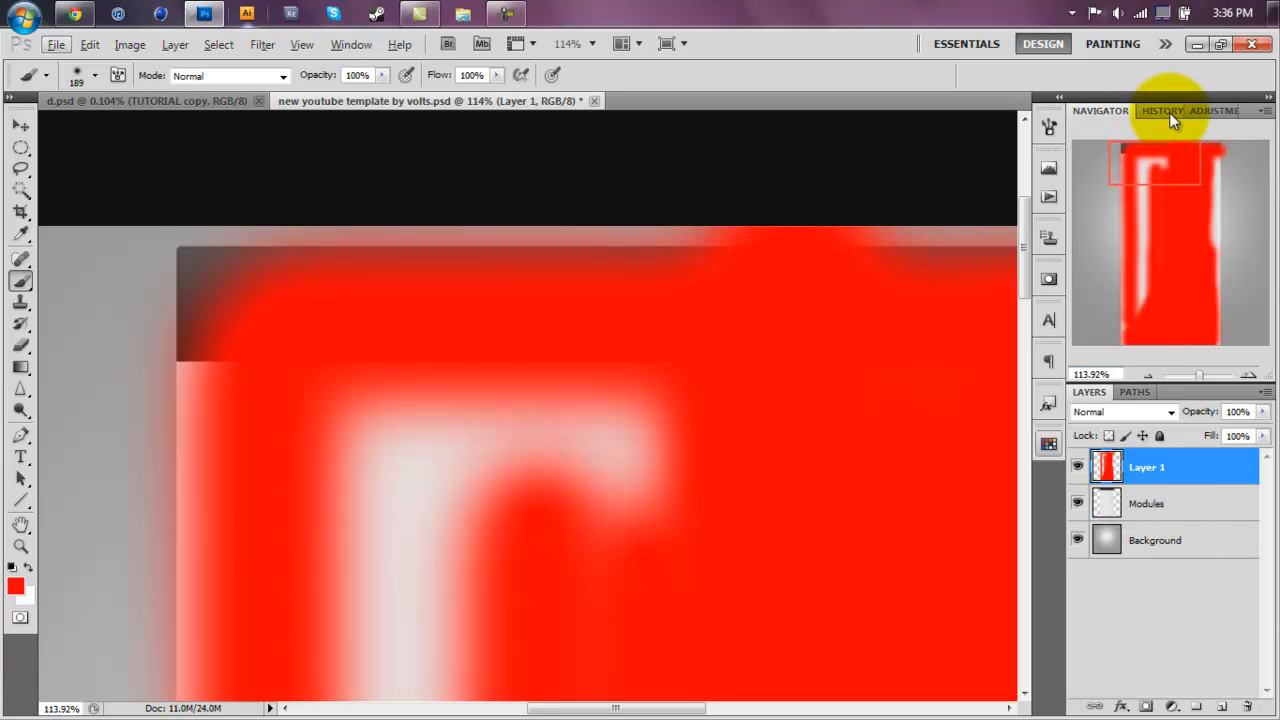
{"action": "left_click", "coordinate": [1152, 110]}
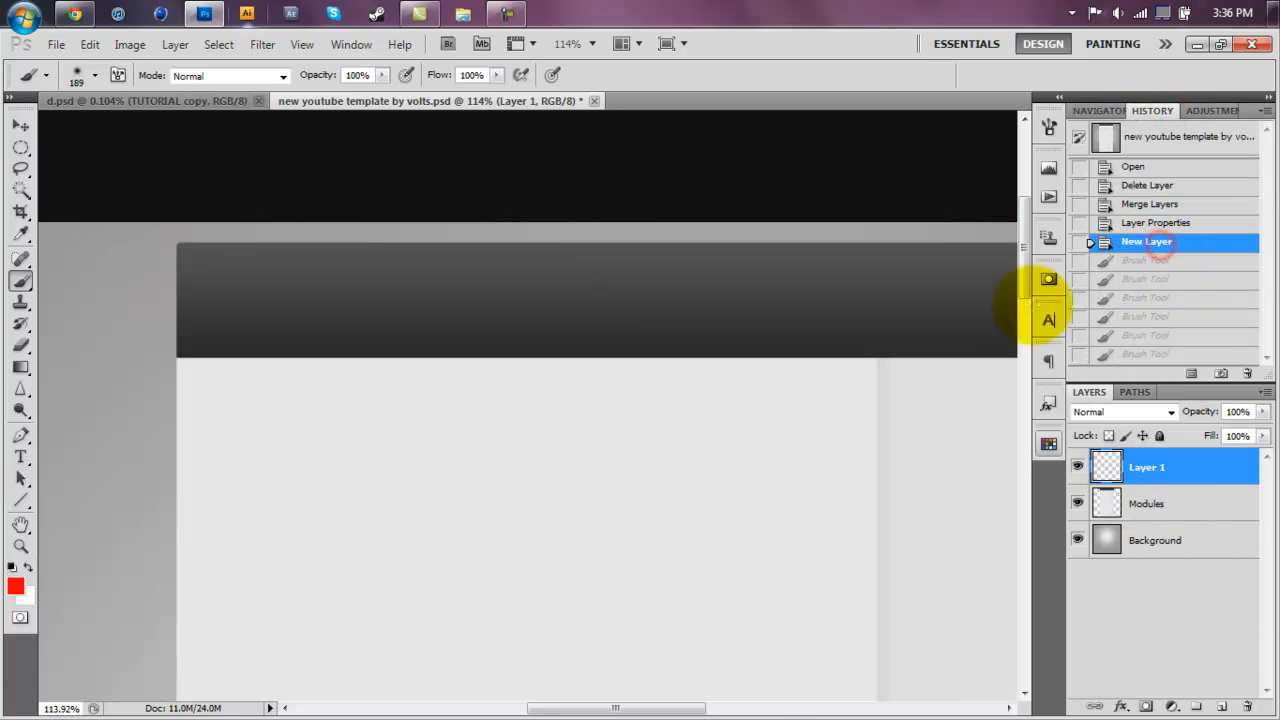
Step: Revert to the New Layer history state and toggle the painted layer's visibility
{"action": "left_click", "coordinate": [15, 587]}
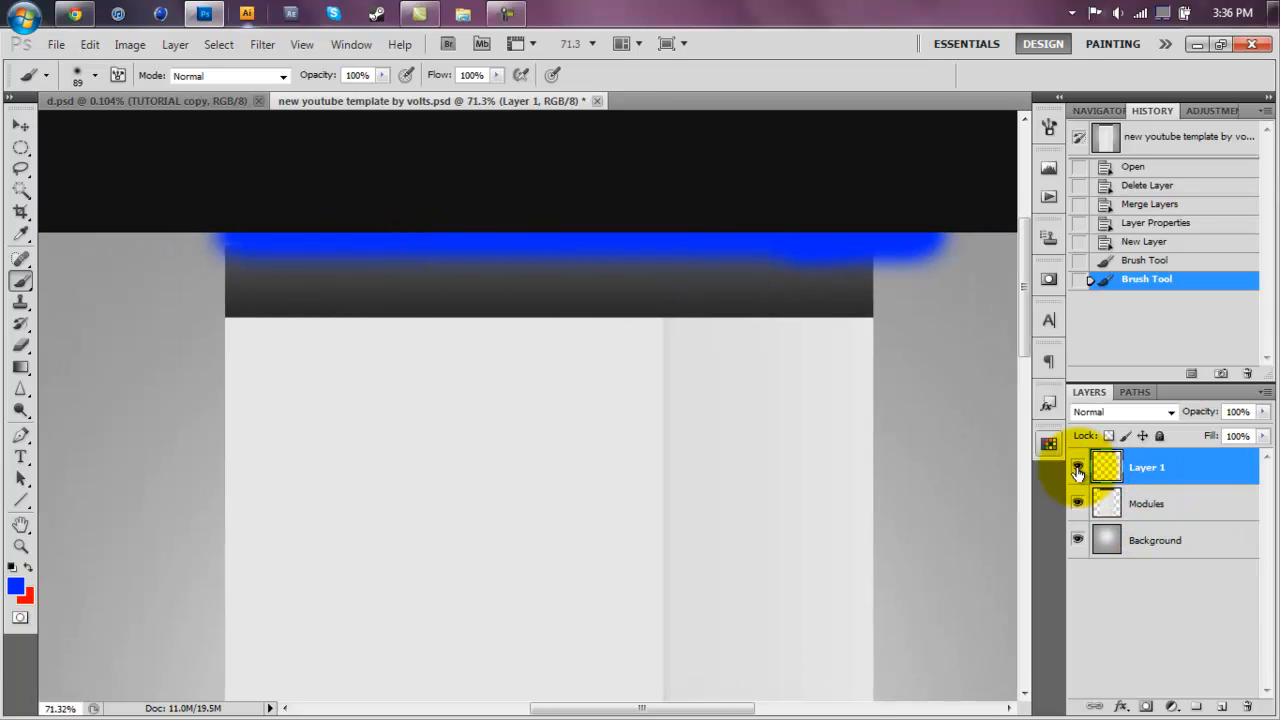
{"action": "left_click", "coordinate": [1078, 467]}
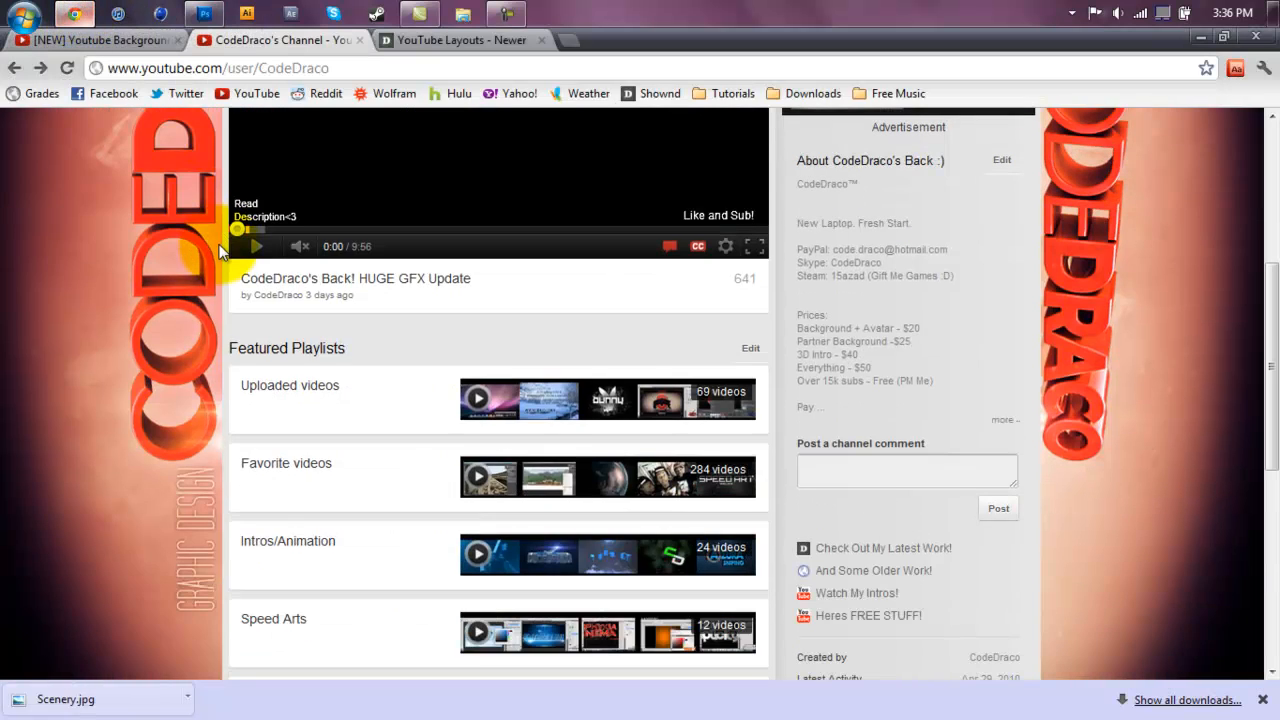
Step: Scroll down and up the channel page to view the custom background around the content
{"action": "scroll", "scroll_direction": "down", "scroll_amount": 3}
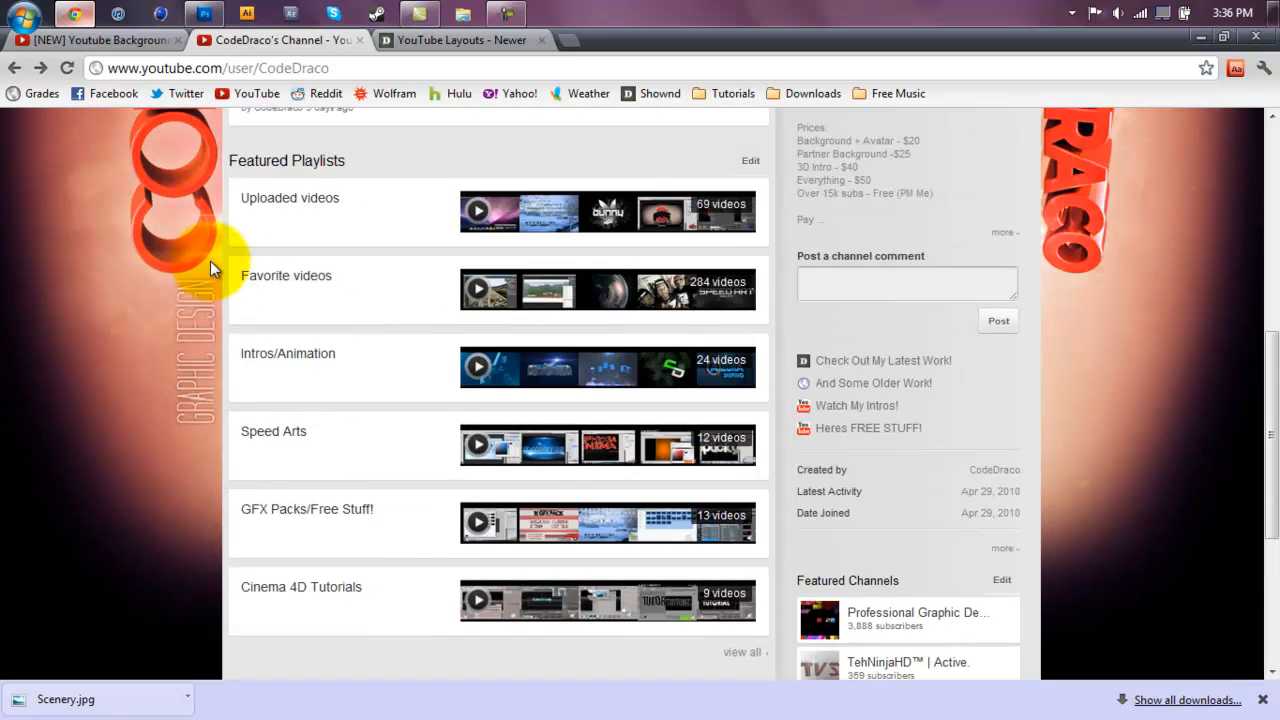
{"action": "scroll", "scroll_direction": "up", "scroll_amount": 3}
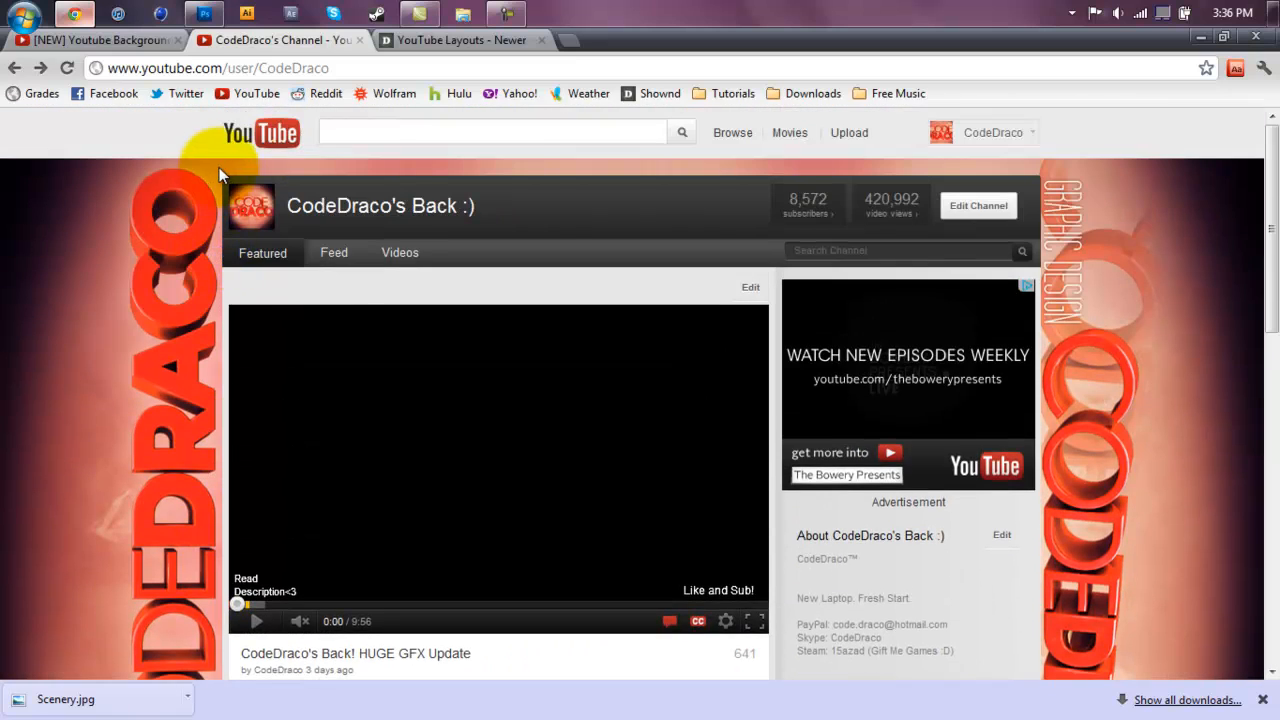
{"action": "scroll", "scroll_direction": "down", "scroll_amount": 3}
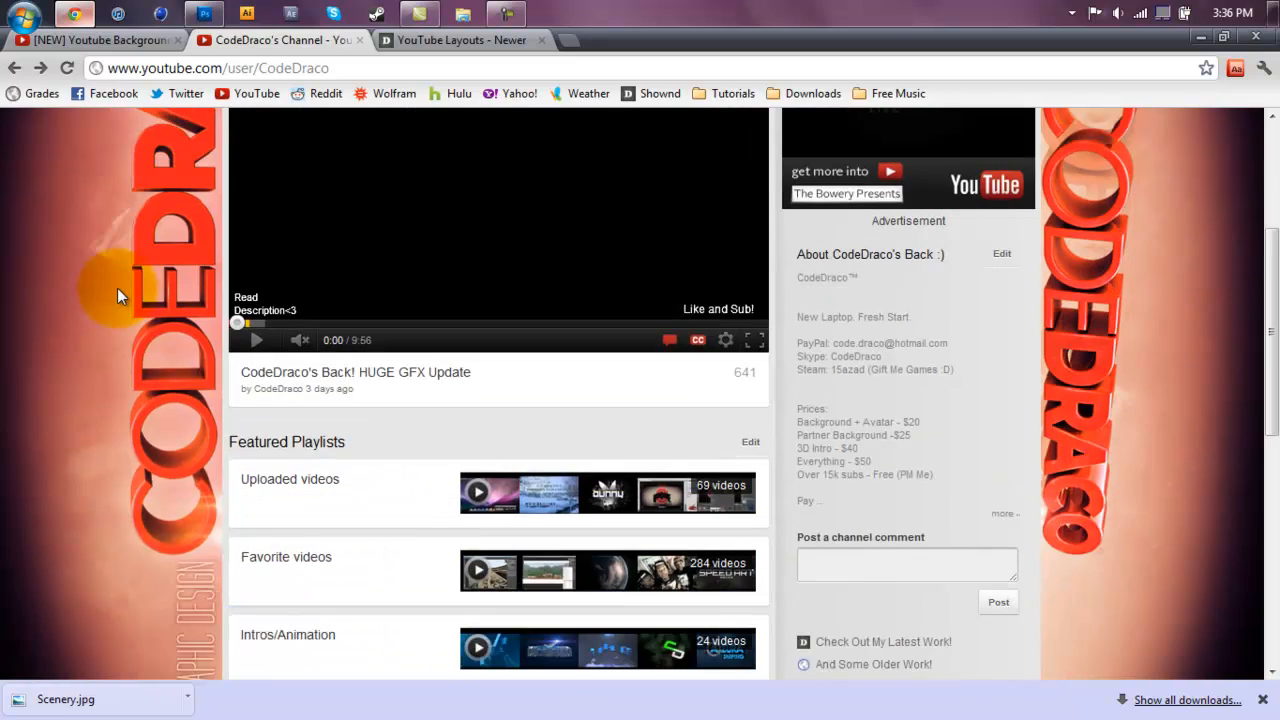
{"action": "scroll", "scroll_direction": "down", "scroll_amount": 3}
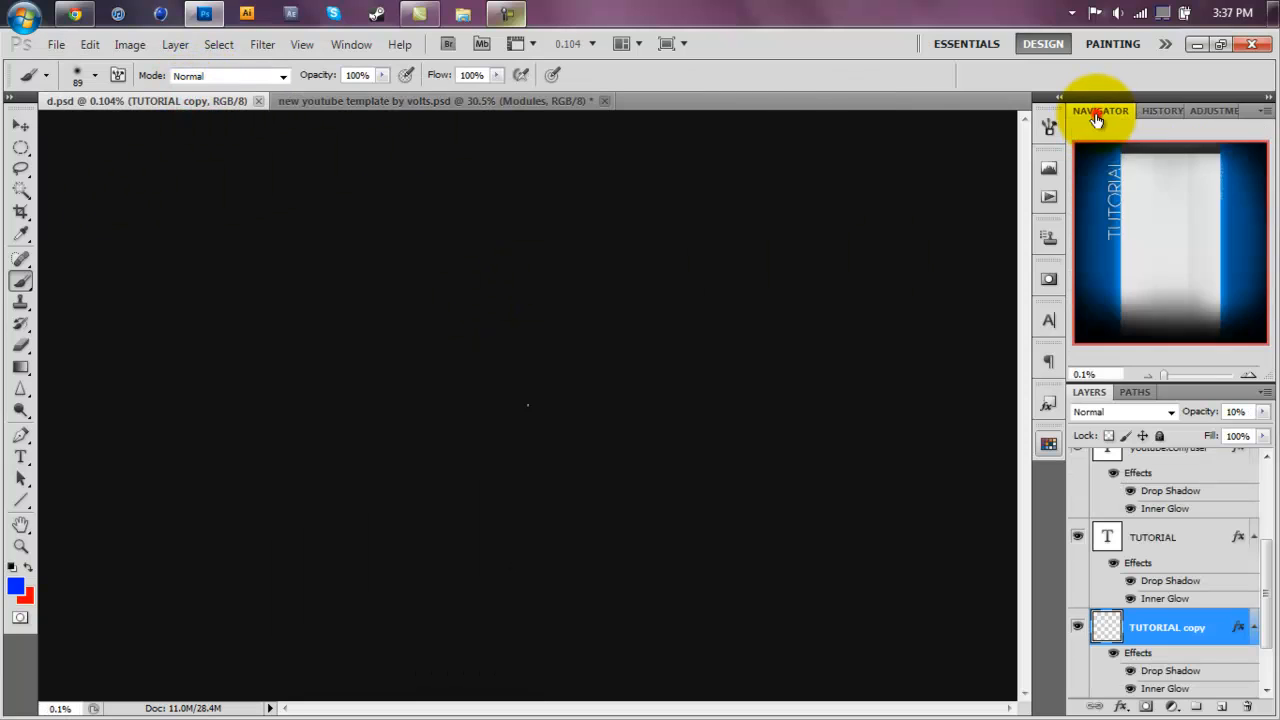
Step: Zoom the finished blue design to about 28% and select the Move tool
{"action": "left_click_drag", "start_coordinate": [1163, 375], "coordinate": [1188, 375]}
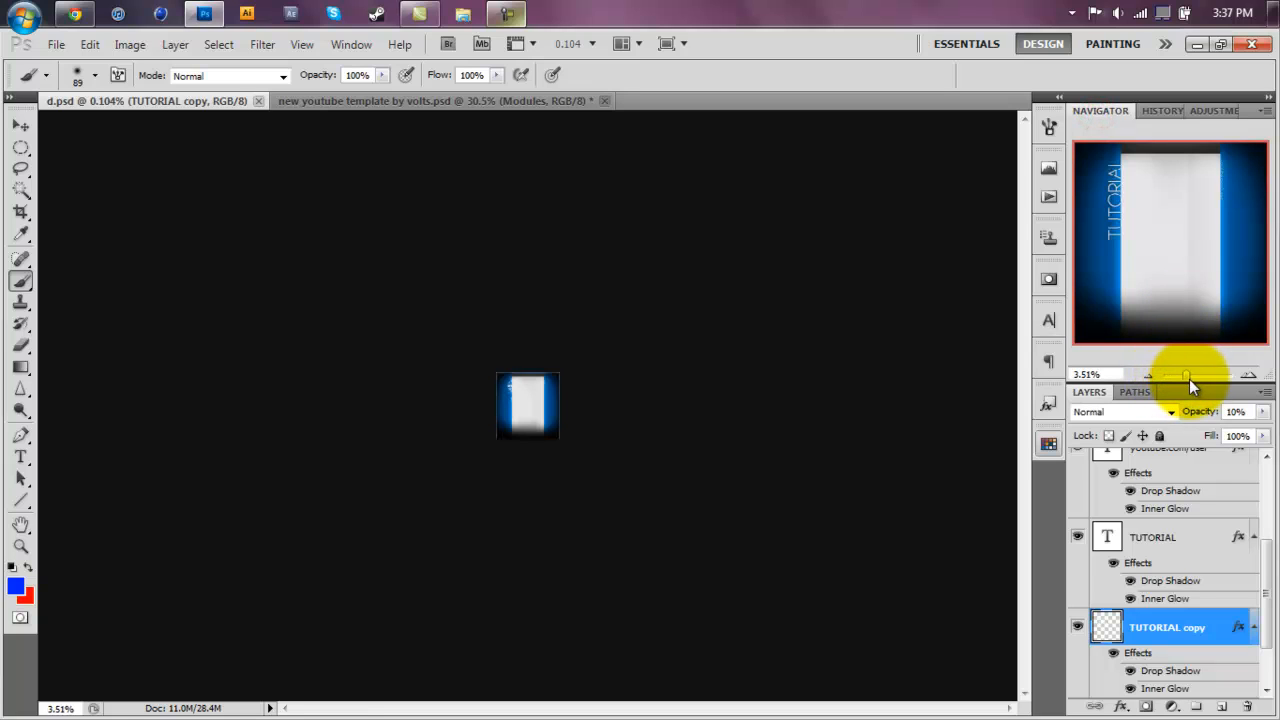
{"action": "left_click_drag", "start_coordinate": [1165, 375], "coordinate": [1195, 375]}
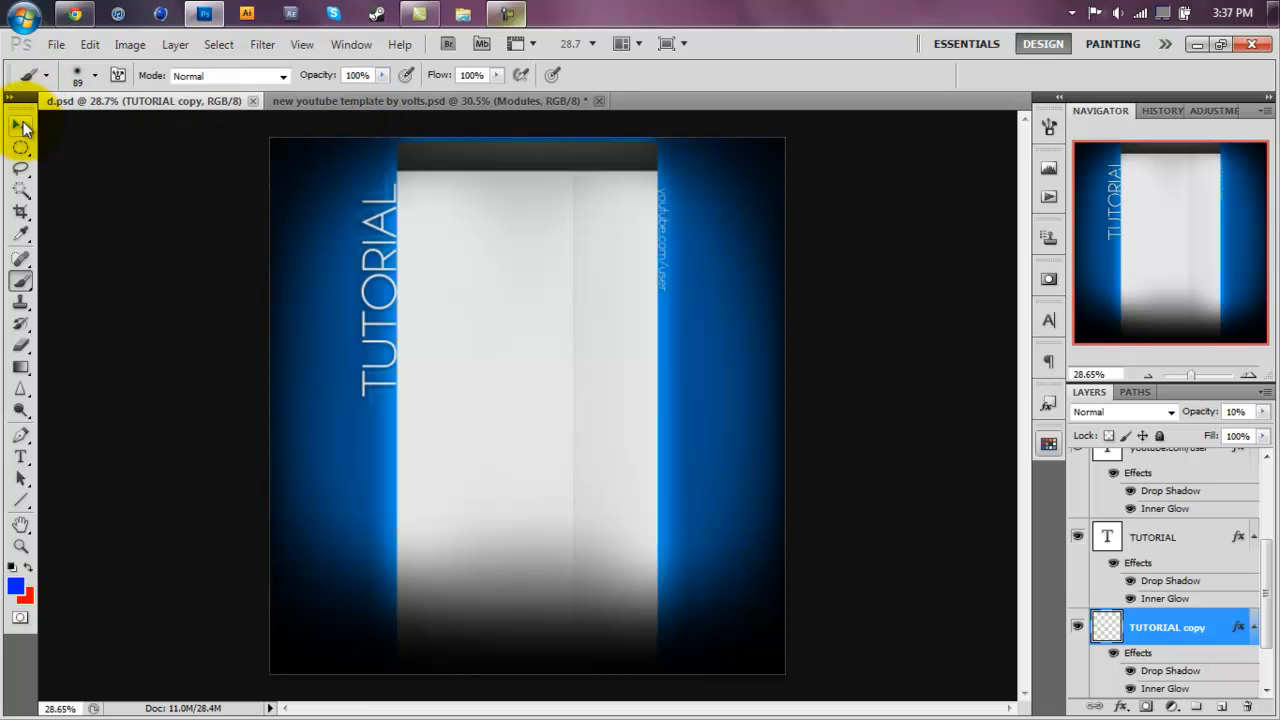
{"action": "left_click", "coordinate": [21, 126]}
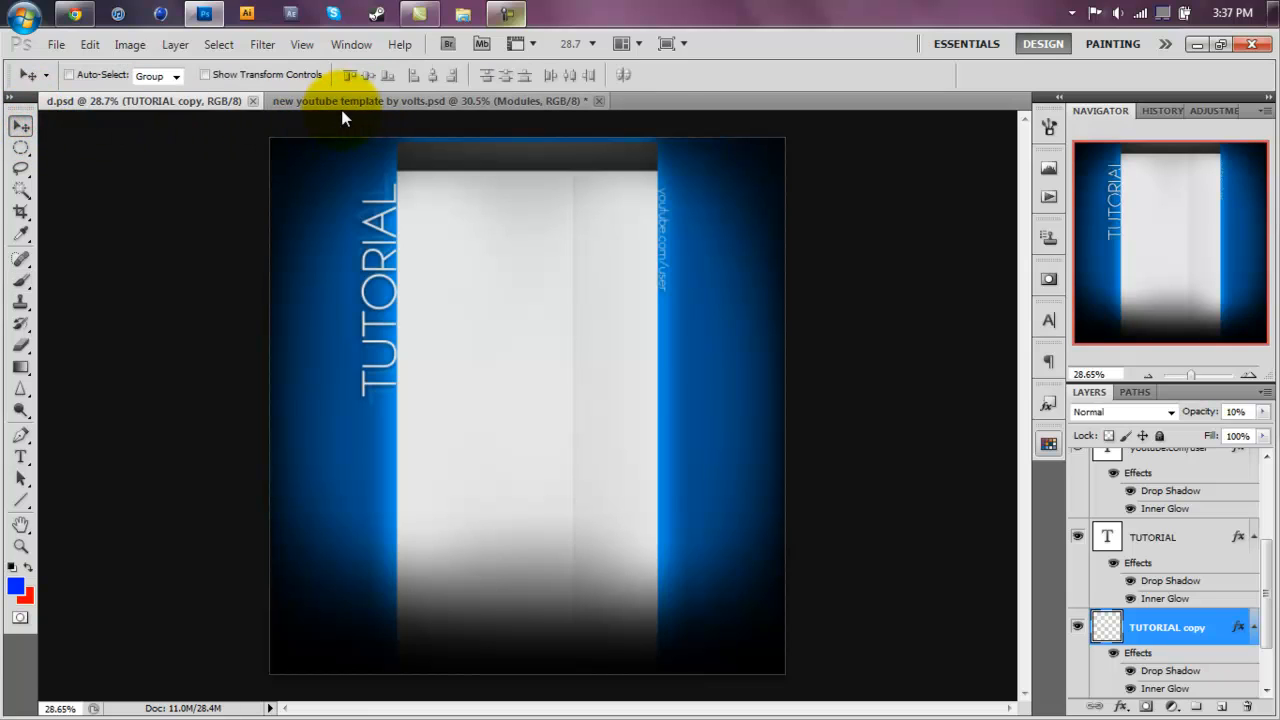
{"action": "mouse_move", "coordinate": [367, 107]}
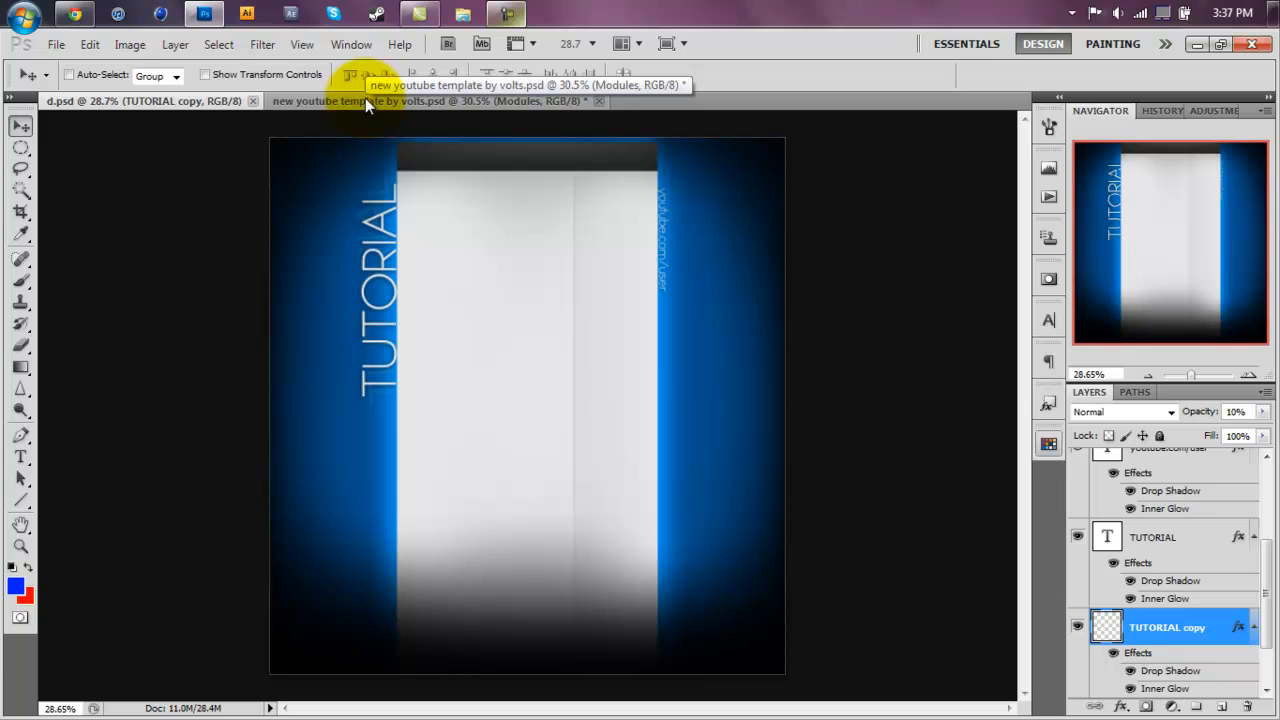
Step: Switch to the grey 'new youtube template by volts.psd' document, then return to the browser
{"action": "left_click", "coordinate": [430, 100]}
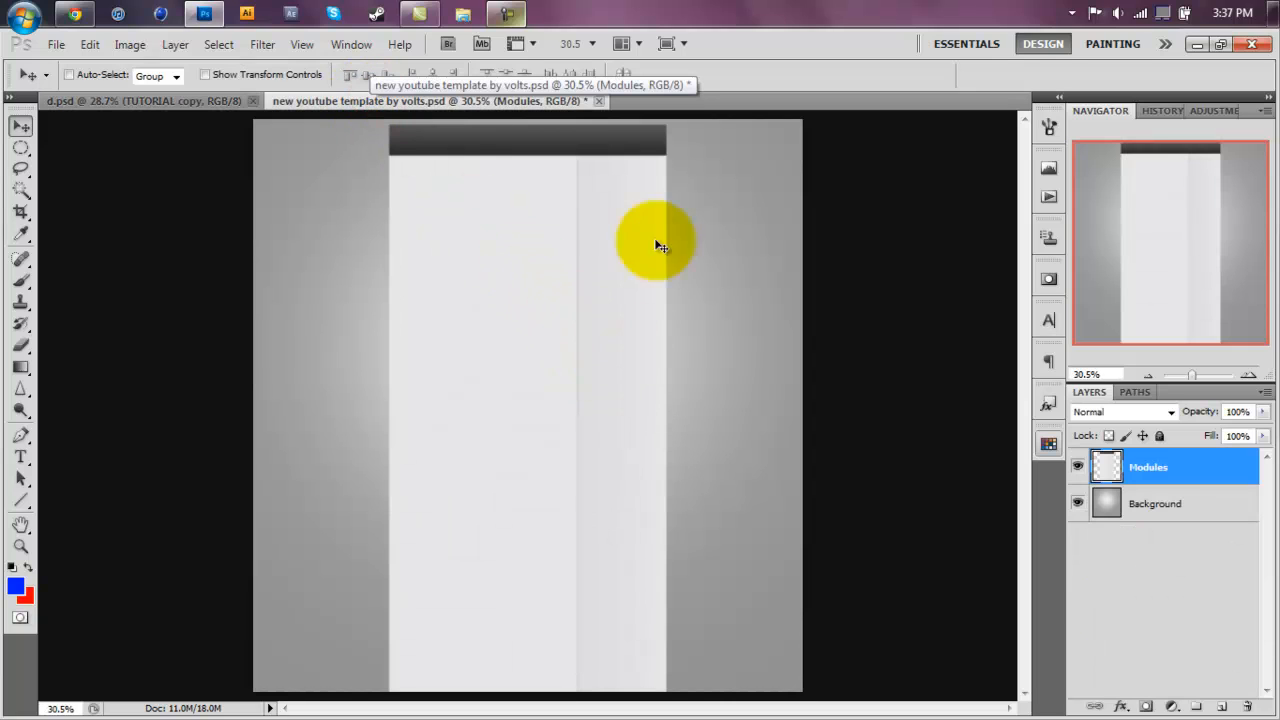
{"action": "left_click_drag", "start_coordinate": [655, 245], "coordinate": [815, 650]}
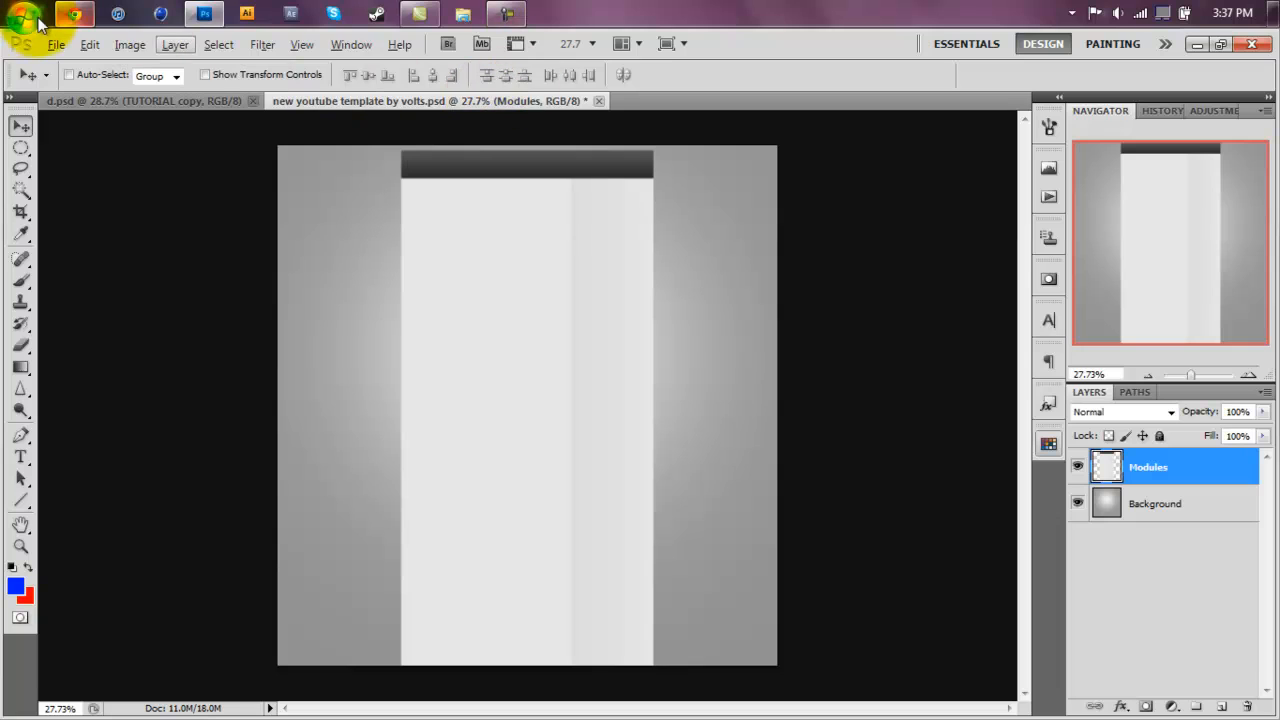
{"action": "left_click", "coordinate": [75, 13]}
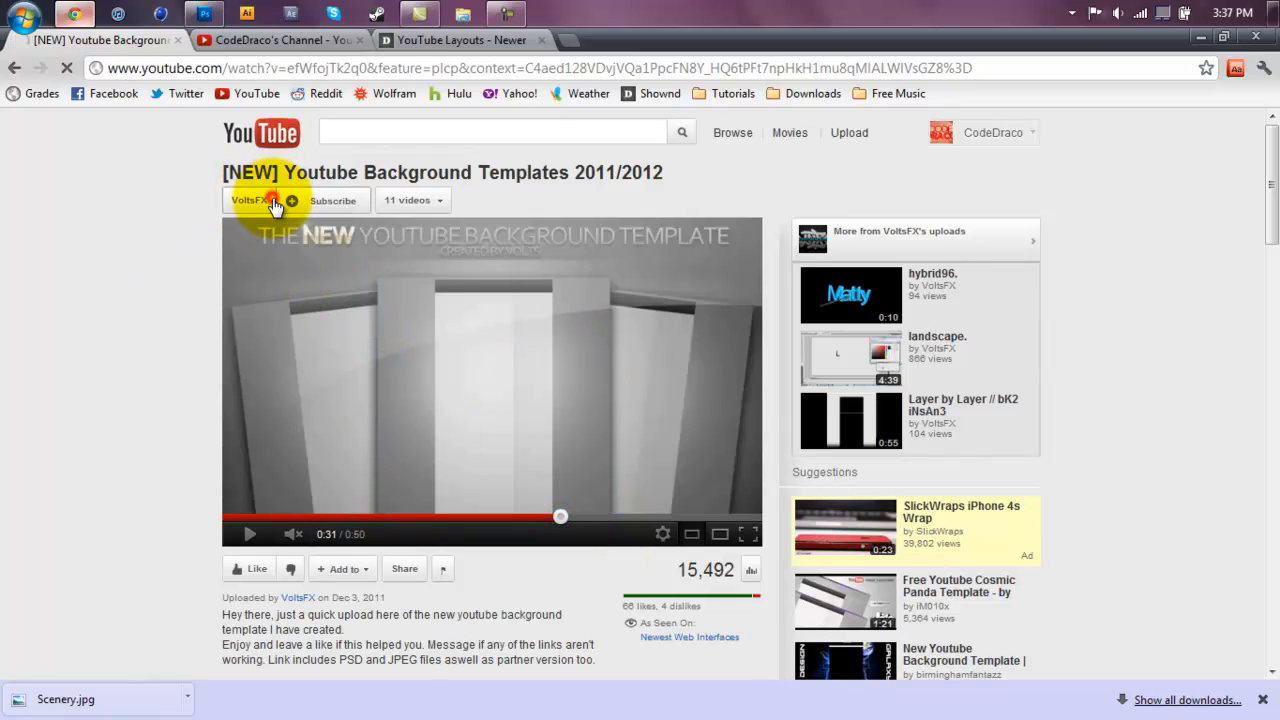
Step: Go to VoltsFX's channel from the template video and browse its Videos tab
{"action": "left_click", "coordinate": [245, 200]}
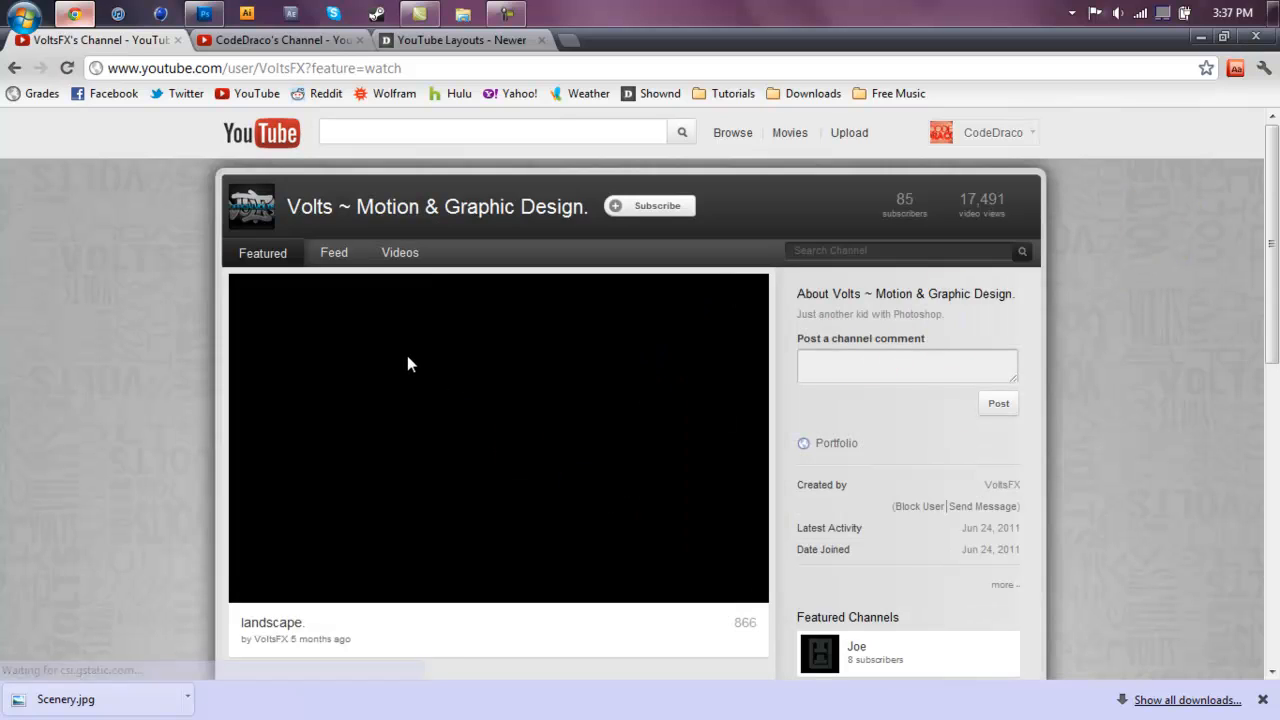
{"action": "left_click", "coordinate": [399, 252]}
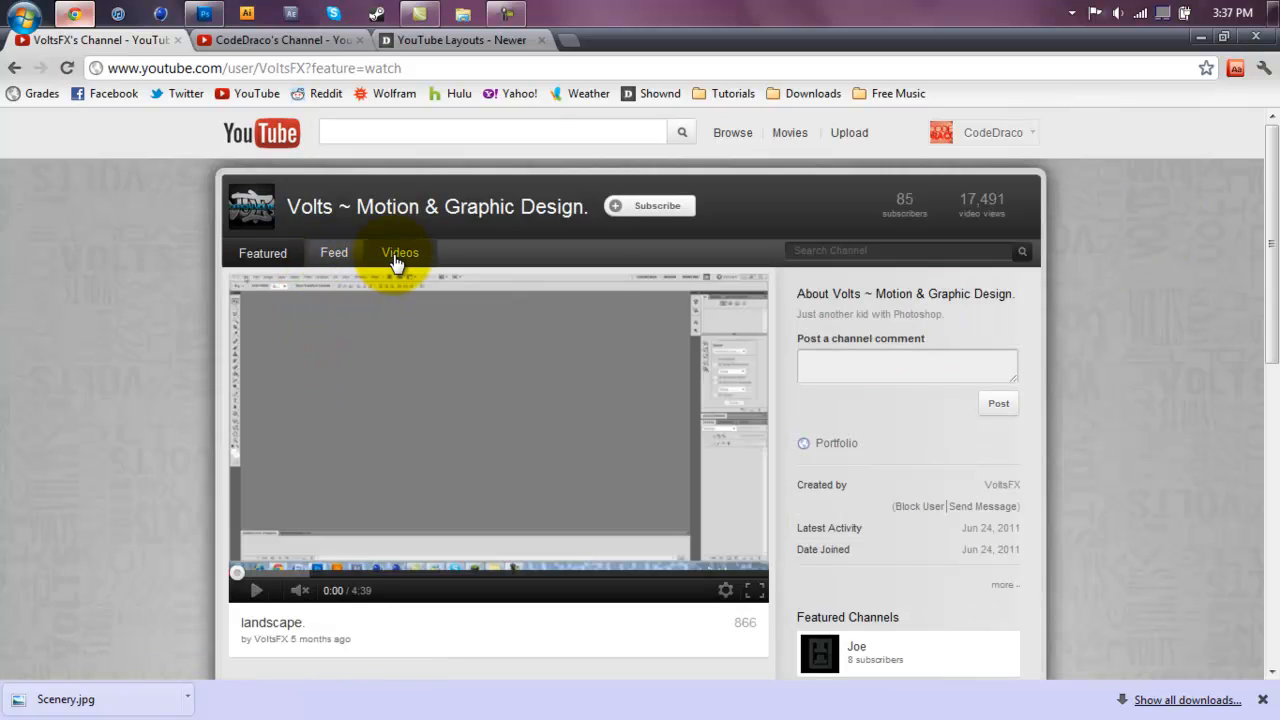
{"action": "left_click", "coordinate": [399, 252]}
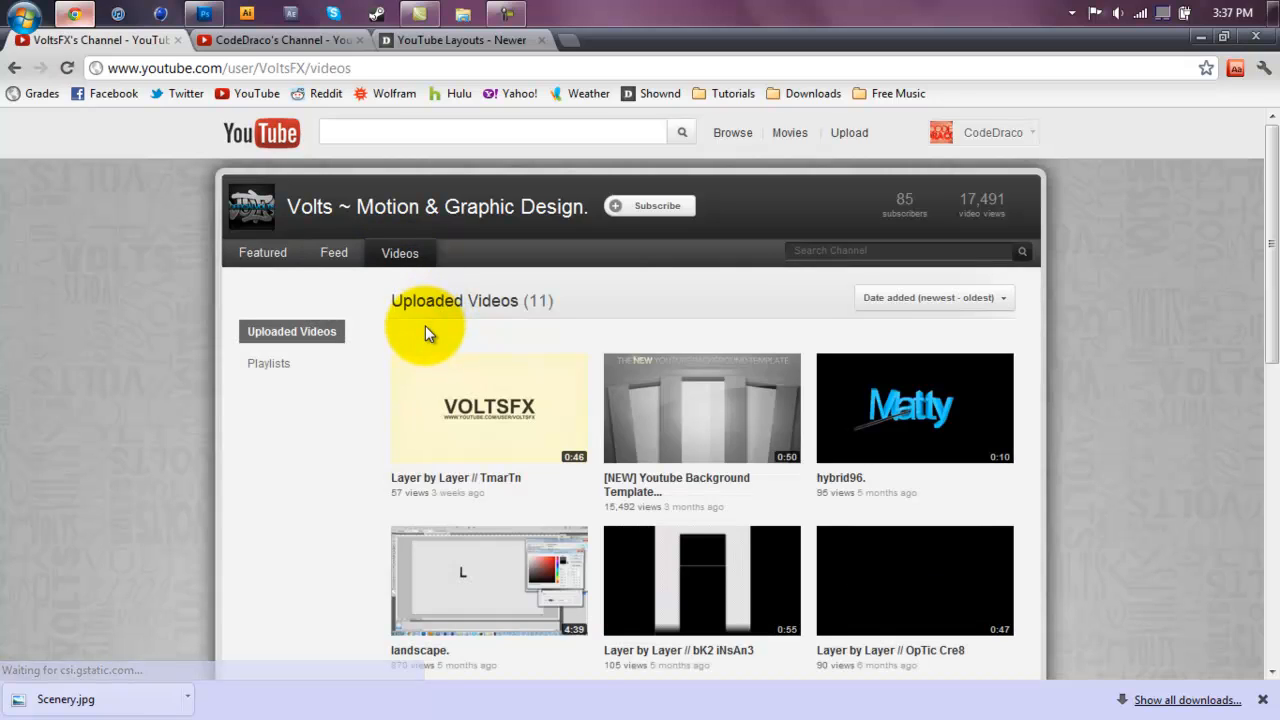
{"action": "mouse_move", "coordinate": [893, 318]}
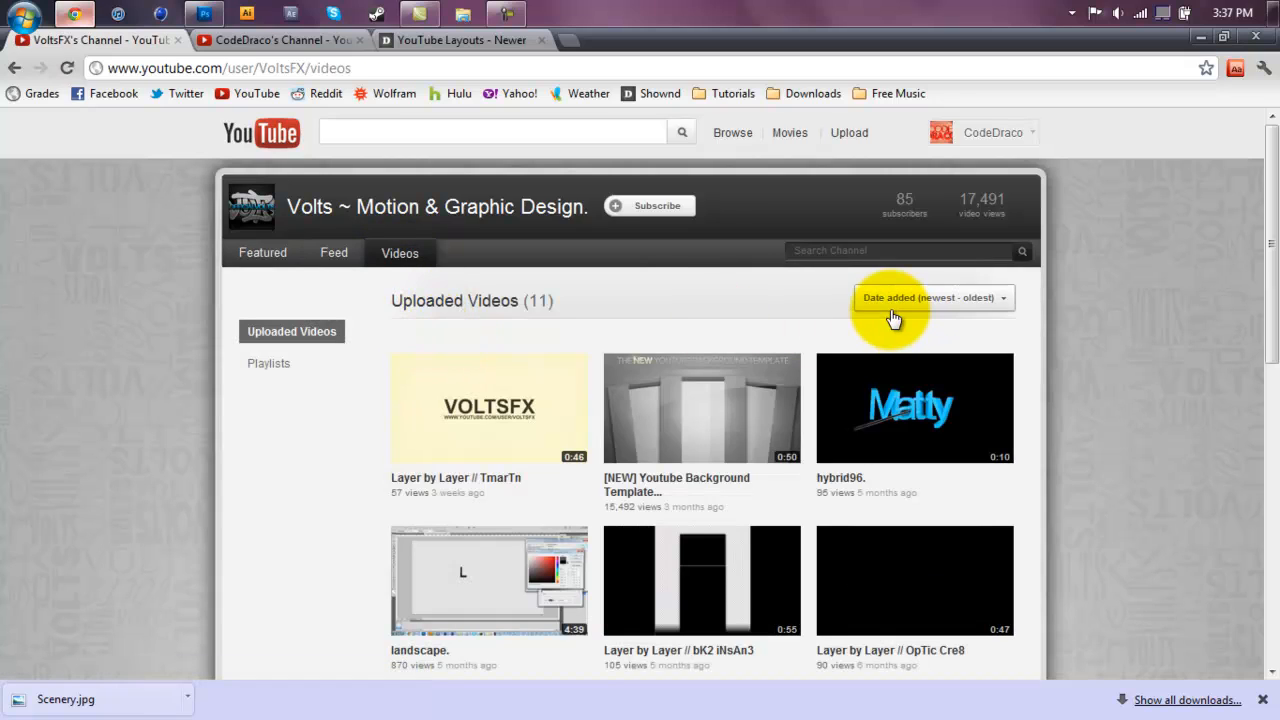
{"action": "mouse_move", "coordinate": [145, 60]}
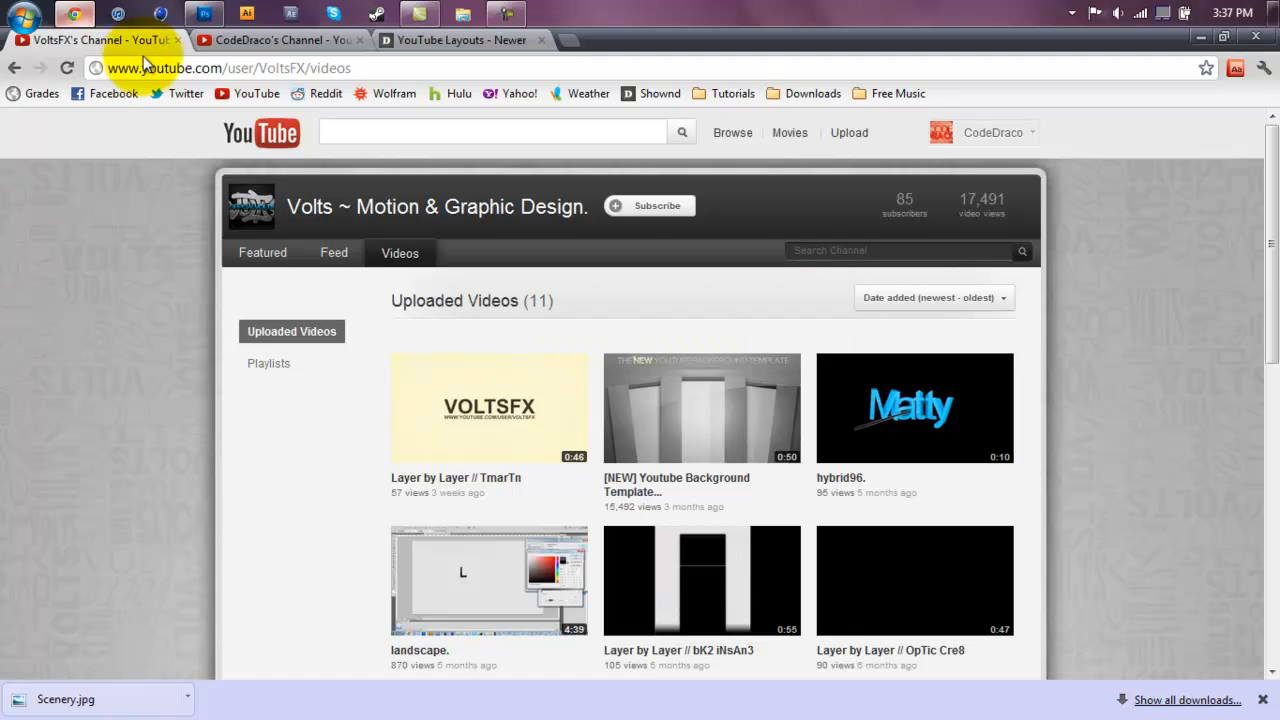
{"action": "mouse_move", "coordinate": [293, 40]}
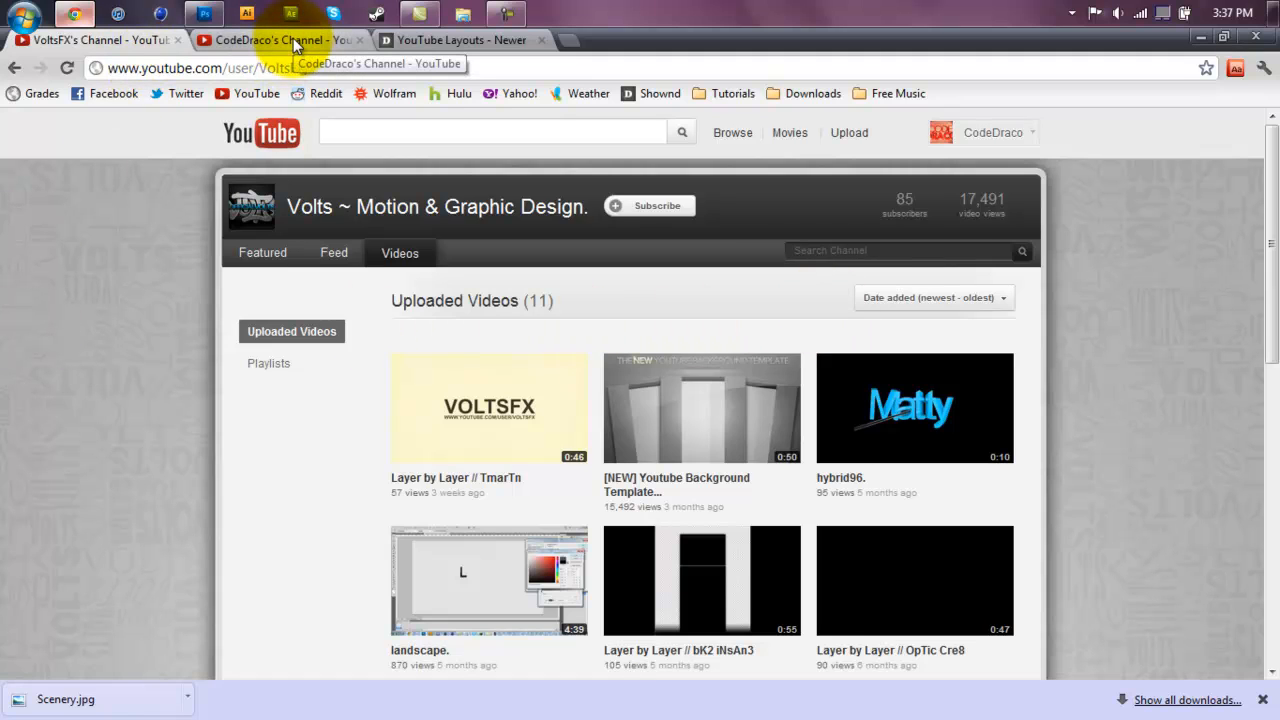
{"action": "left_click", "coordinate": [204, 13]}
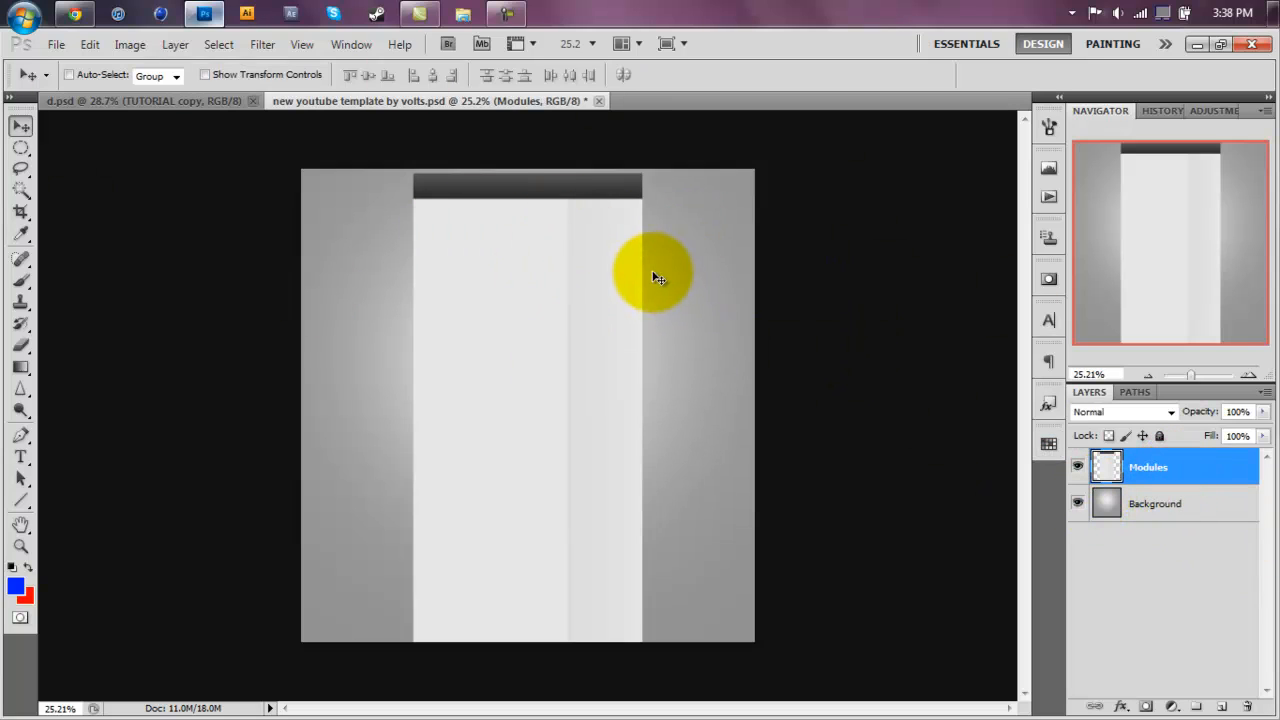
Step: Select the Background layer and choose a round hard brush preset
{"action": "left_click", "coordinate": [1157, 503]}
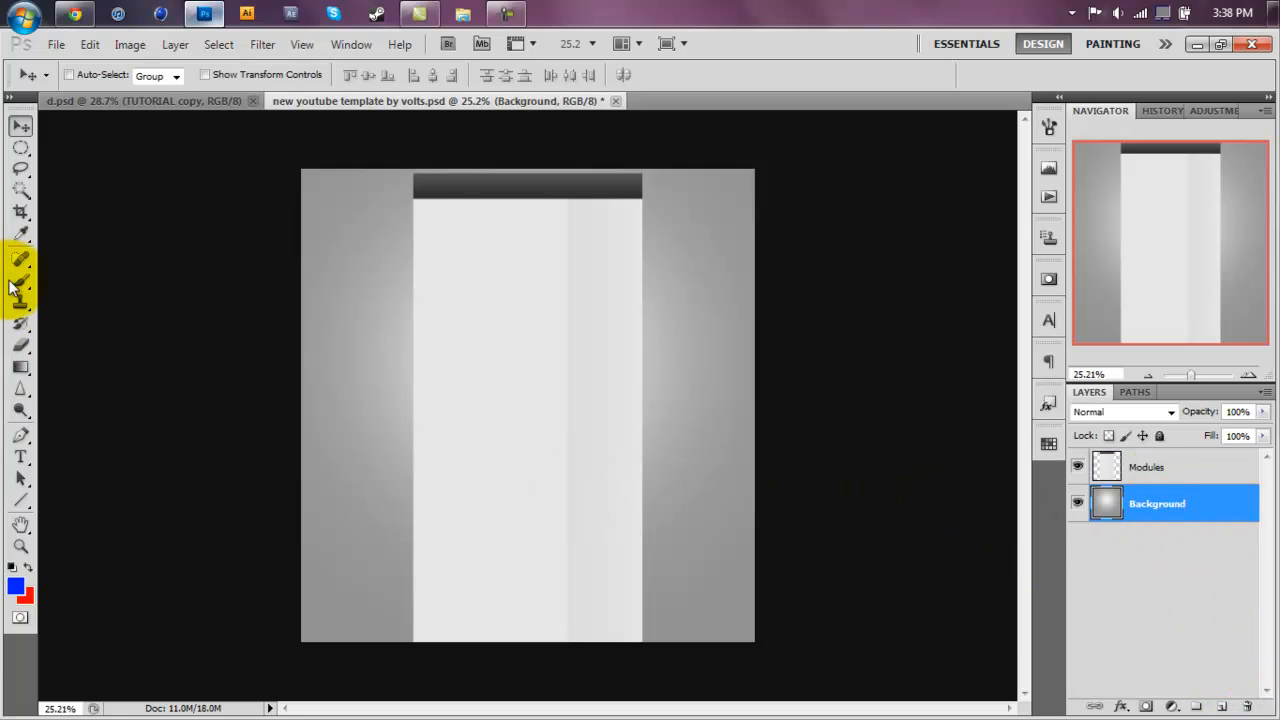
{"action": "left_click", "coordinate": [20, 281]}
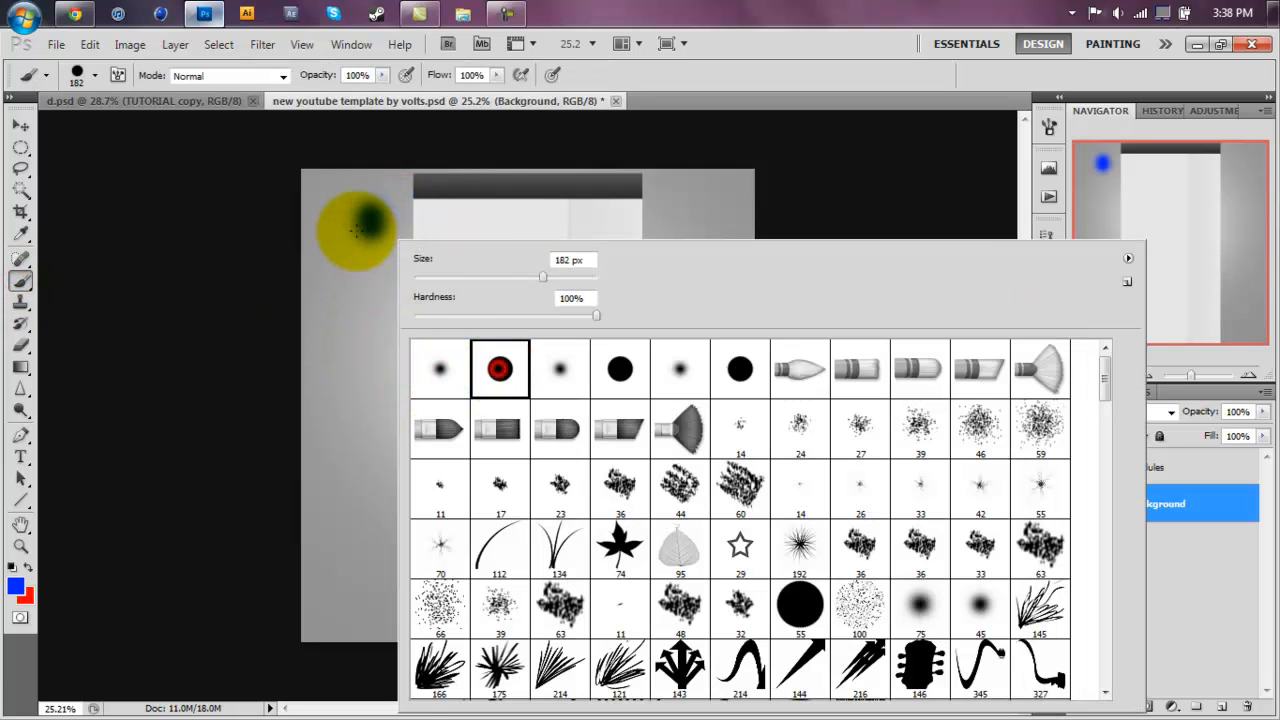
{"action": "left_click", "coordinate": [360, 225]}
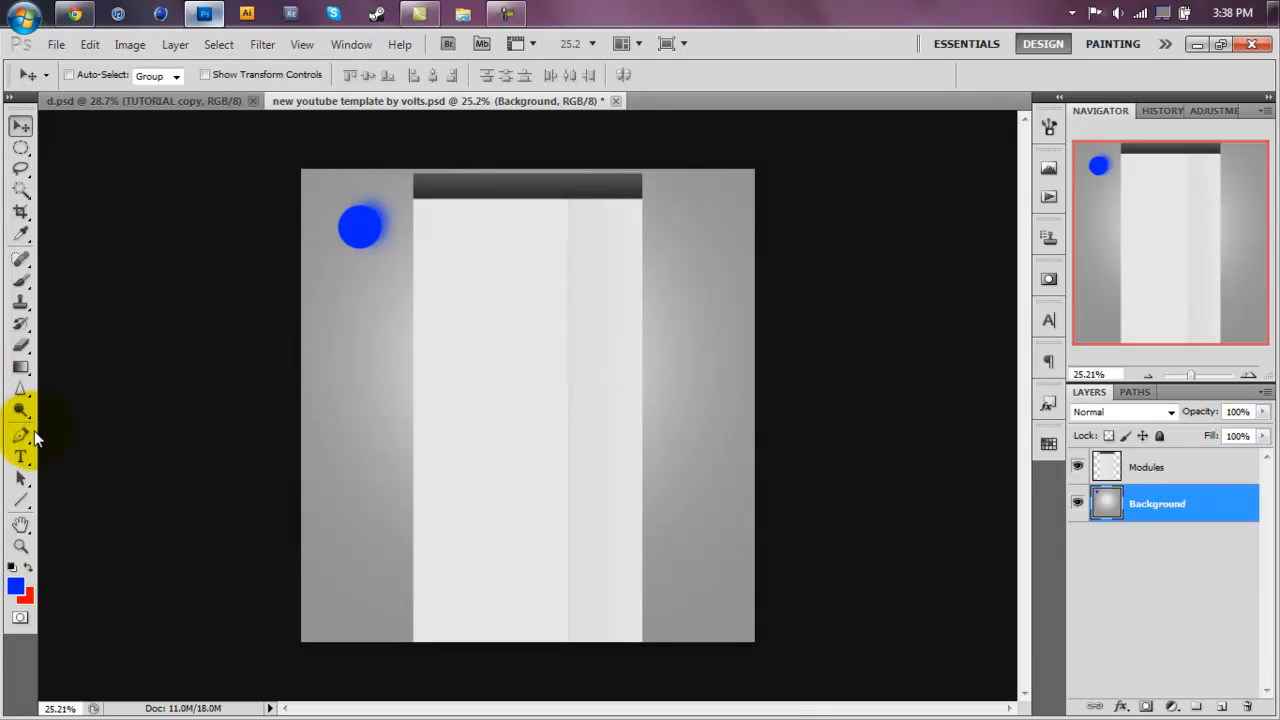
Step: Add a new layer and fill it with a dark green foreground using the Paint Bucket
{"action": "left_click", "coordinate": [1218, 705]}
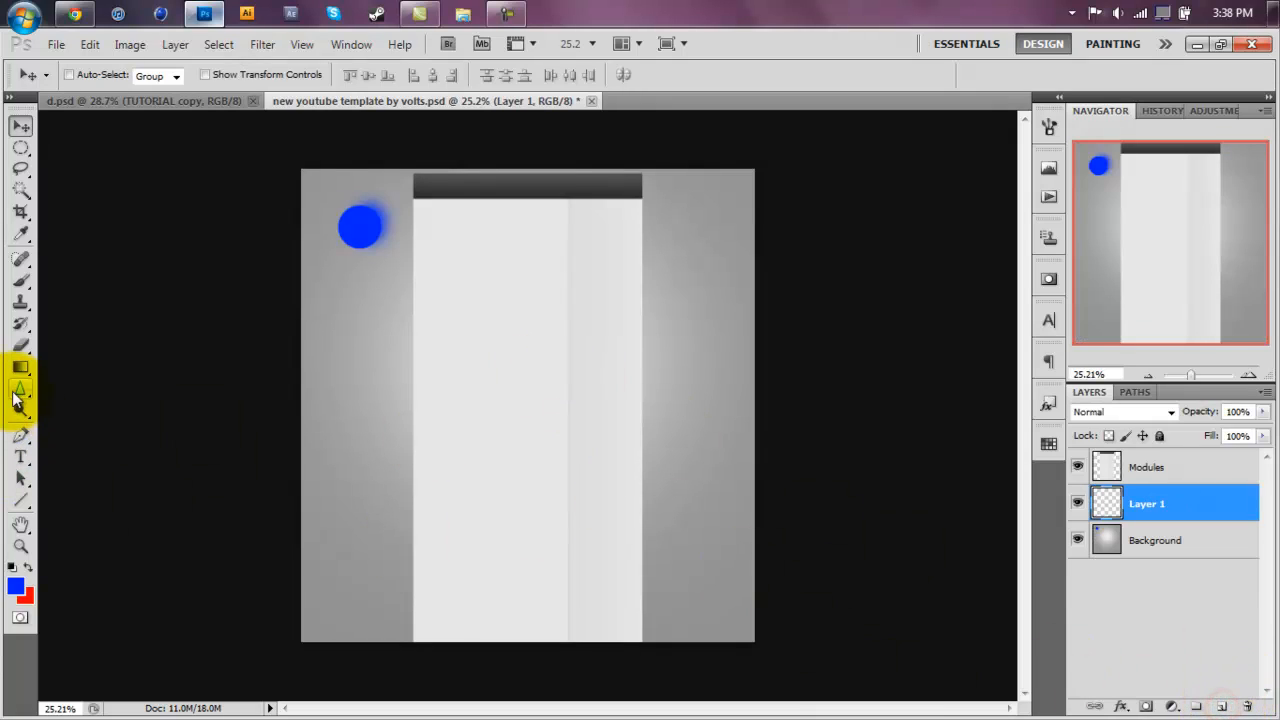
{"action": "left_click", "coordinate": [20, 367]}
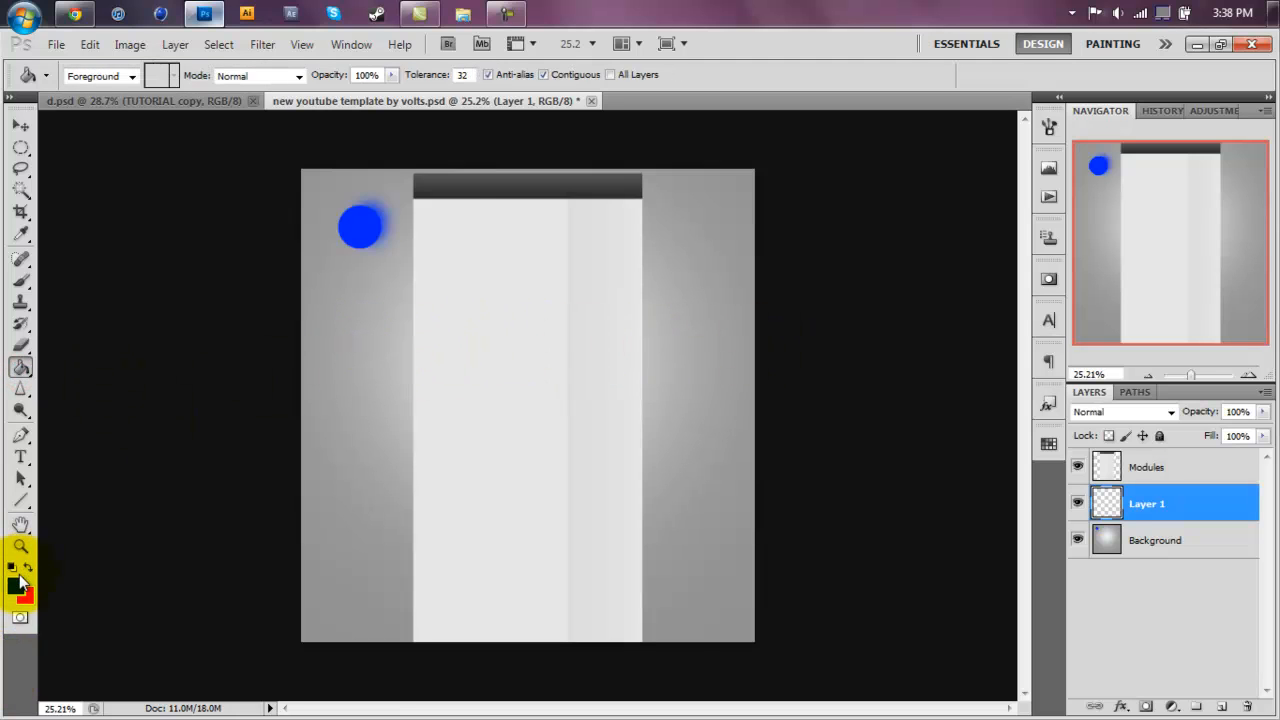
{"action": "left_click", "coordinate": [14, 587]}
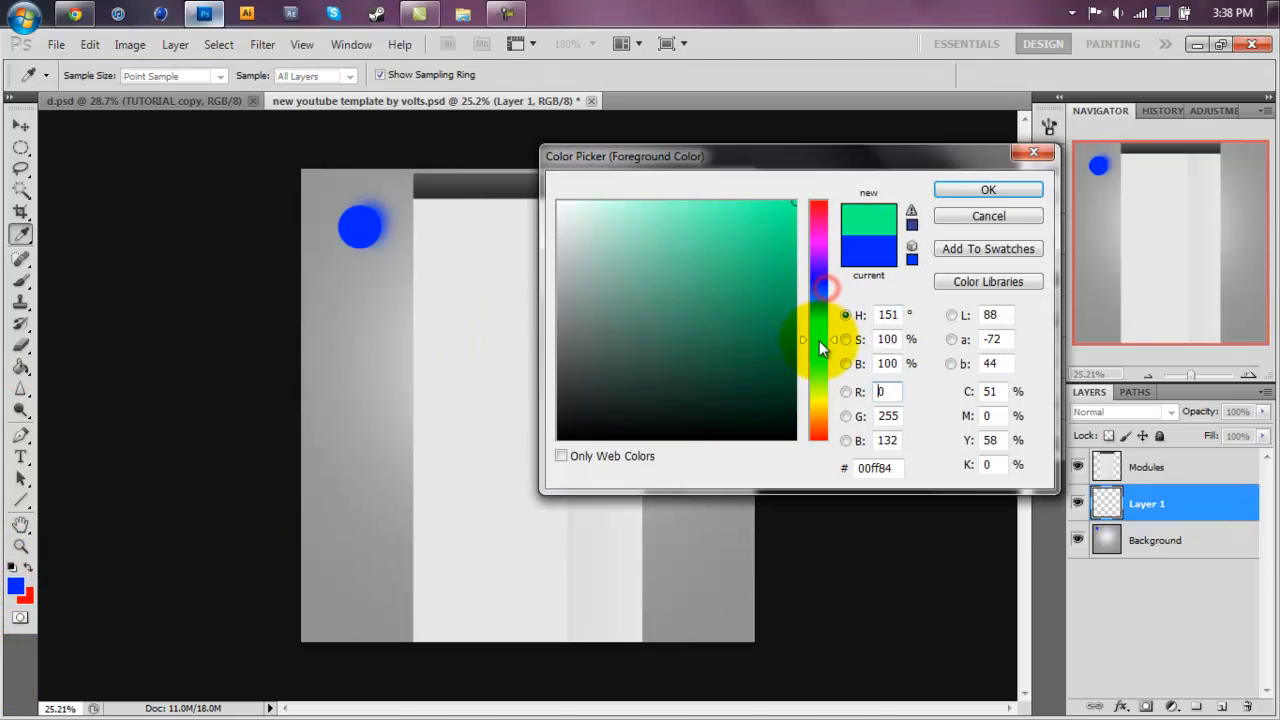
{"action": "left_click", "coordinate": [818, 365]}
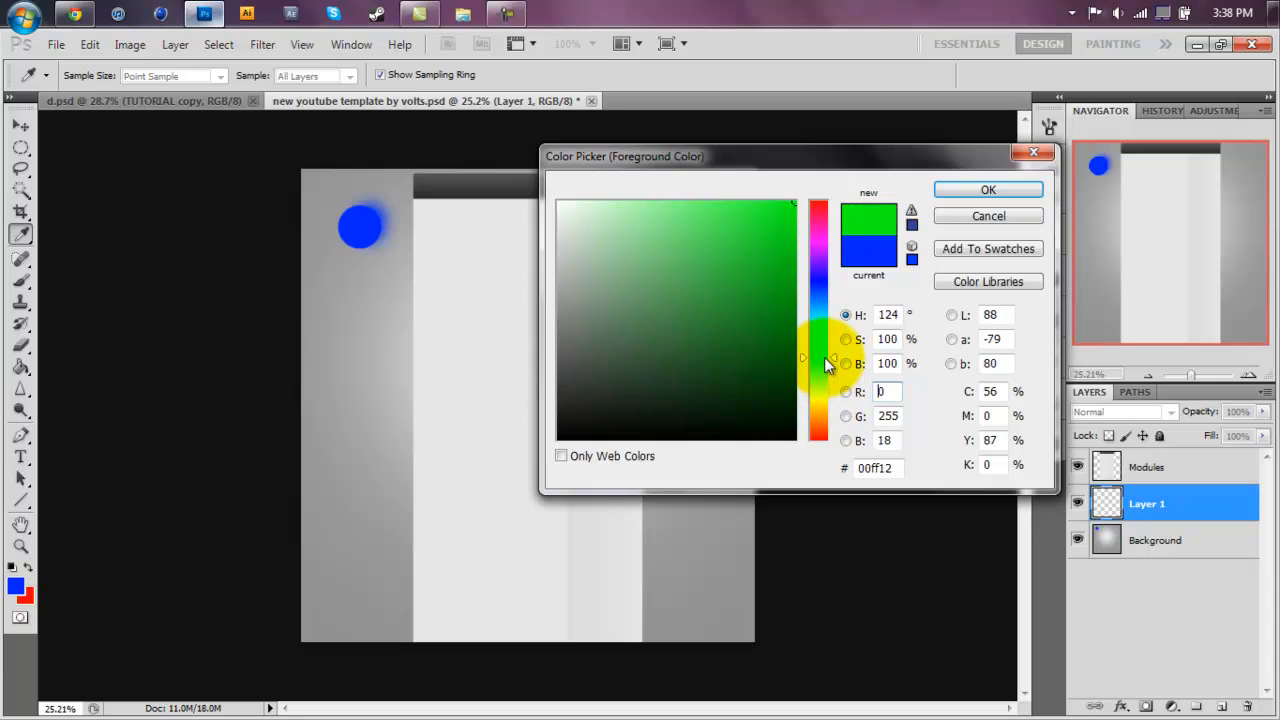
{"action": "left_click", "coordinate": [818, 350]}
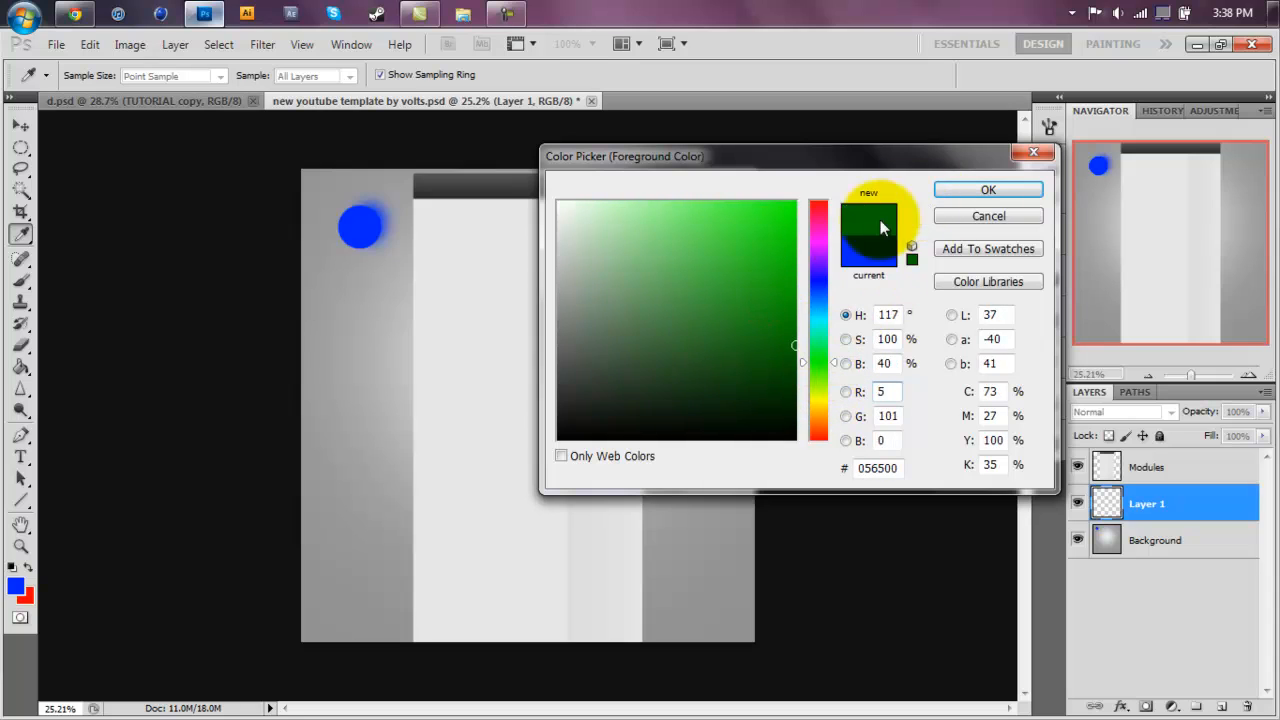
{"action": "left_click", "coordinate": [987, 190]}
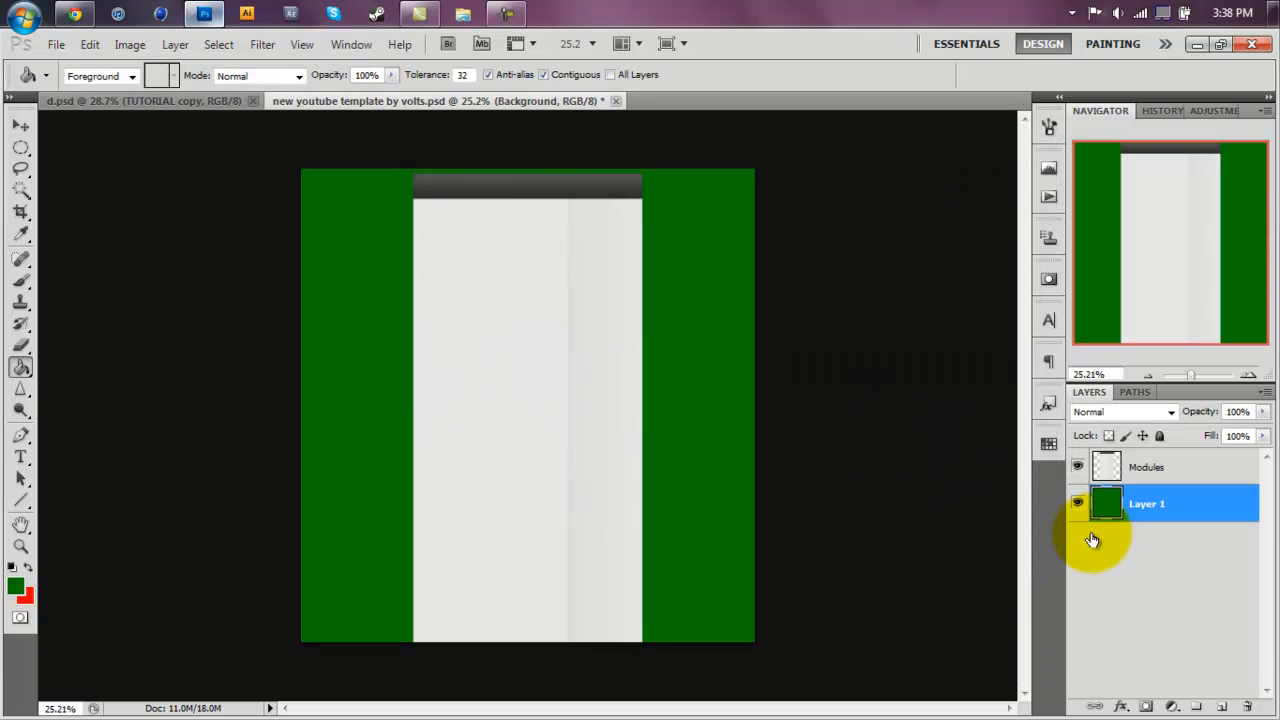
{"action": "left_click", "coordinate": [14, 586]}
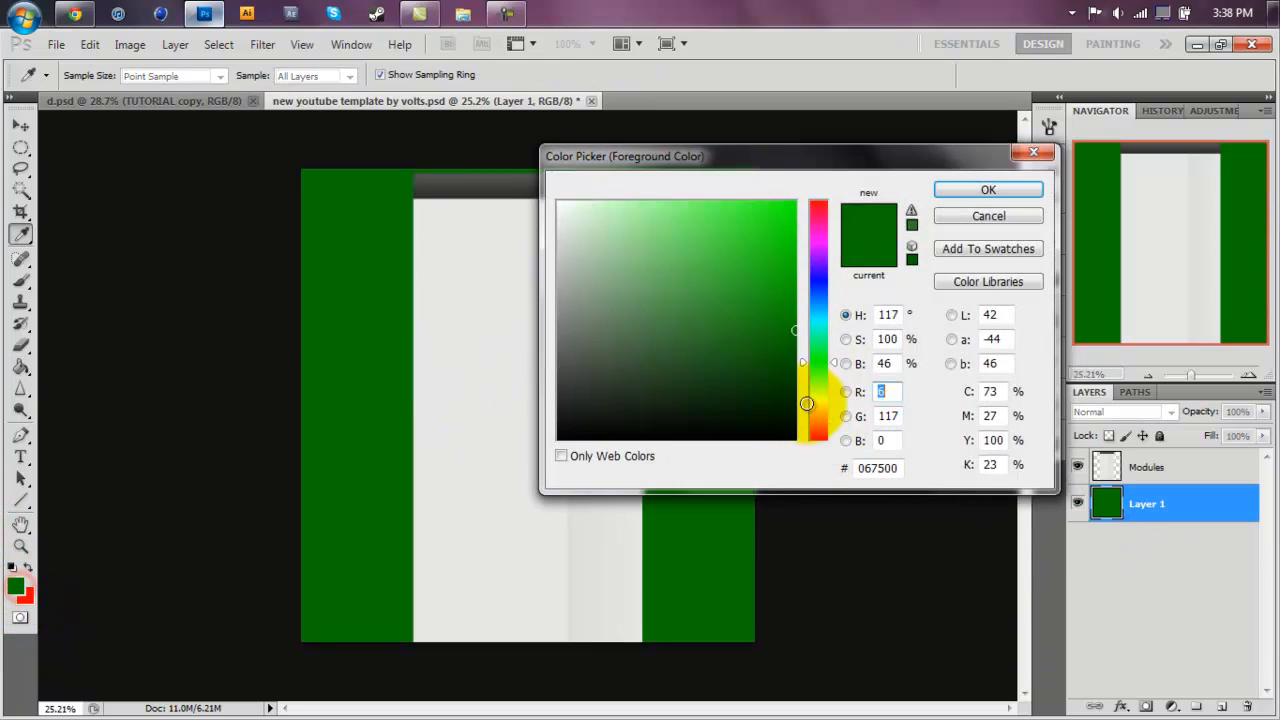
{"action": "left_click", "coordinate": [987, 190]}
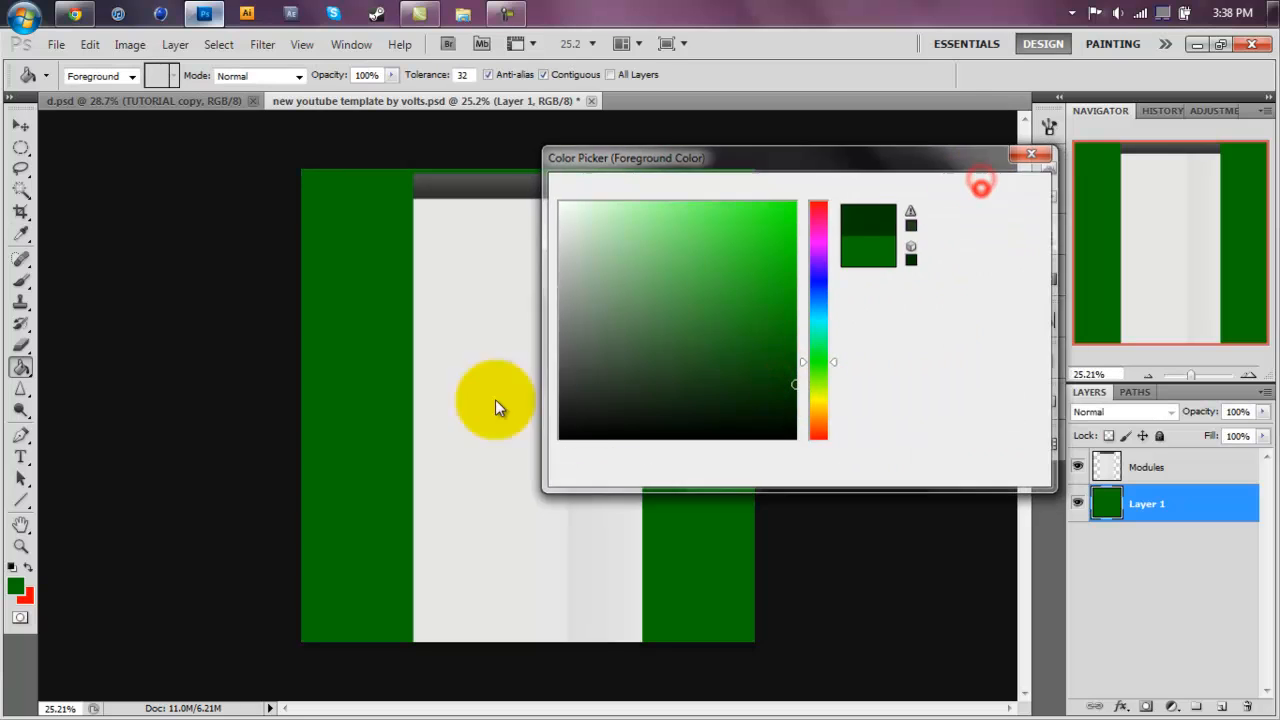
{"action": "left_click", "coordinate": [1031, 154]}
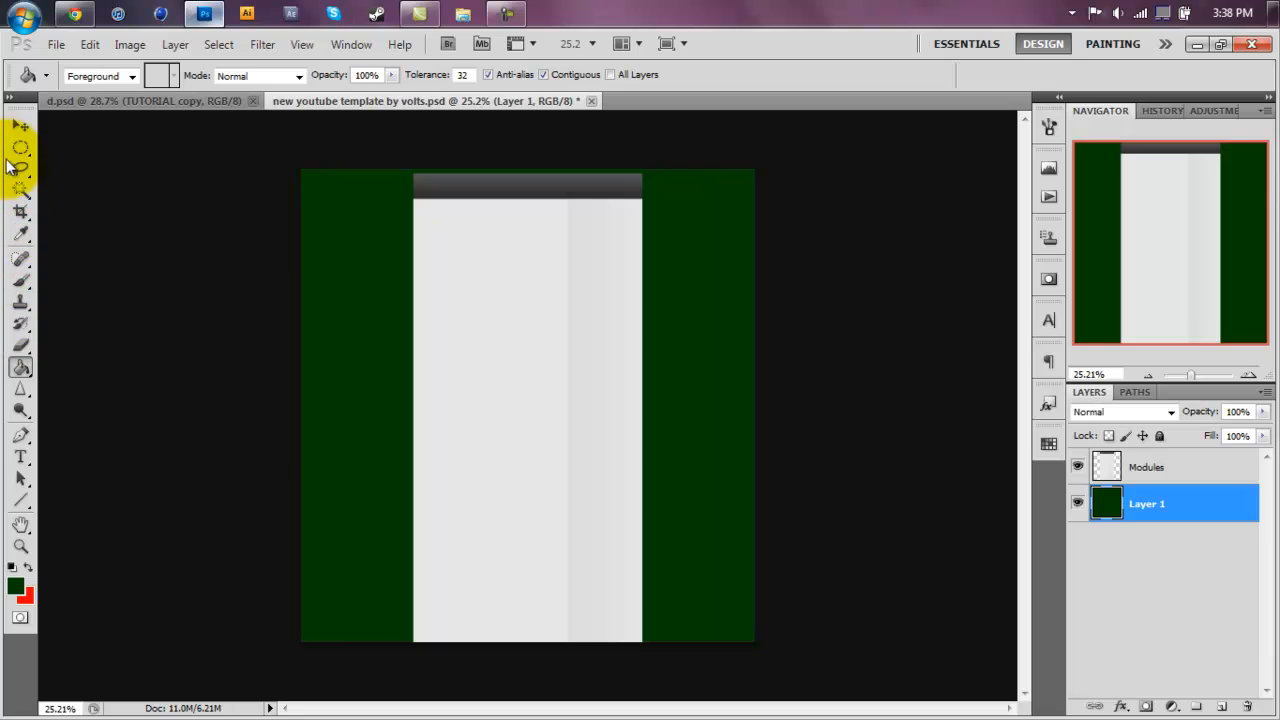
Step: Load the Modules layer's outline as a selection and add a new empty Layer 2
{"action": "left_click", "coordinate": [20, 147]}
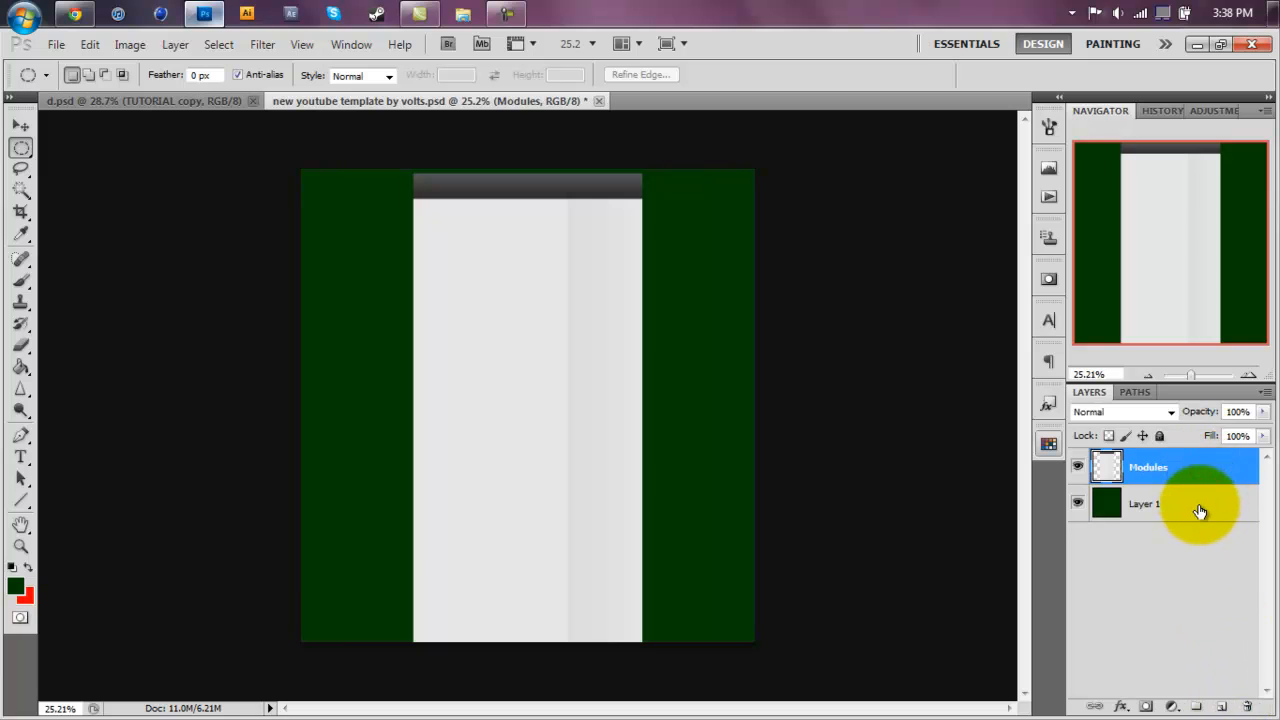
{"action": "mouse_move", "coordinate": [1203, 488]}
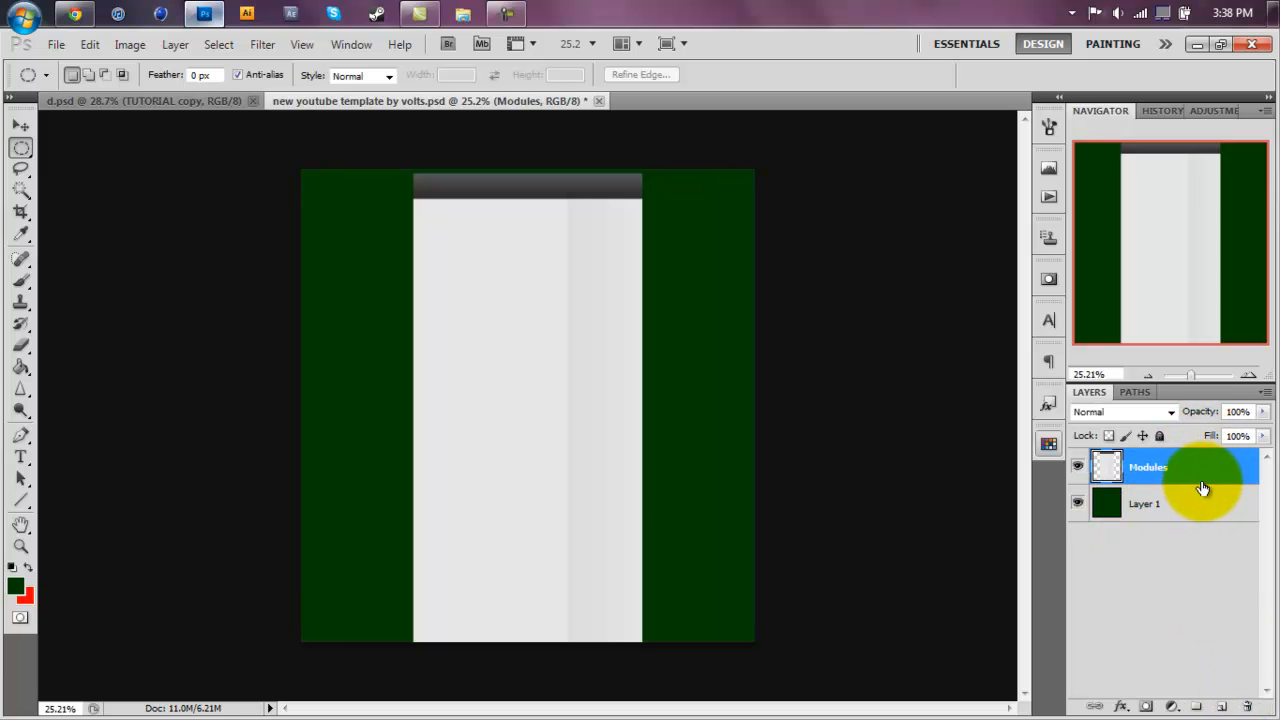
{"action": "left_click", "coordinate": [1147, 503]}
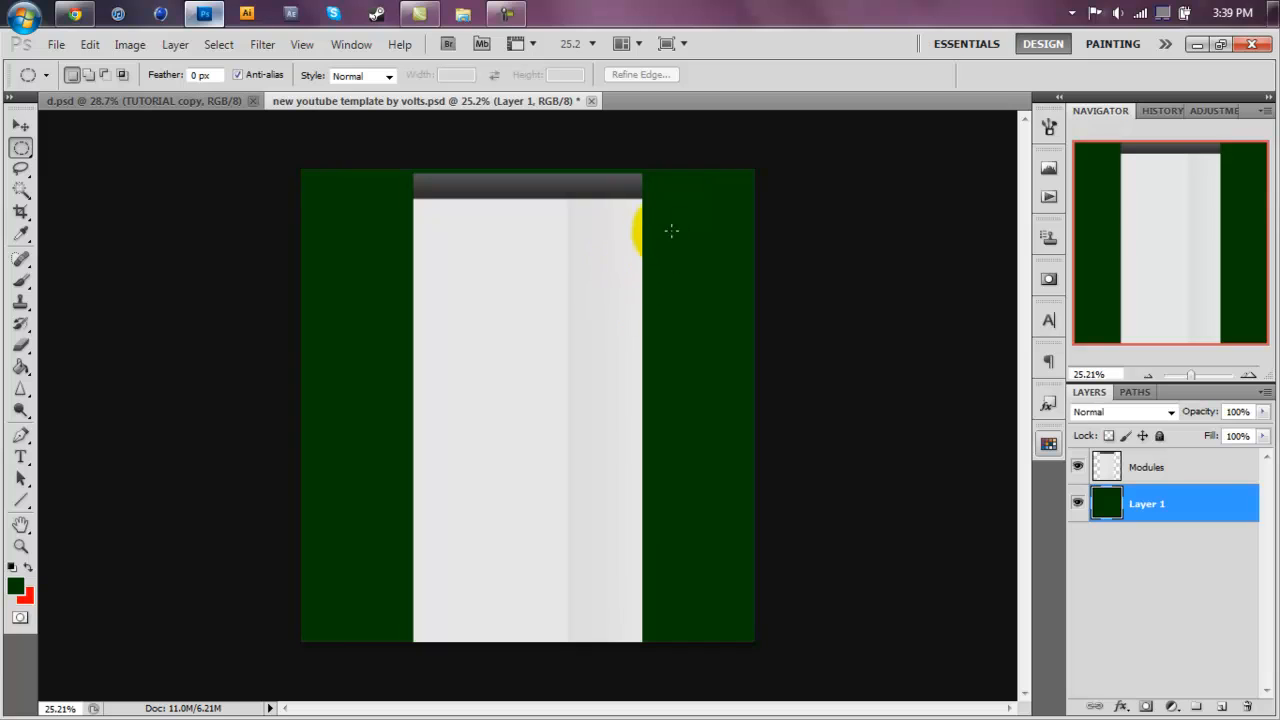
{"action": "left_click", "coordinate": [1146, 467]}
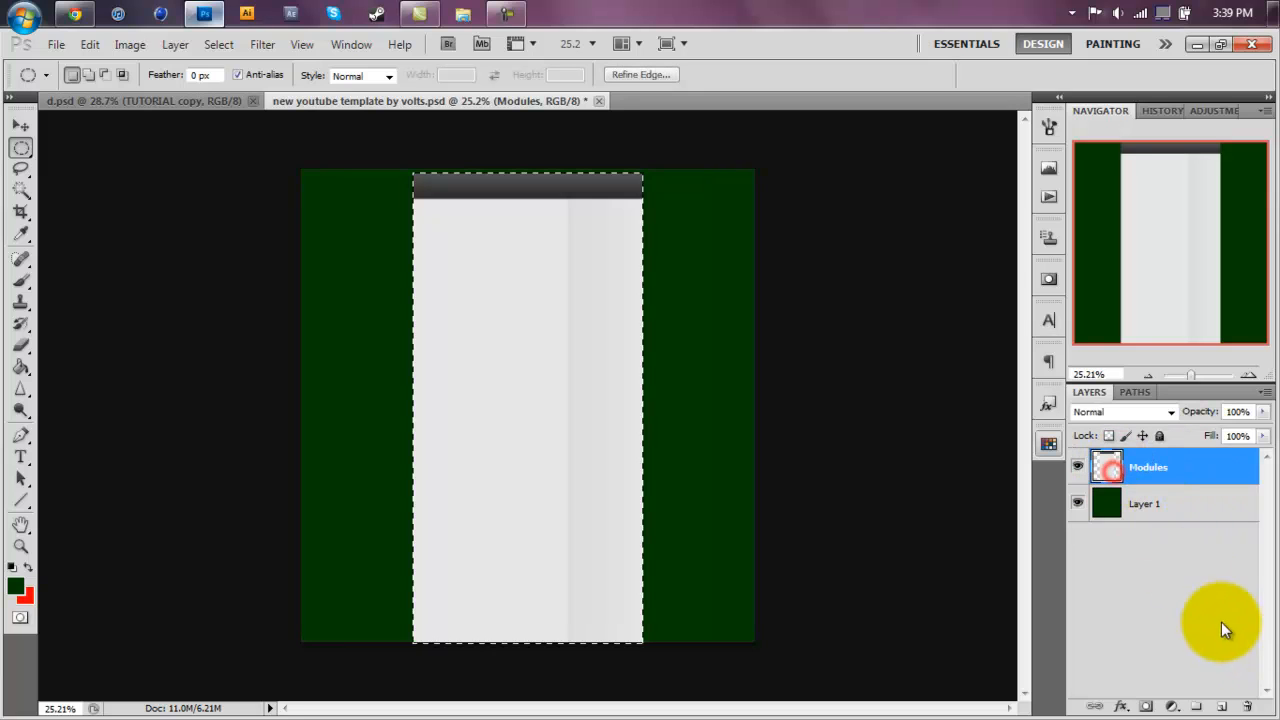
{"action": "left_click", "coordinate": [1198, 706]}
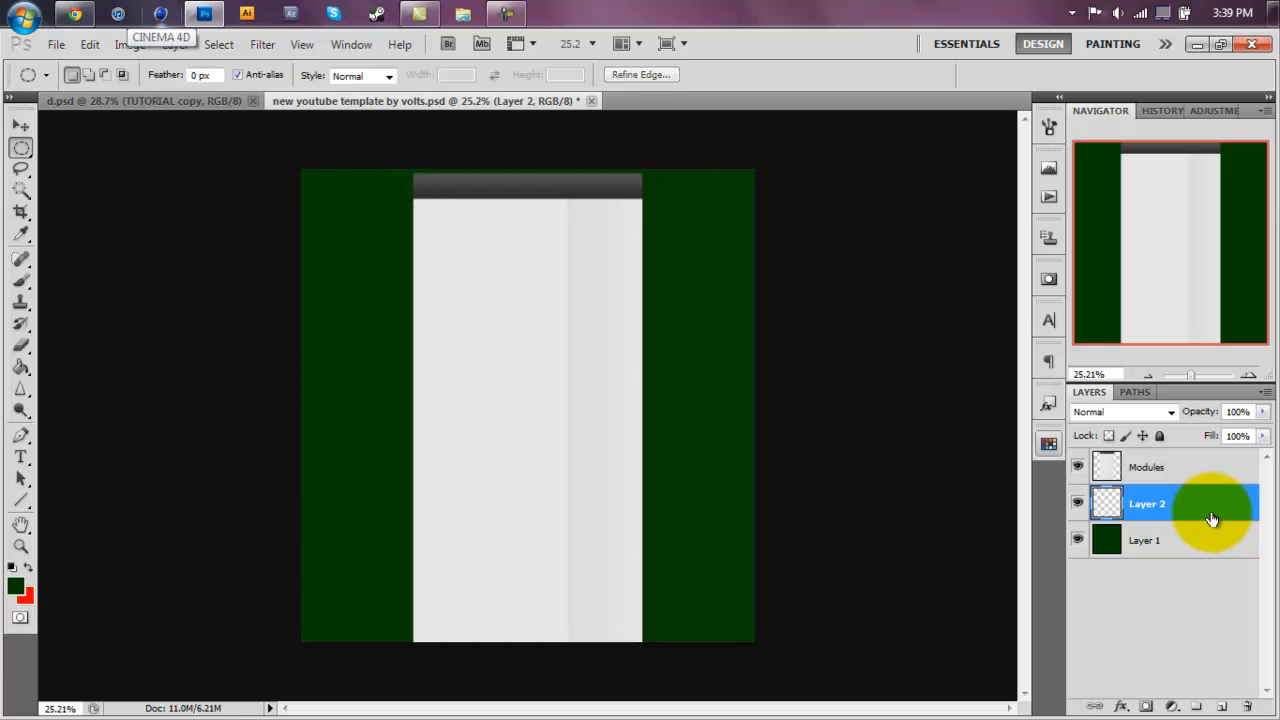
{"action": "mouse_move", "coordinate": [1107, 471]}
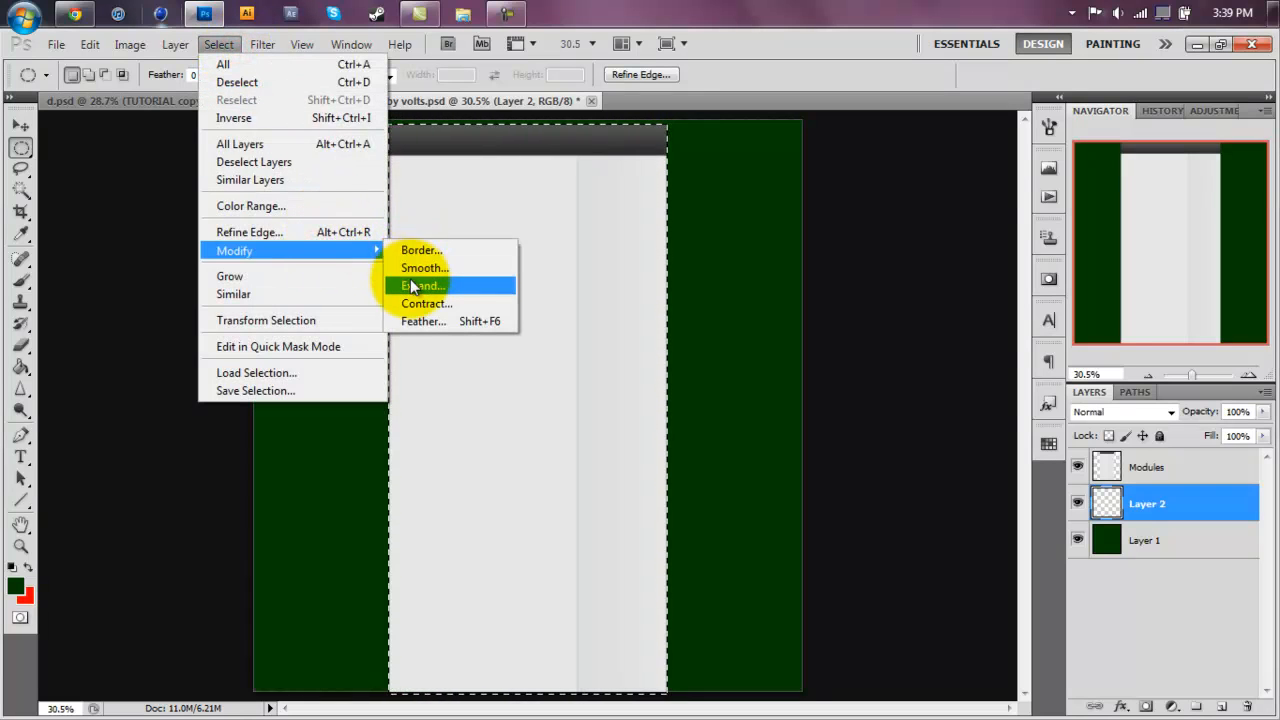
Step: Expand the selection by 40 px and feather it by 25 px
{"action": "left_click", "coordinate": [424, 285]}
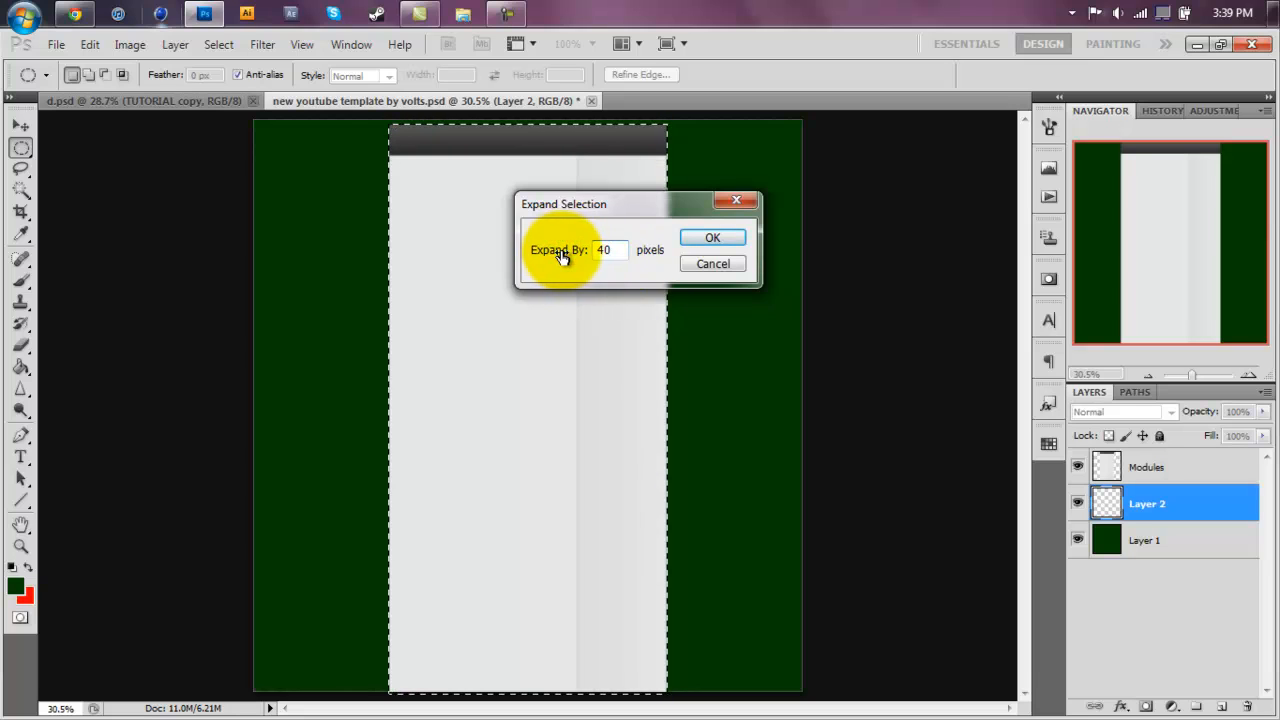
{"action": "left_click", "coordinate": [712, 237]}
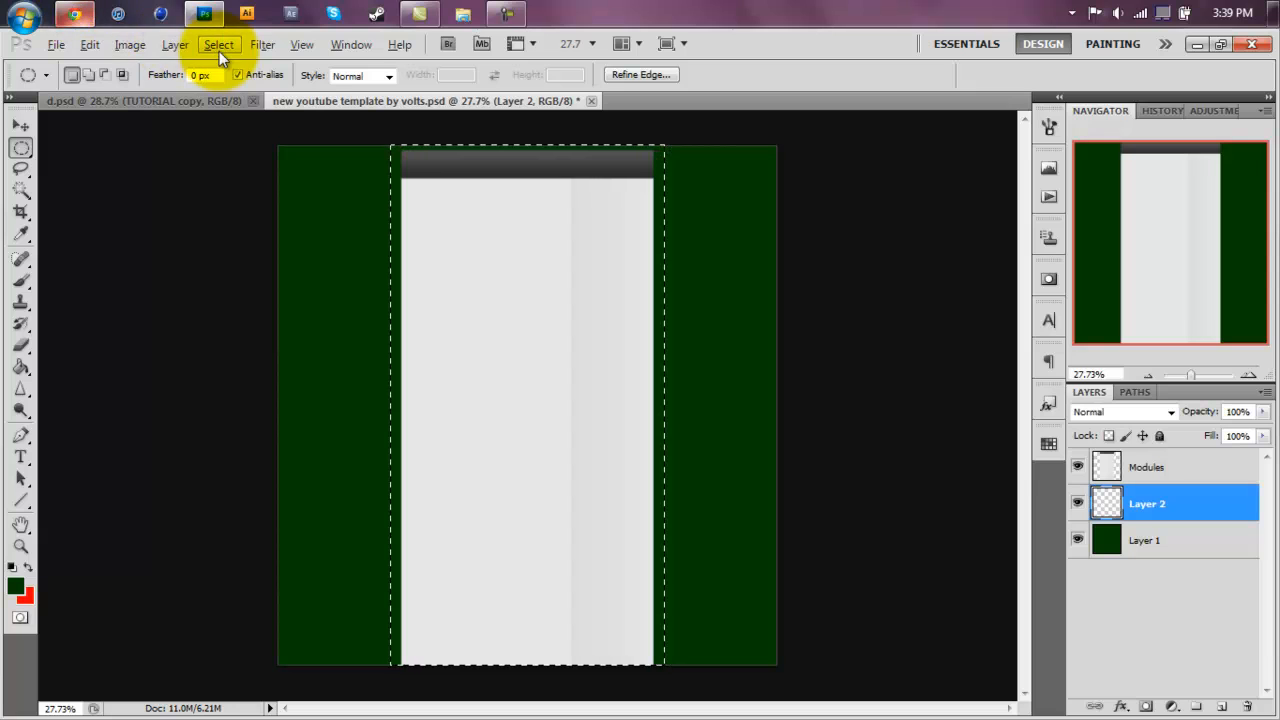
{"action": "left_click", "coordinate": [218, 44]}
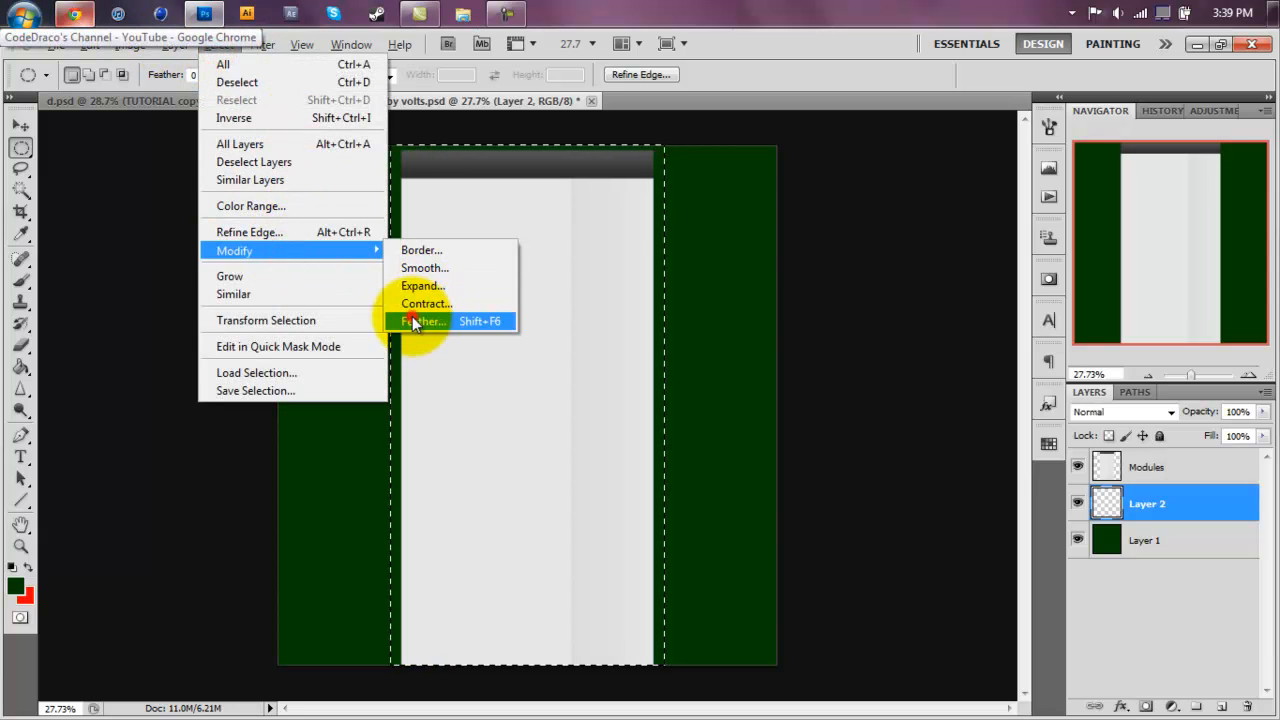
{"action": "left_click", "coordinate": [424, 321]}
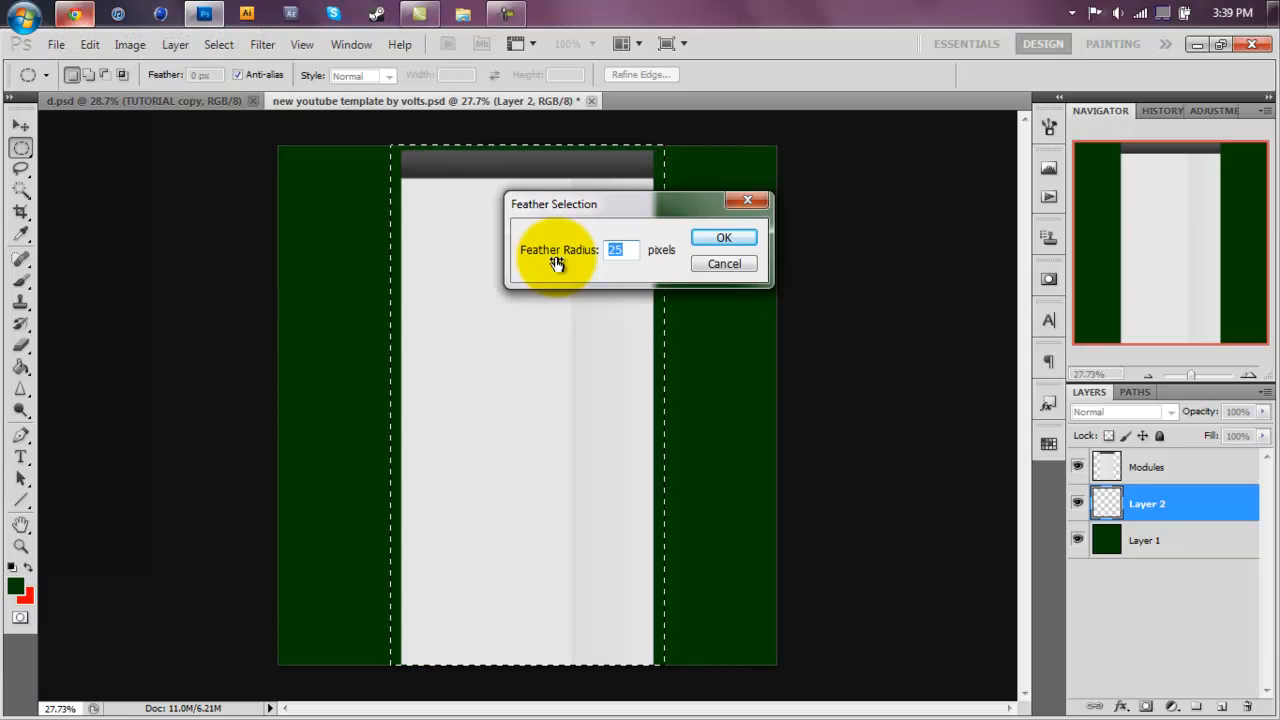
{"action": "left_click", "coordinate": [724, 237]}
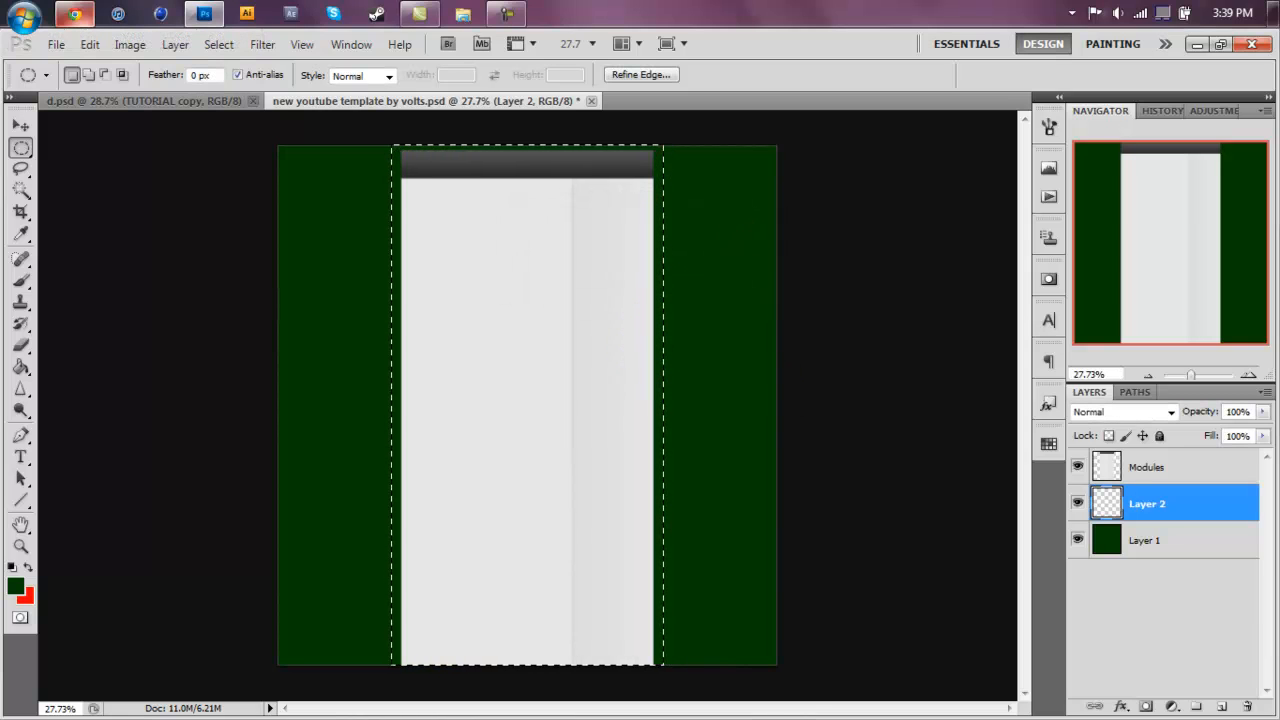
Step: Brush white inside the feathered selection on Layer 2 to create the side glow
{"action": "left_click", "coordinate": [20, 282]}
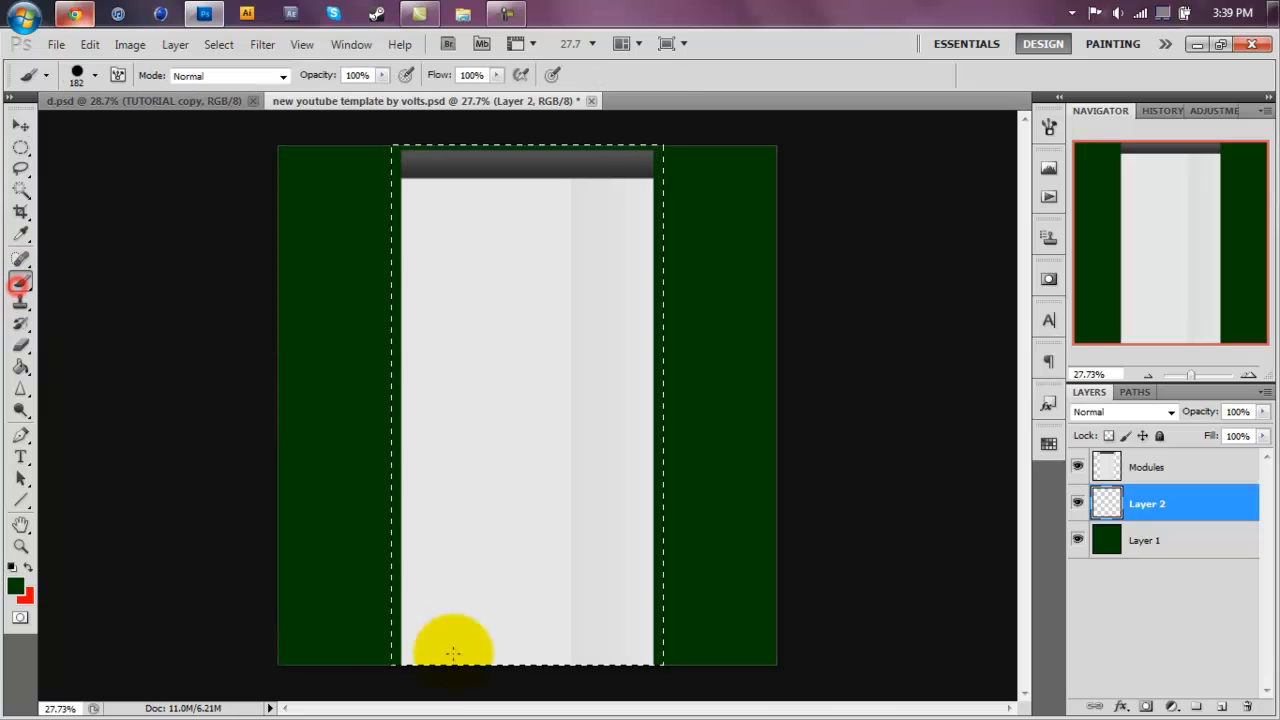
{"action": "left_click", "coordinate": [15, 587]}
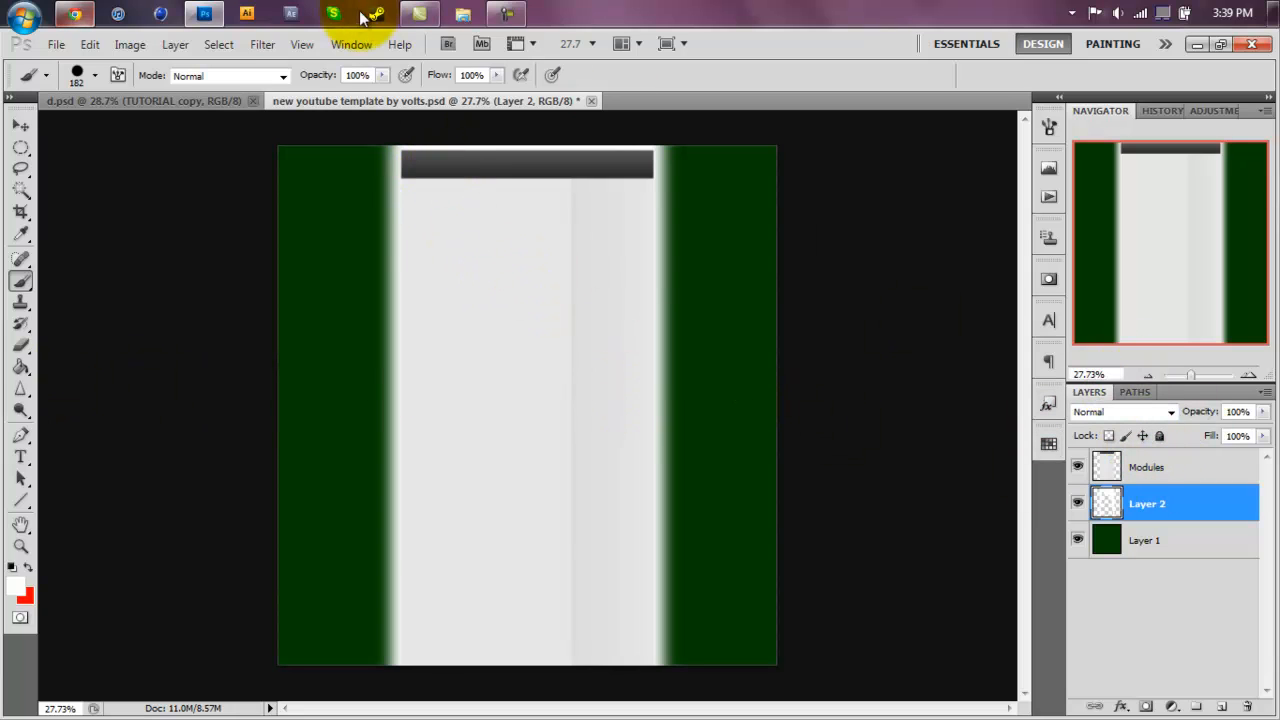
Step: Soften the white glow on Layer 2 with a Gaussian Blur of about 24 px
{"action": "left_click", "coordinate": [263, 44]}
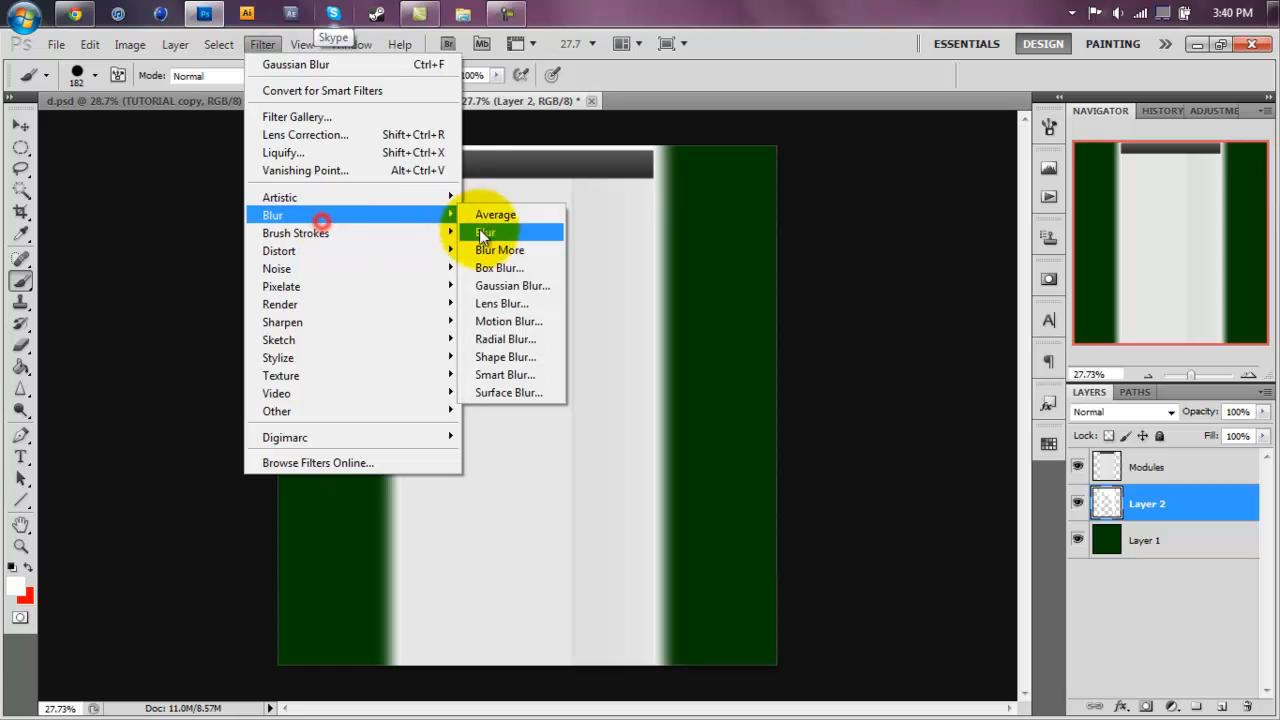
{"action": "left_click", "coordinate": [512, 285]}
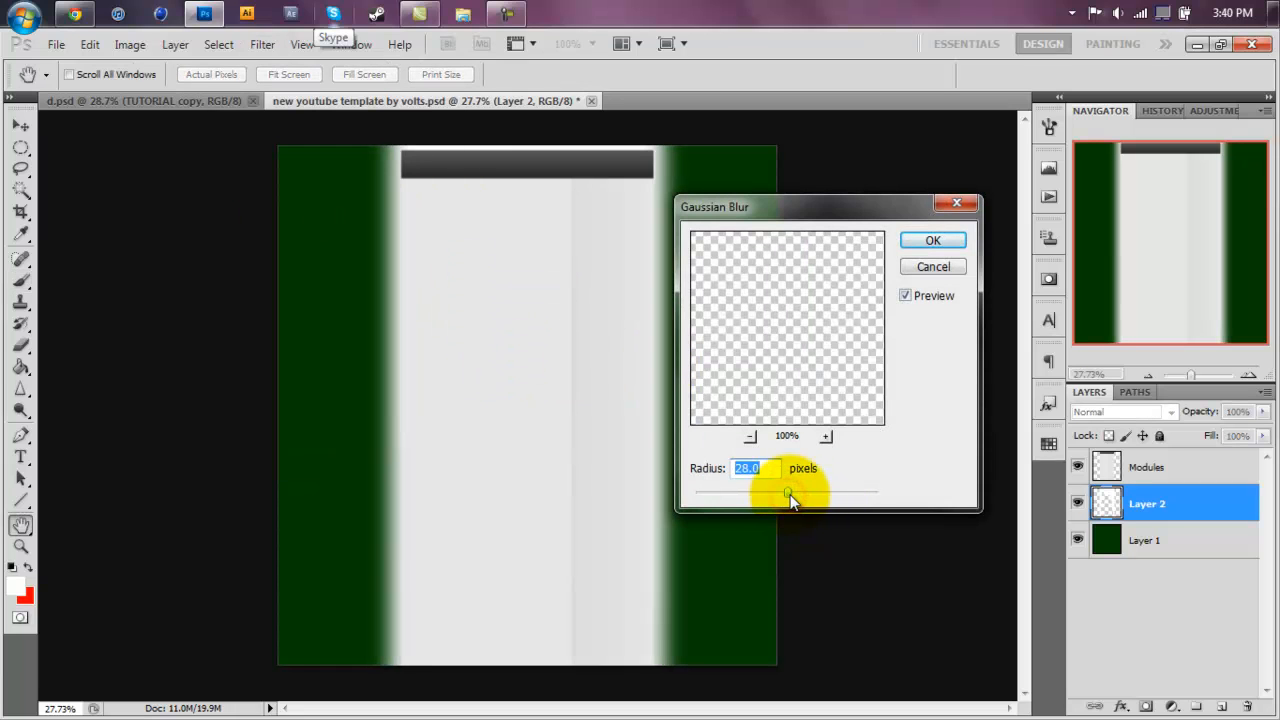
{"action": "left_click_drag", "start_coordinate": [788, 495], "coordinate": [797, 495]}
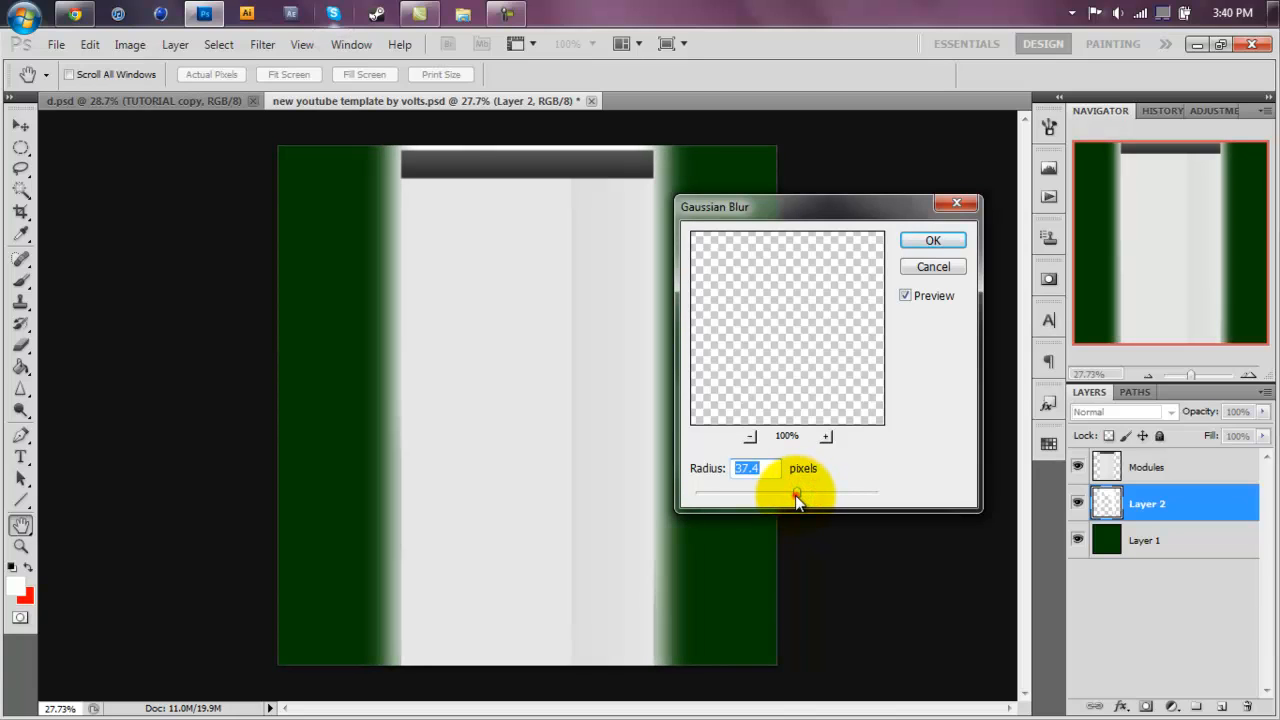
{"action": "left_click_drag", "start_coordinate": [797, 497], "coordinate": [785, 497]}
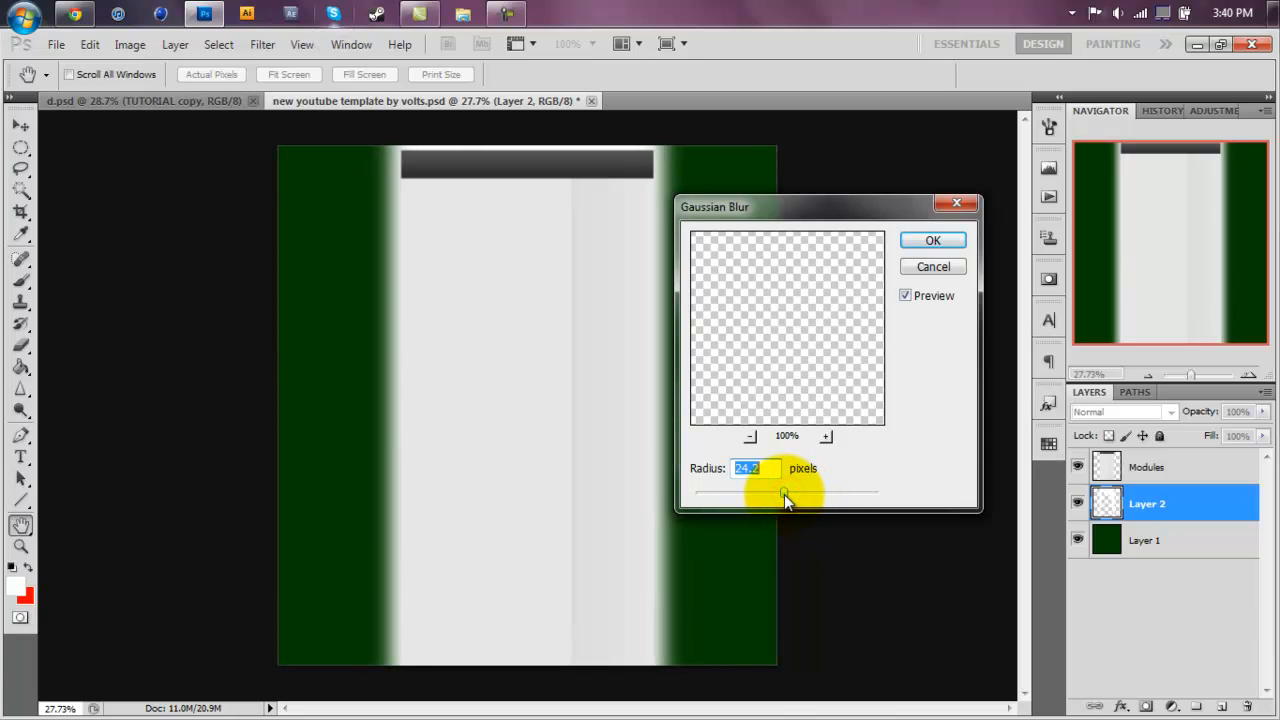
{"action": "left_click", "coordinate": [932, 240]}
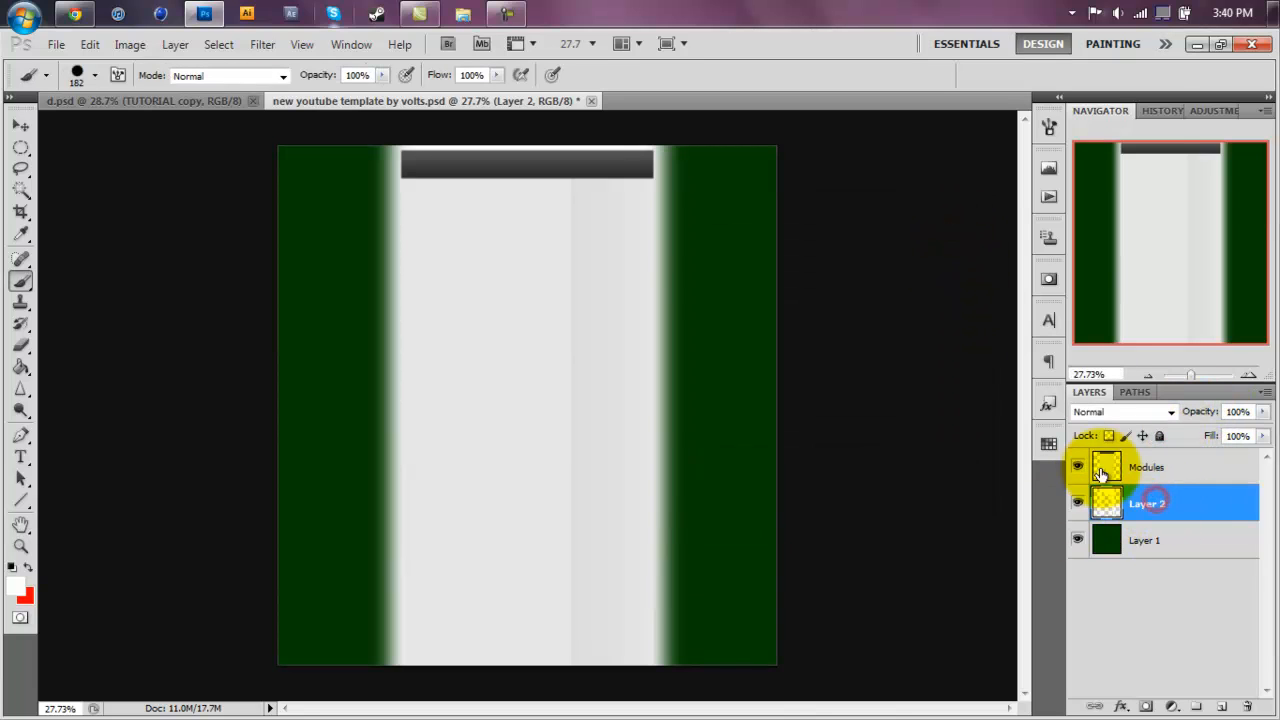
Step: Set the glow layer's blend mode to Soft Light, then open Layer 1's layer style
{"action": "left_click", "coordinate": [1152, 110]}
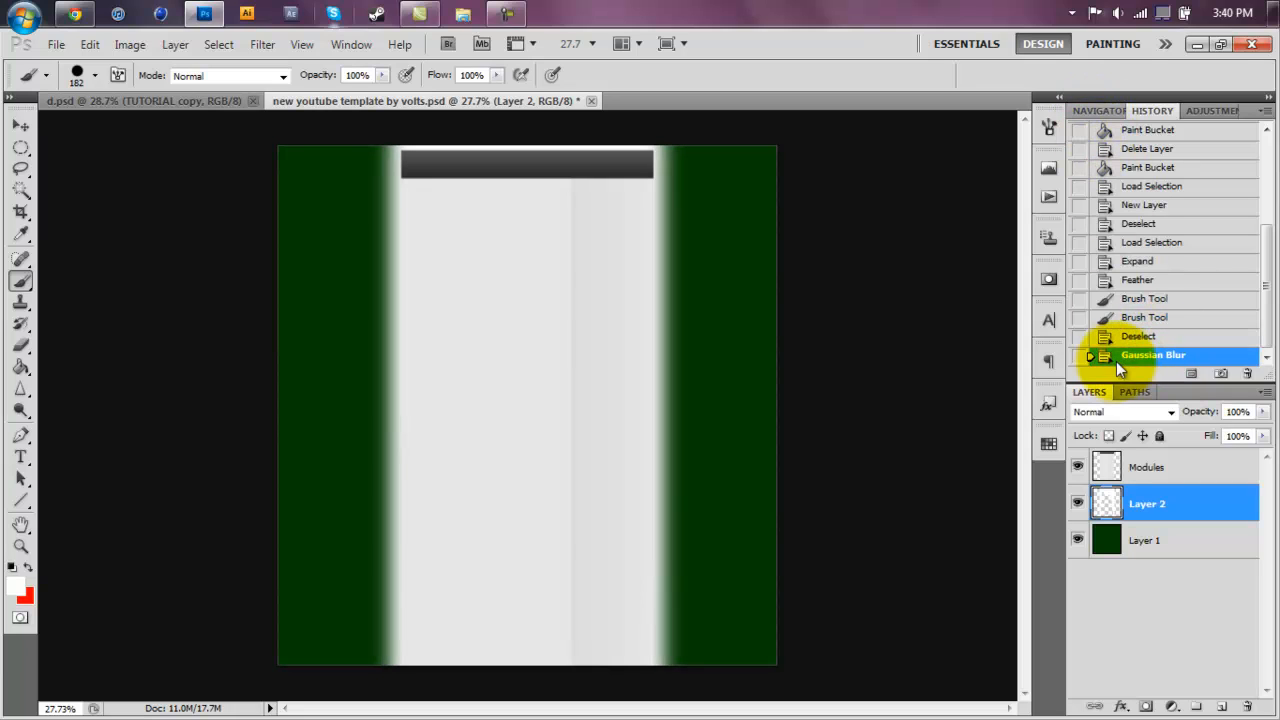
{"action": "left_click", "coordinate": [1120, 411]}
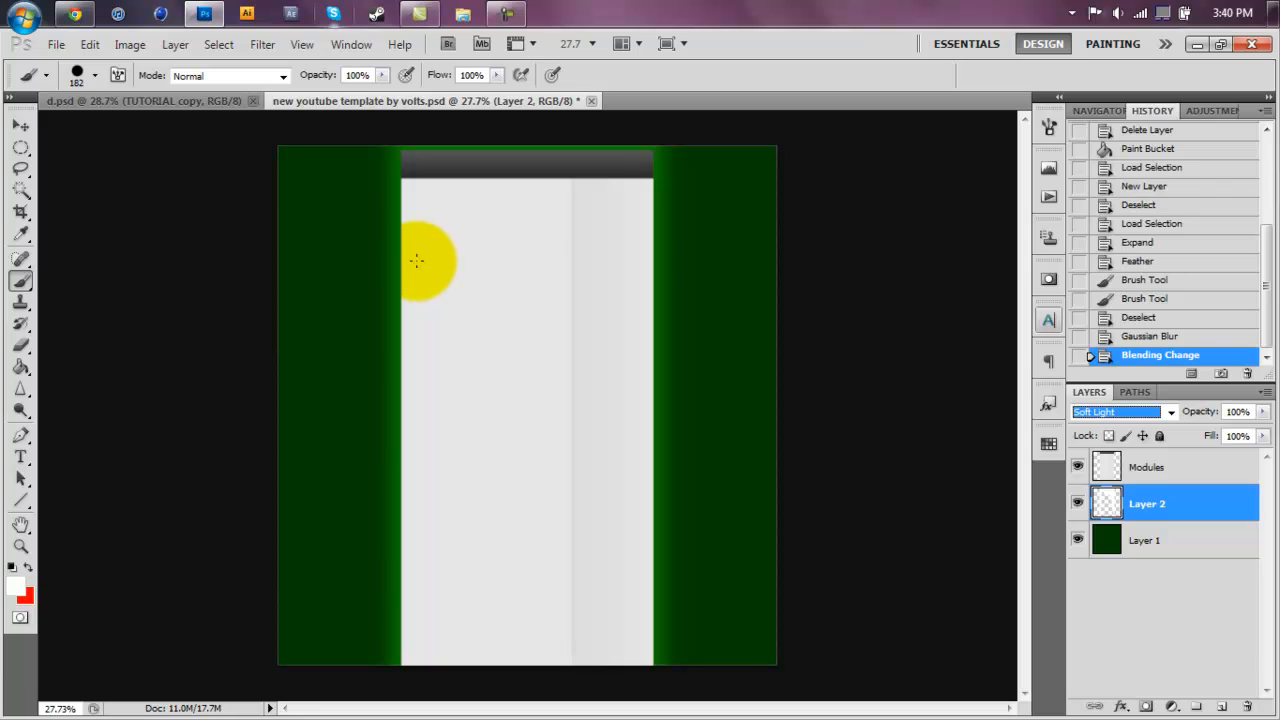
{"action": "left_click", "coordinate": [1115, 411]}
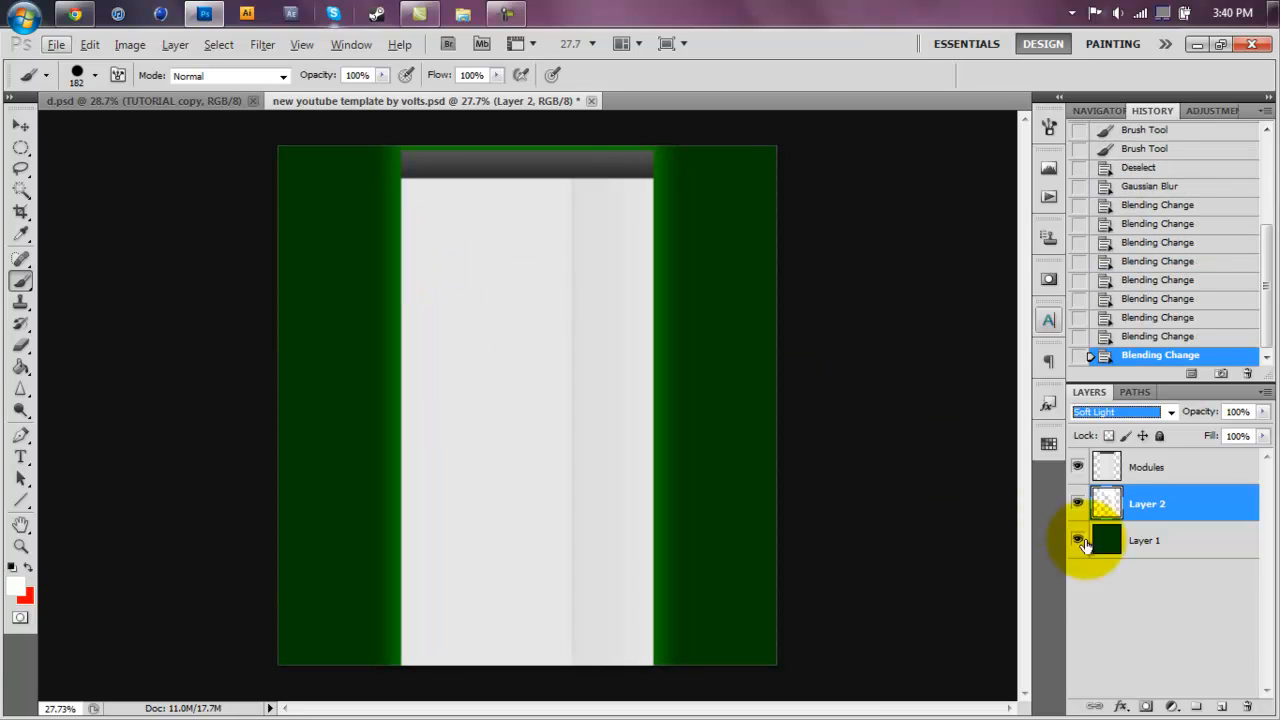
{"action": "left_click", "coordinate": [1147, 540]}
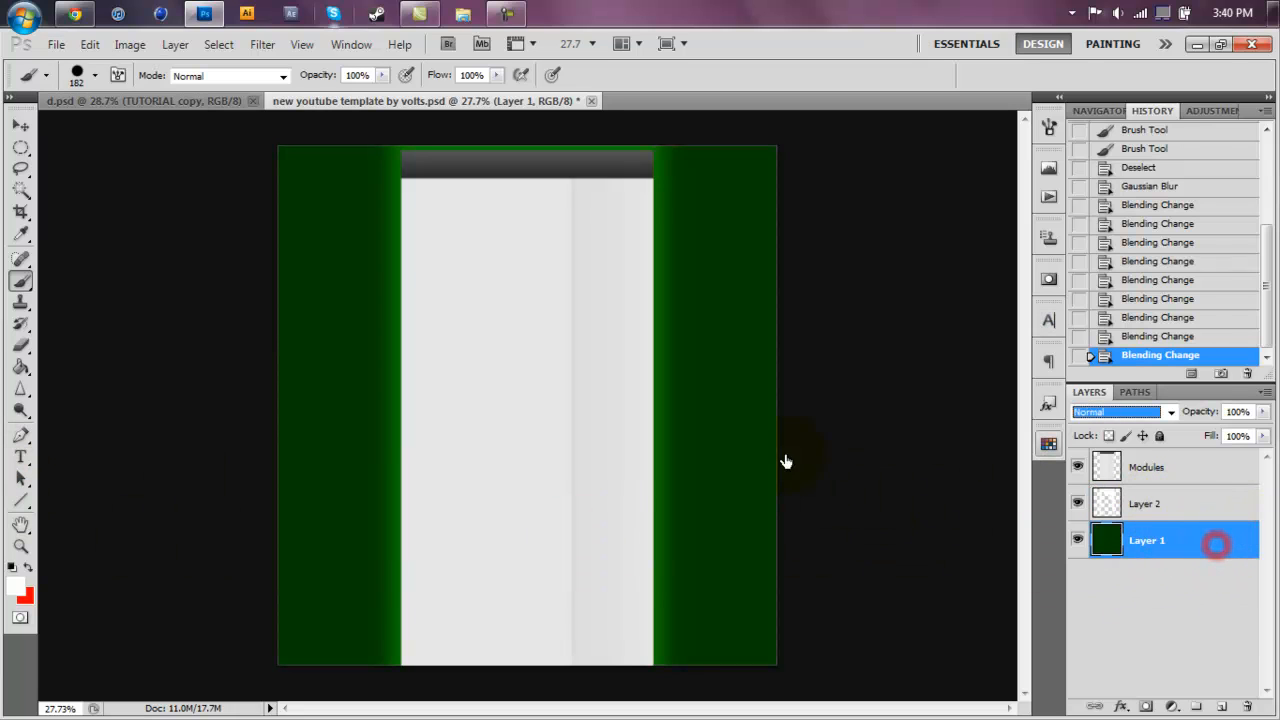
{"action": "double_click", "coordinate": [1147, 540]}
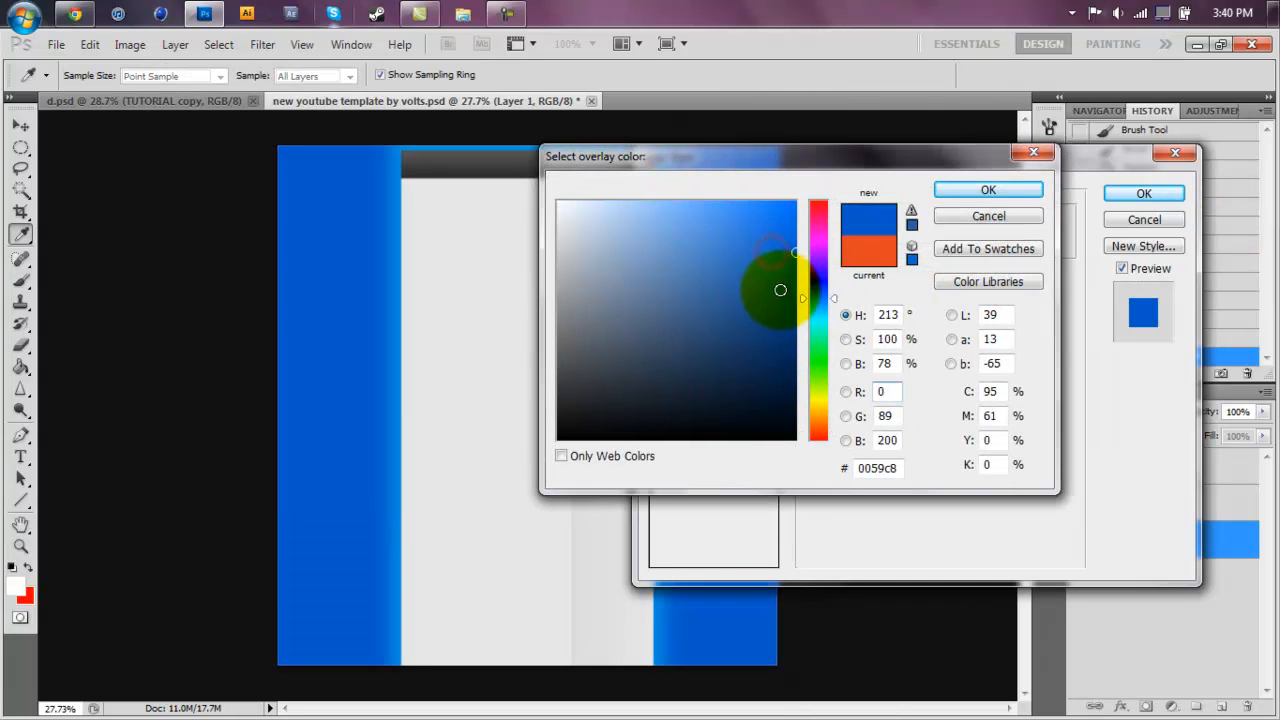
Step: Give Layer 1 a dark-blue #00306b Color Overlay
{"action": "left_click_drag", "start_coordinate": [780, 290], "coordinate": [777, 320]}
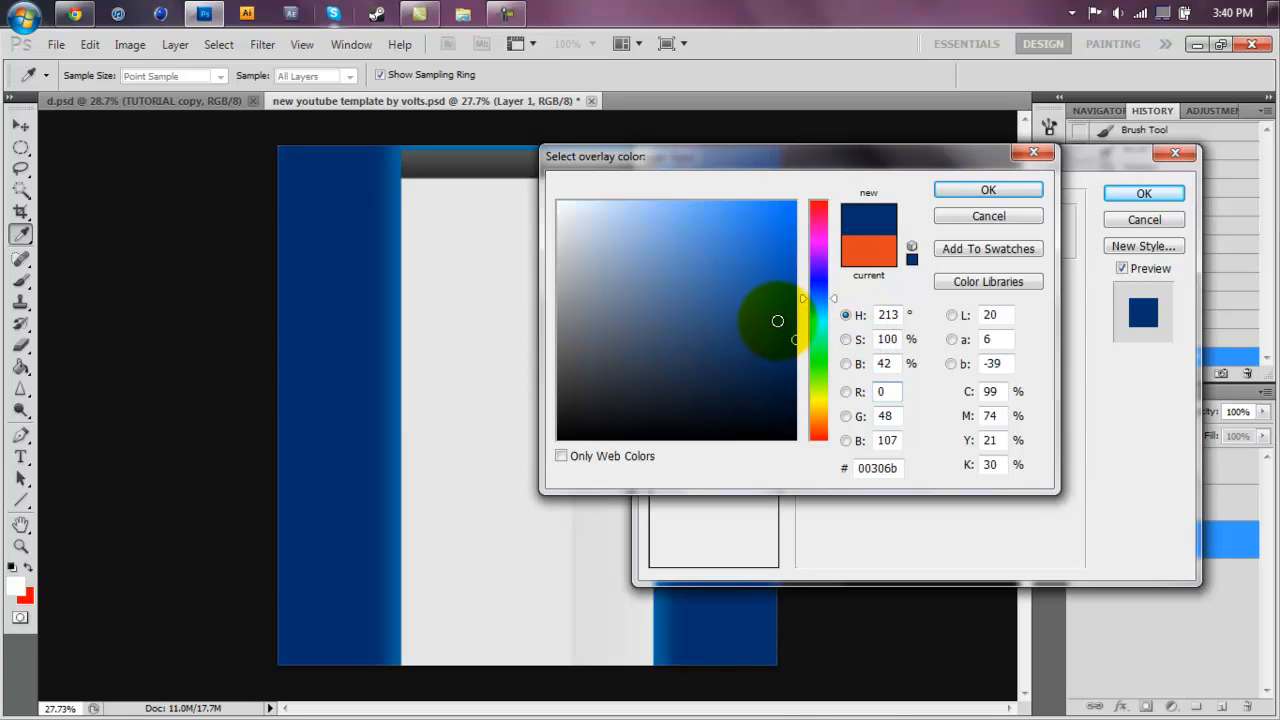
{"action": "left_click", "coordinate": [988, 190]}
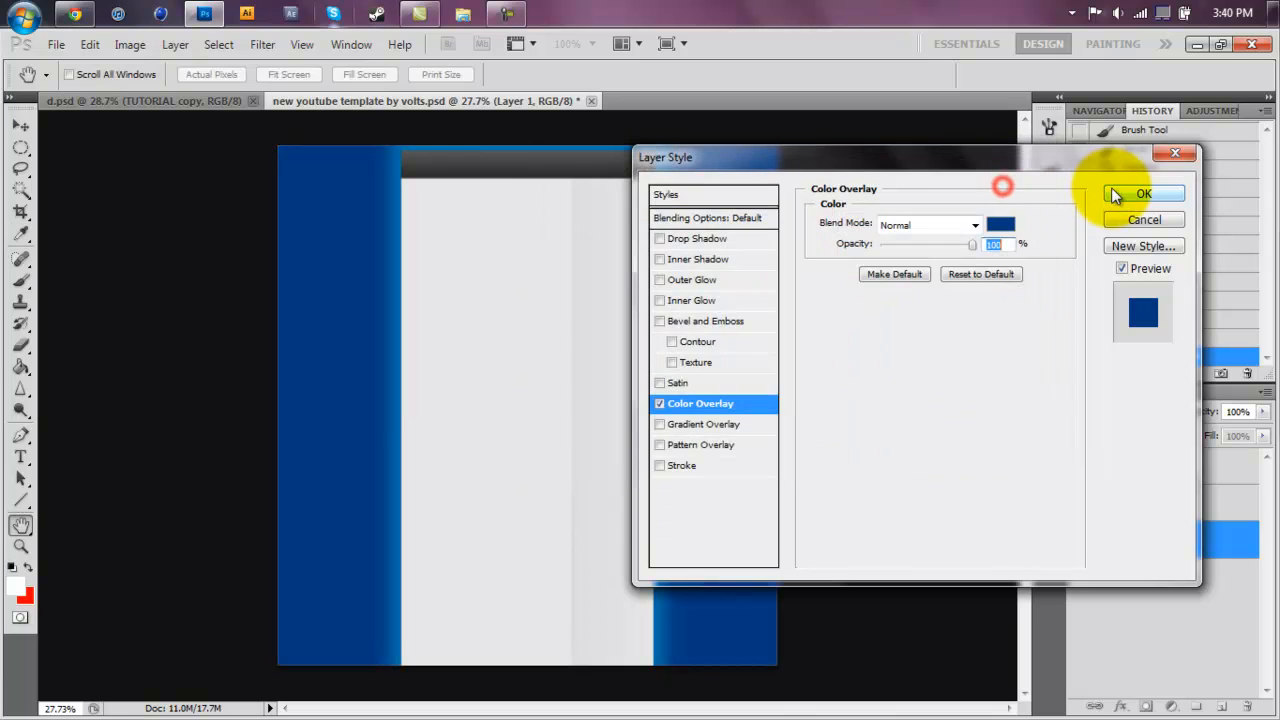
{"action": "left_click", "coordinate": [1143, 193]}
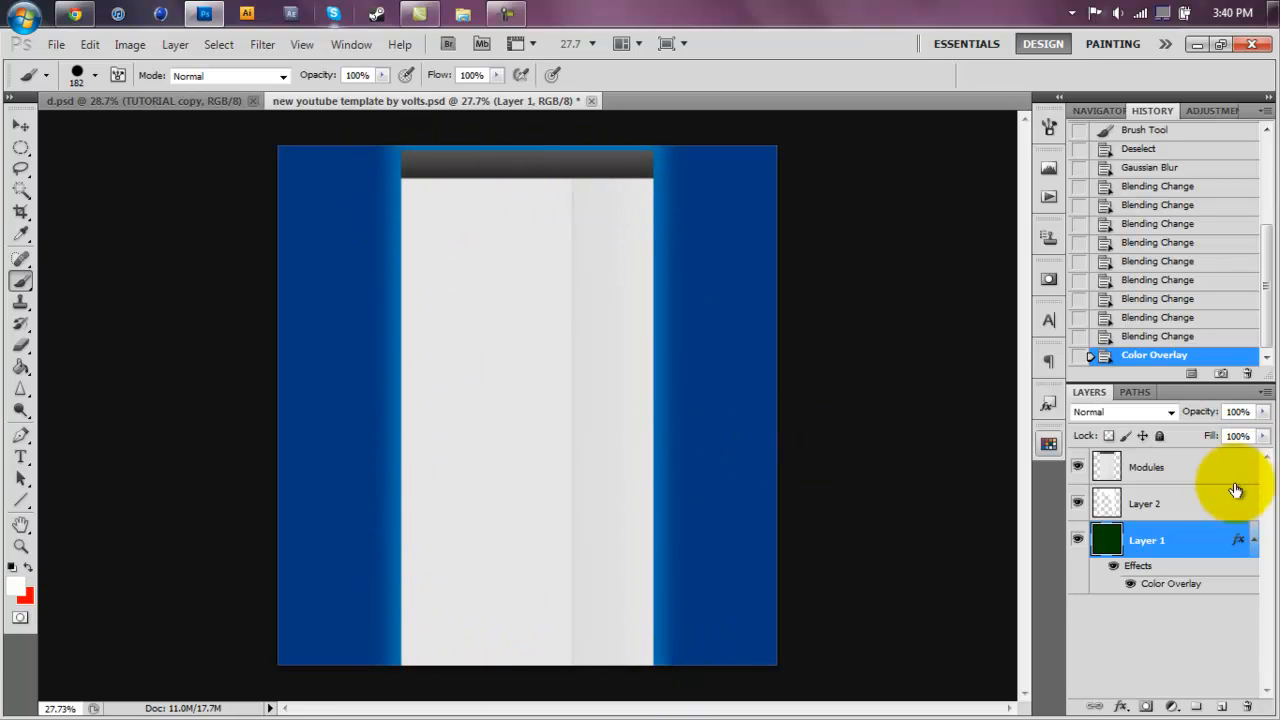
Step: Load and clear the glow layer's selection, then erase glow along the left and top
{"action": "left_click", "coordinate": [1147, 503]}
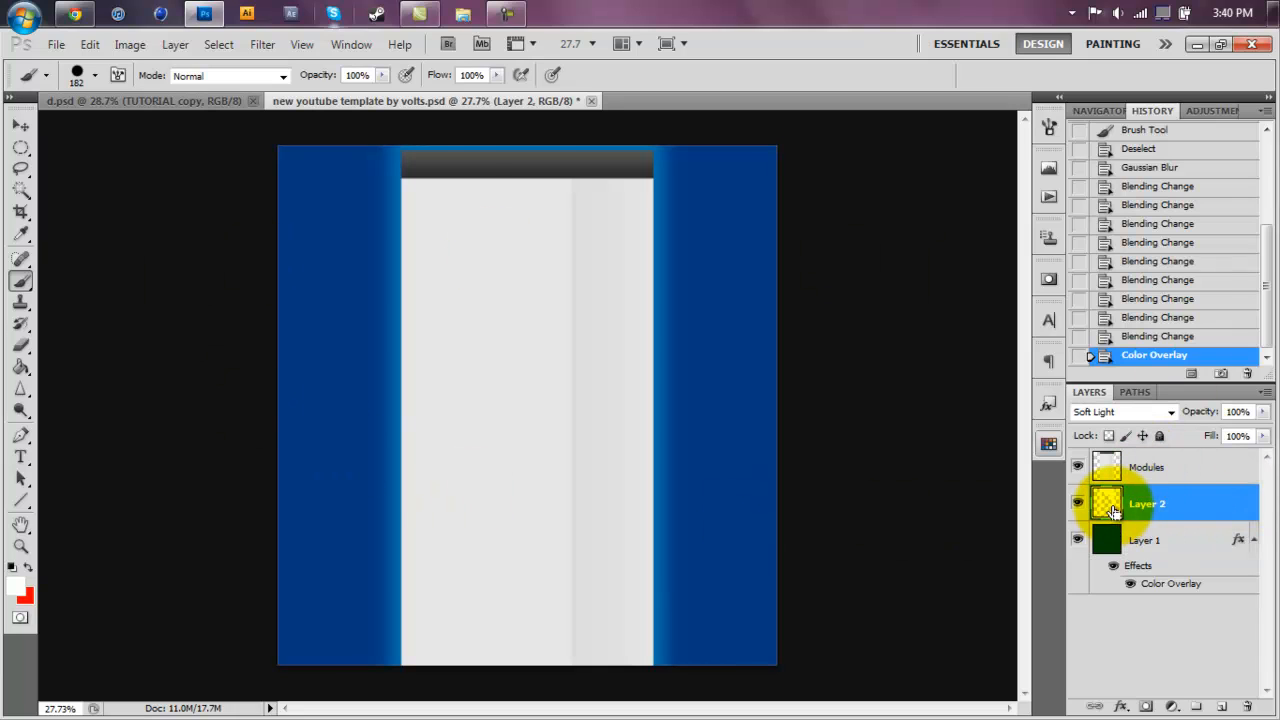
{"action": "left_click", "coordinate": [1107, 503]}
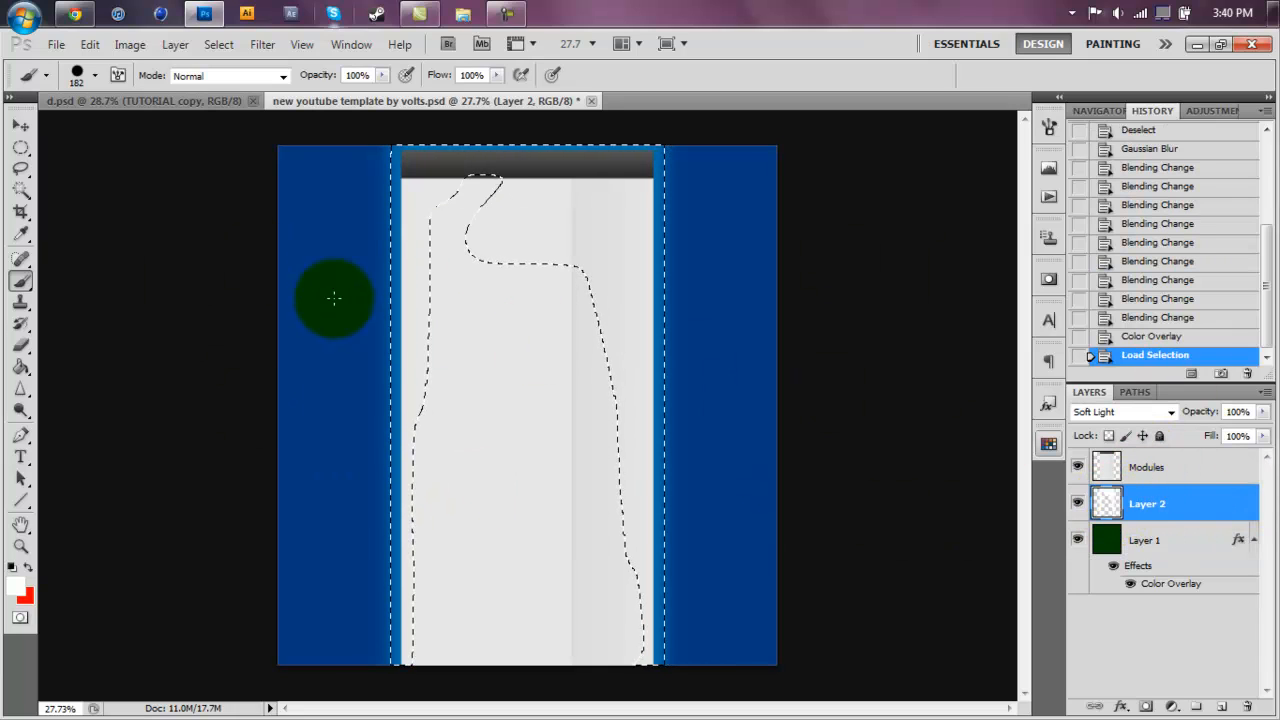
{"action": "key", "text": "Ctrl+D"}
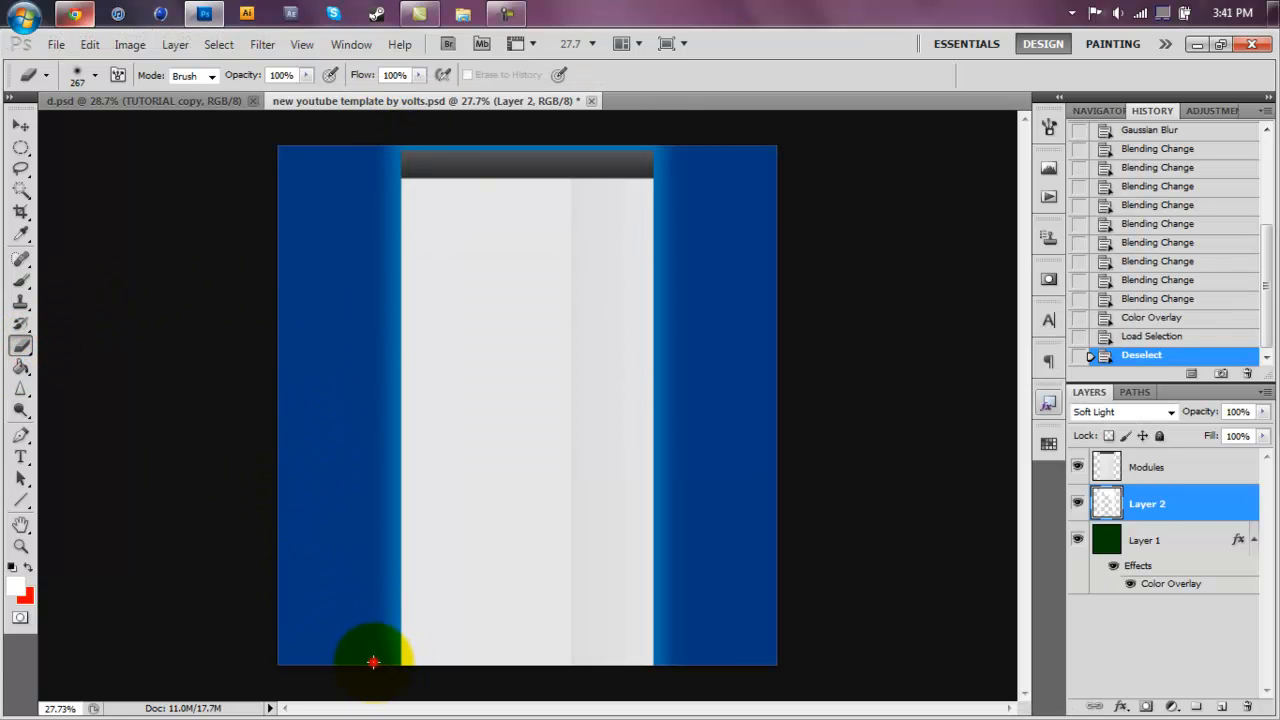
{"action": "left_click_drag", "start_coordinate": [373, 662], "coordinate": [385, 148]}
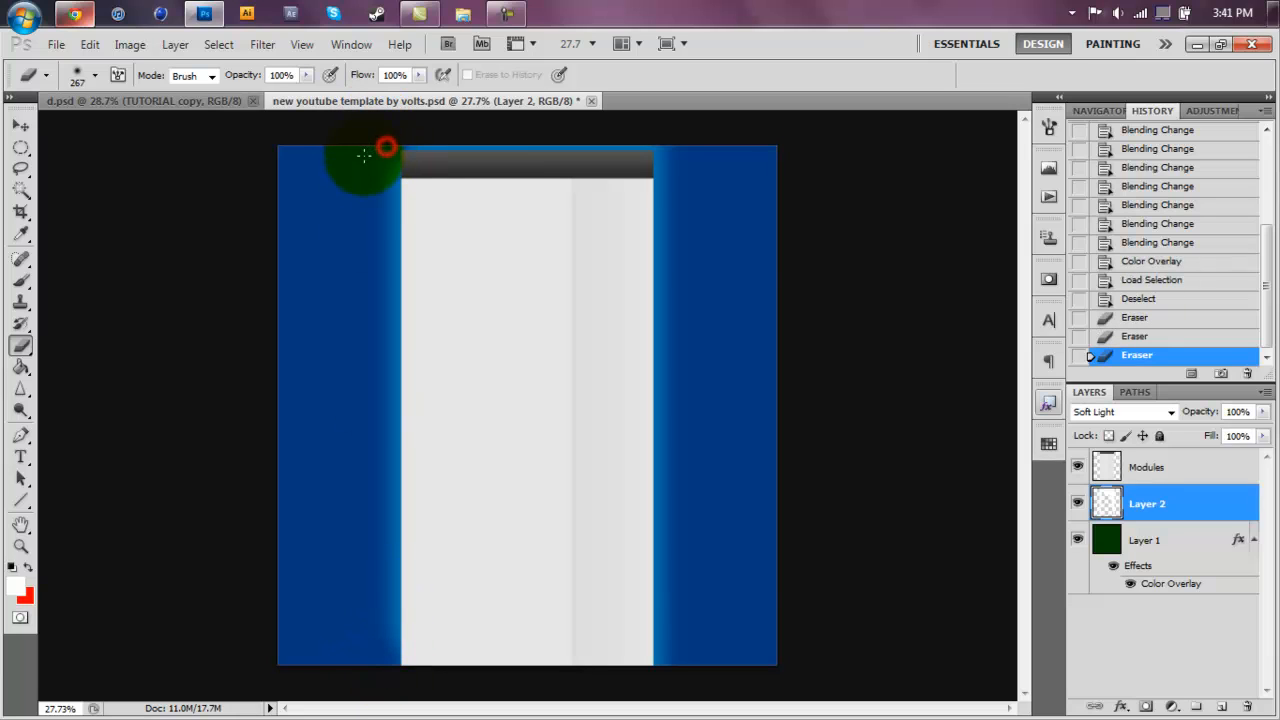
{"action": "left_click_drag", "start_coordinate": [385, 150], "coordinate": [680, 175]}
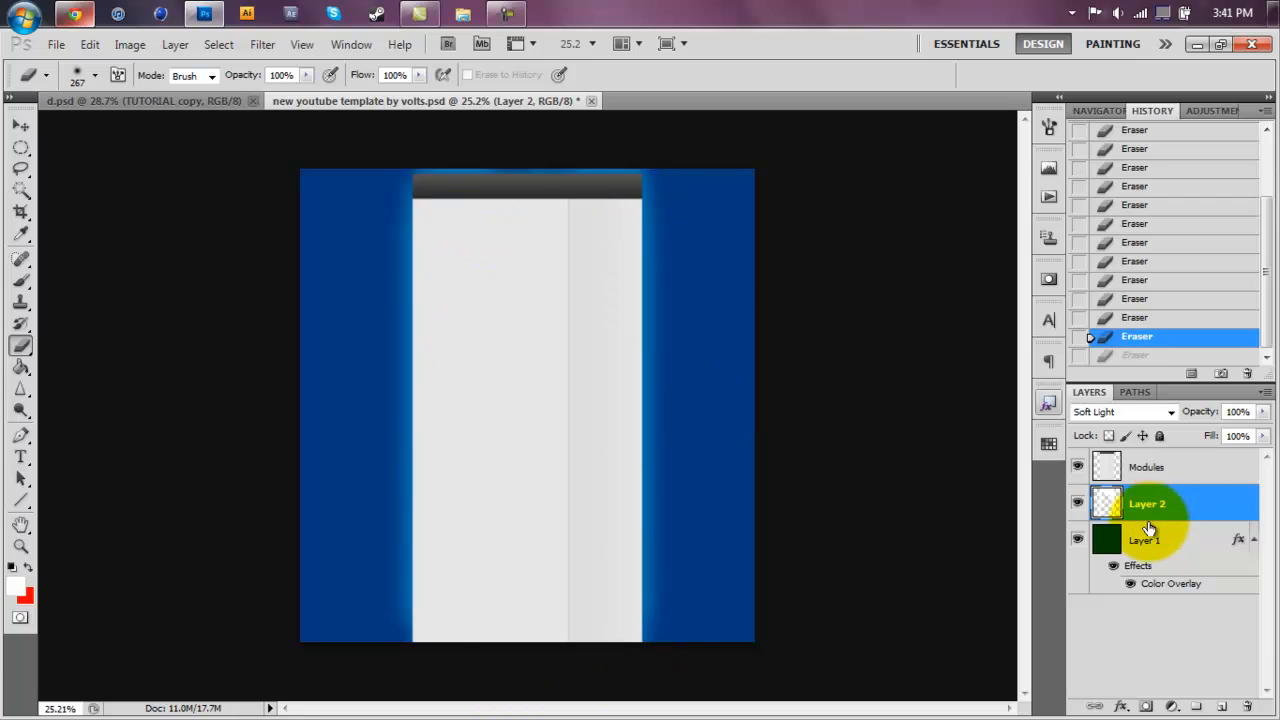
Step: Add a new vignette layer and select everything outside an elliptical marquee
{"action": "left_click", "coordinate": [1147, 540]}
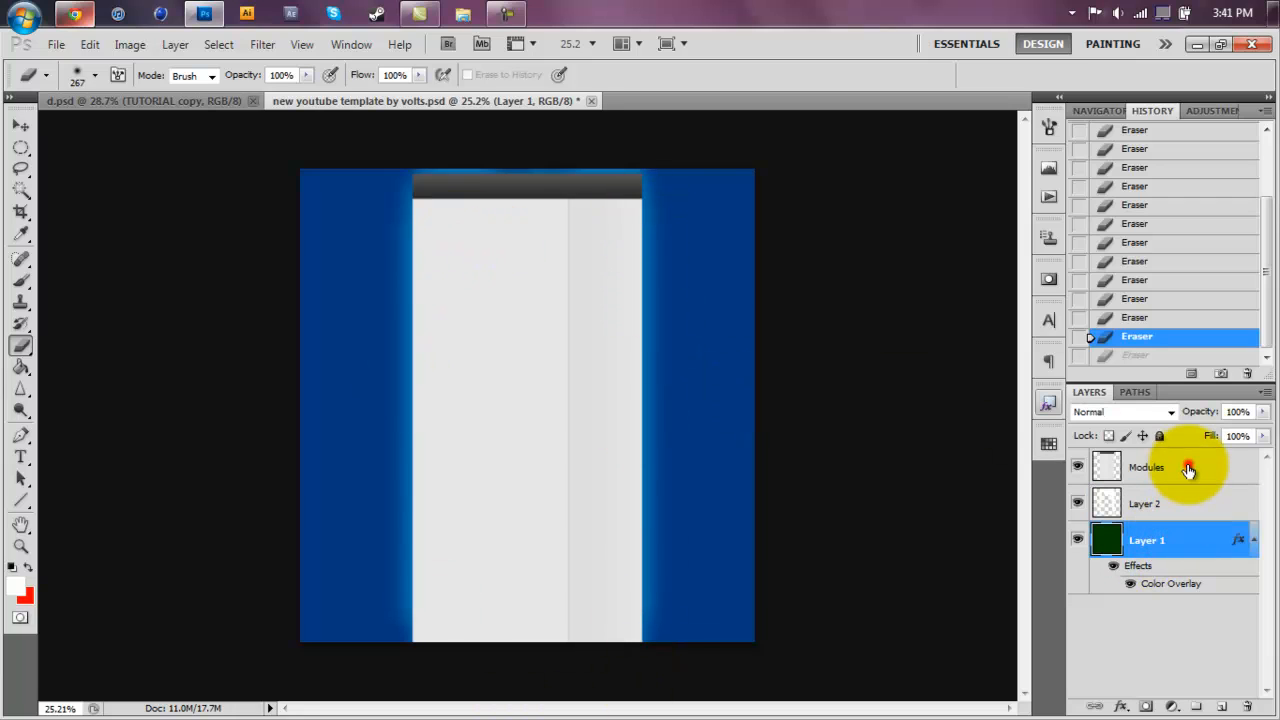
{"action": "left_click", "coordinate": [1201, 707]}
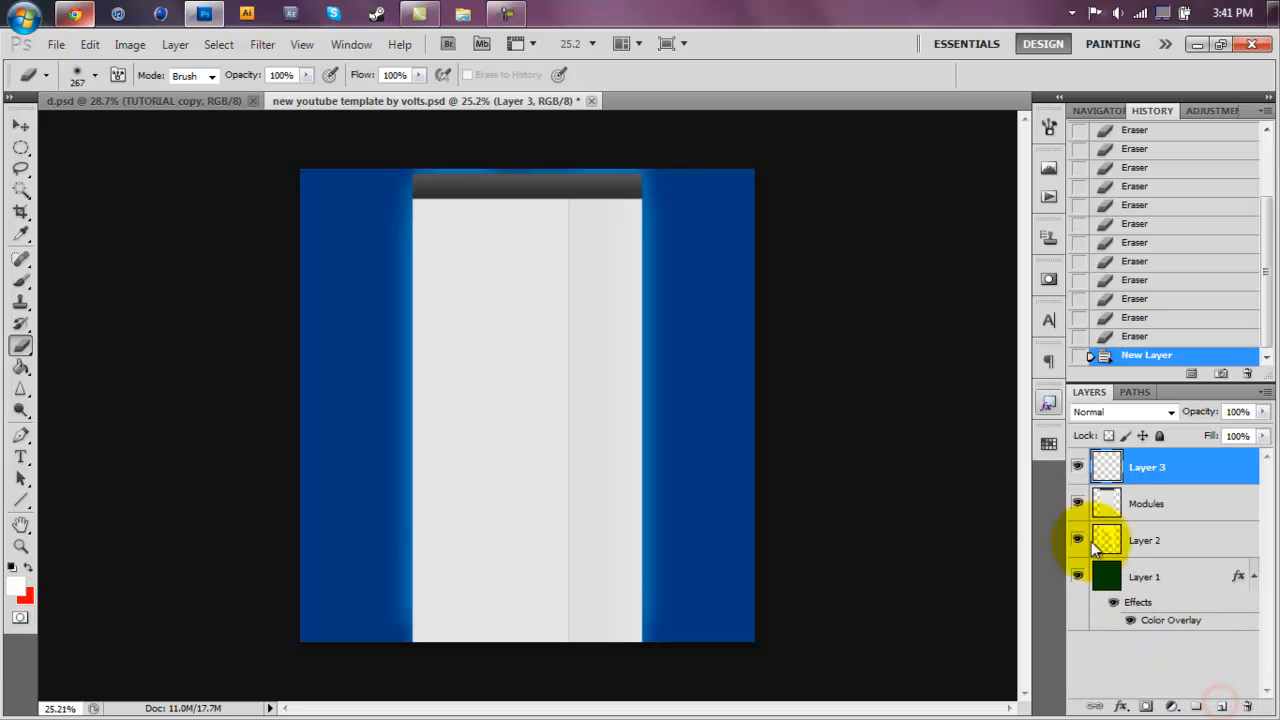
{"action": "left_click", "coordinate": [20, 148]}
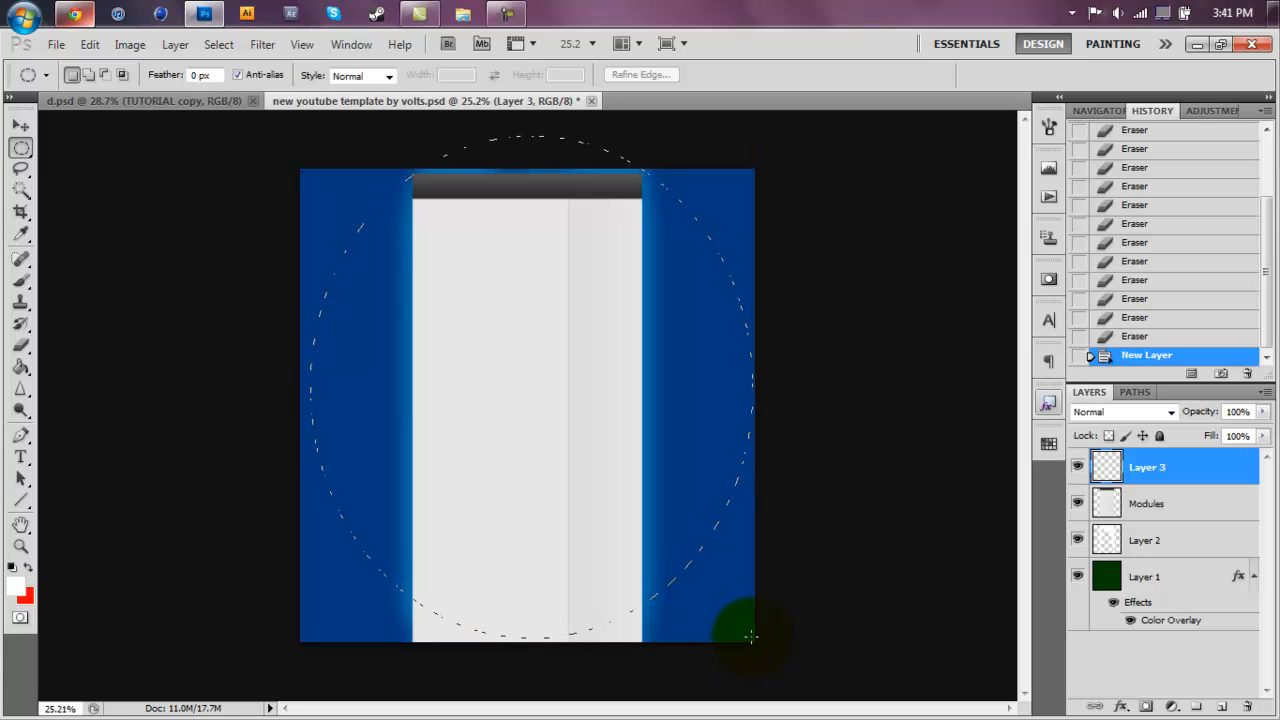
{"action": "left_click", "coordinate": [218, 44]}
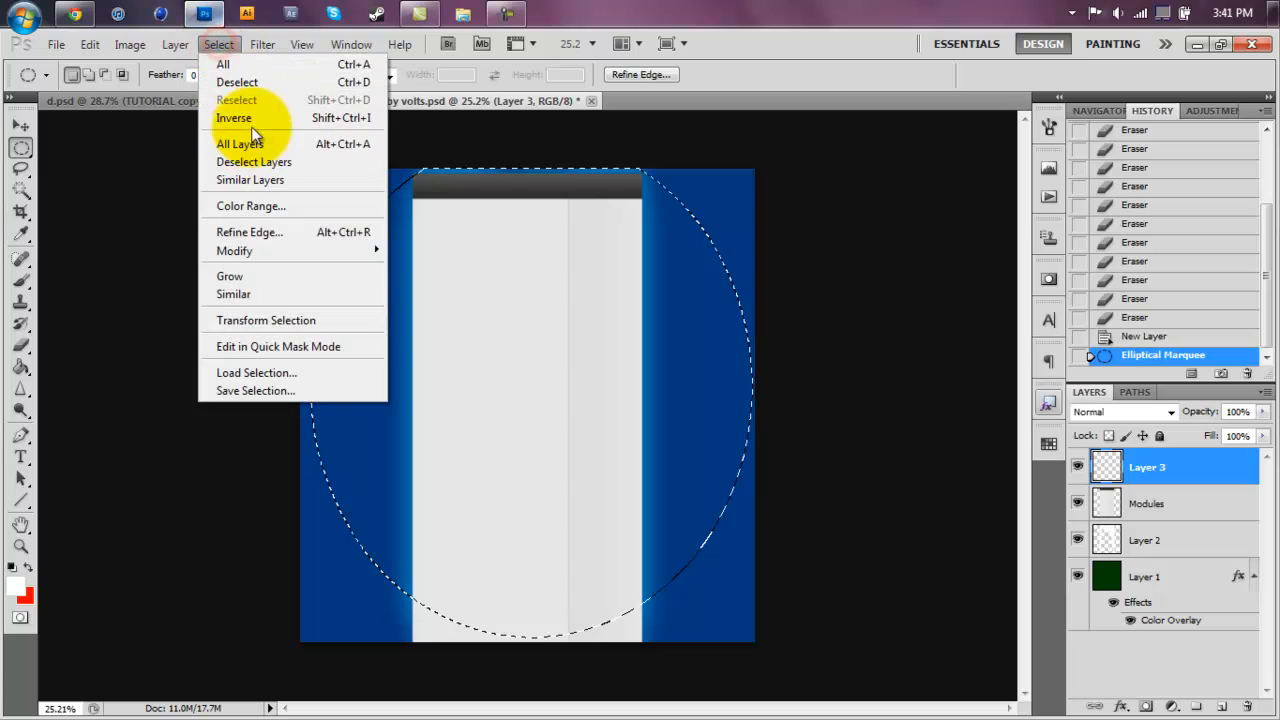
{"action": "left_click", "coordinate": [234, 118]}
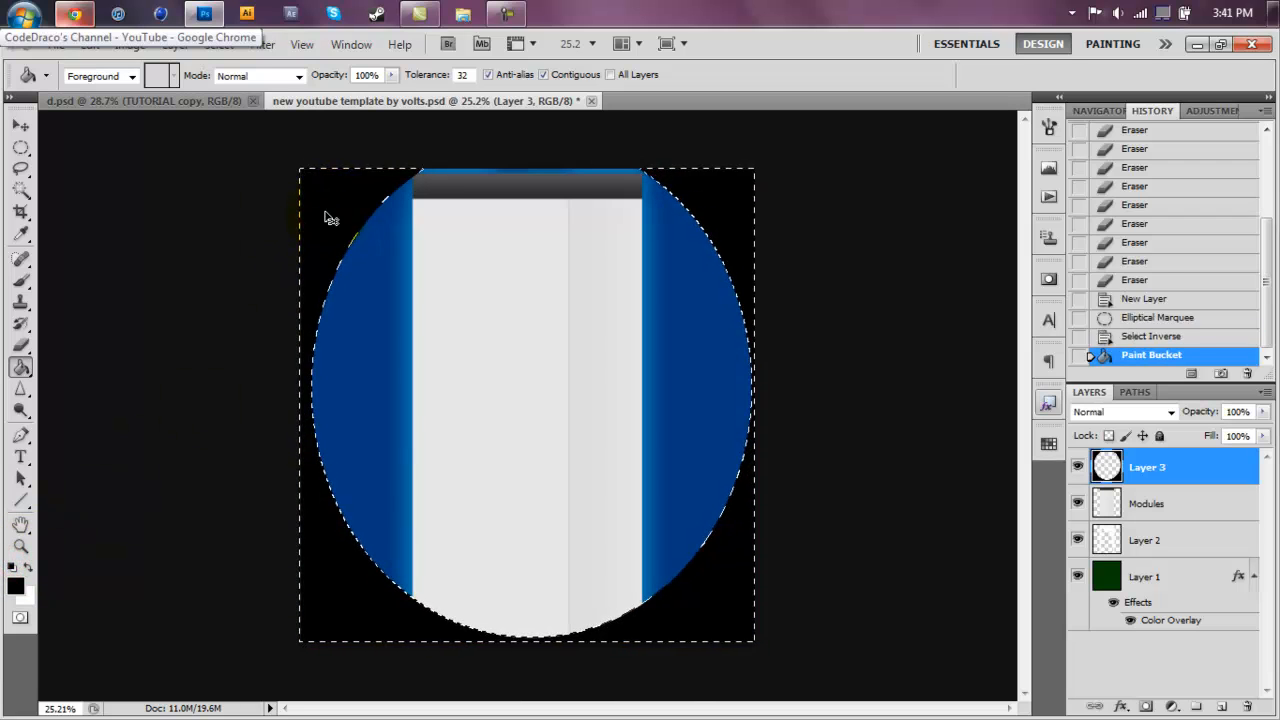
Step: Blur the black vignette corners with a Gaussian Blur of radius 250
{"action": "left_click", "coordinate": [266, 44]}
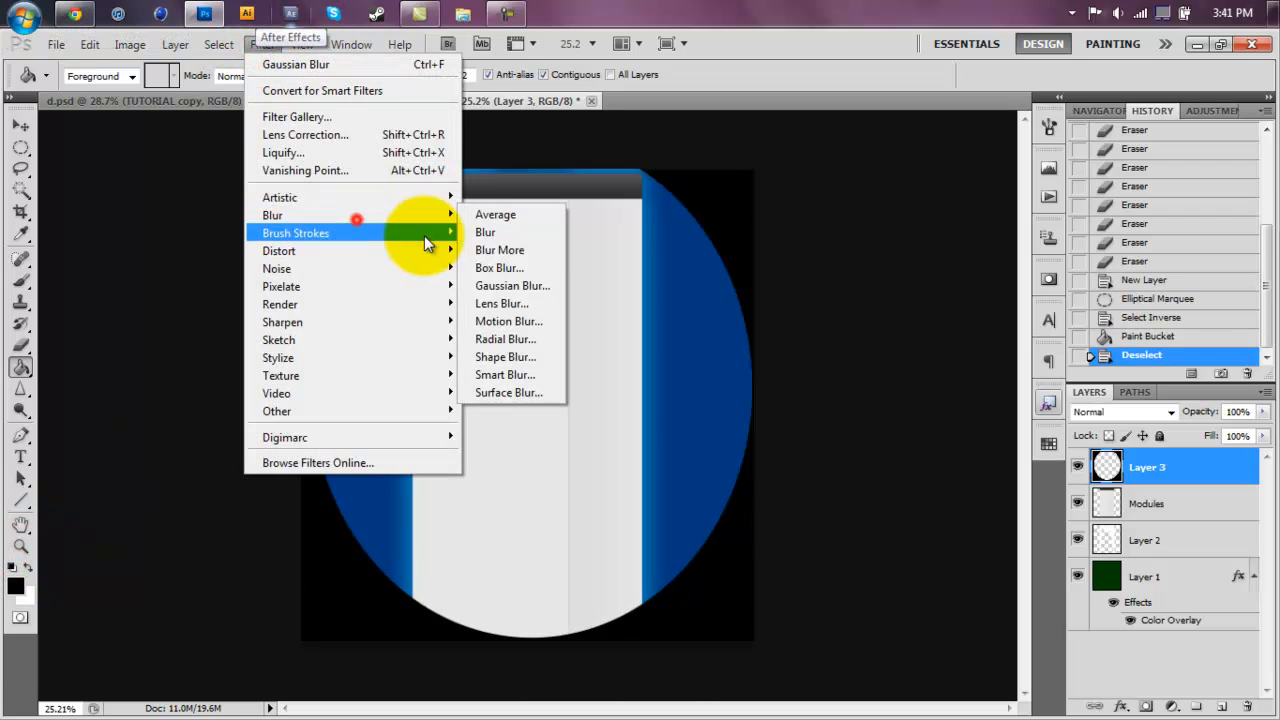
{"action": "left_click", "coordinate": [512, 285]}
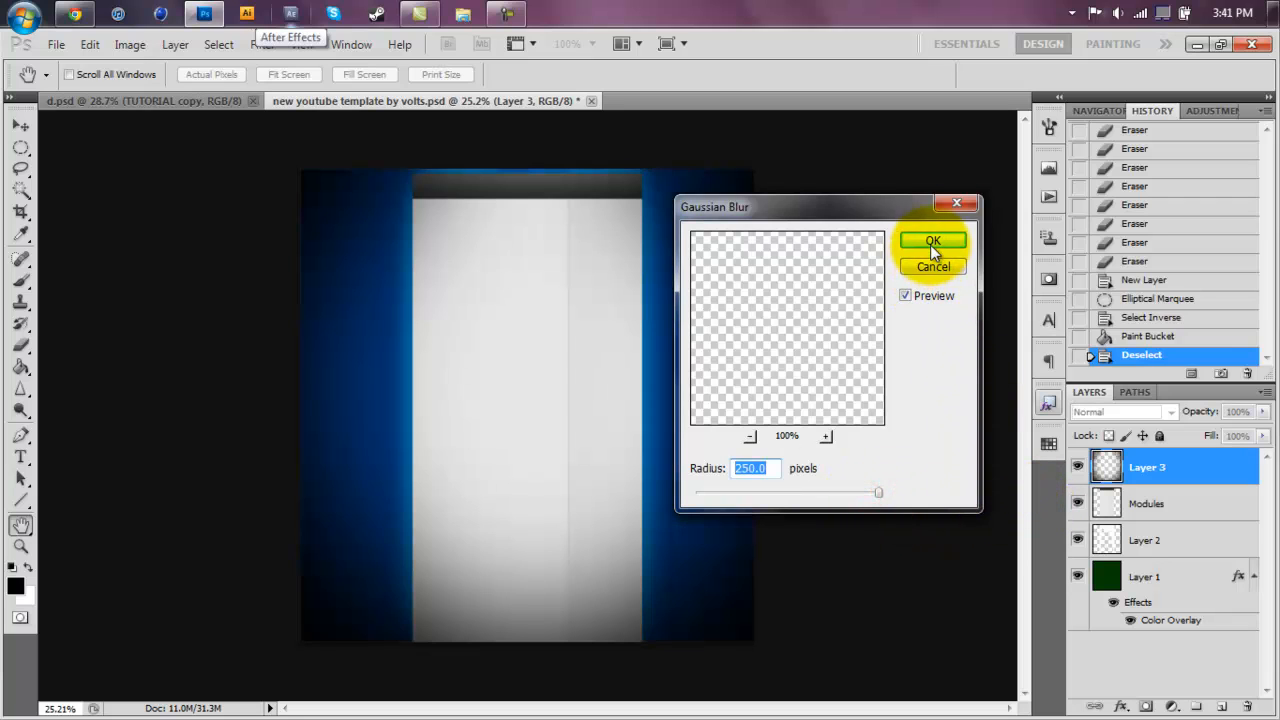
{"action": "left_click", "coordinate": [931, 241]}
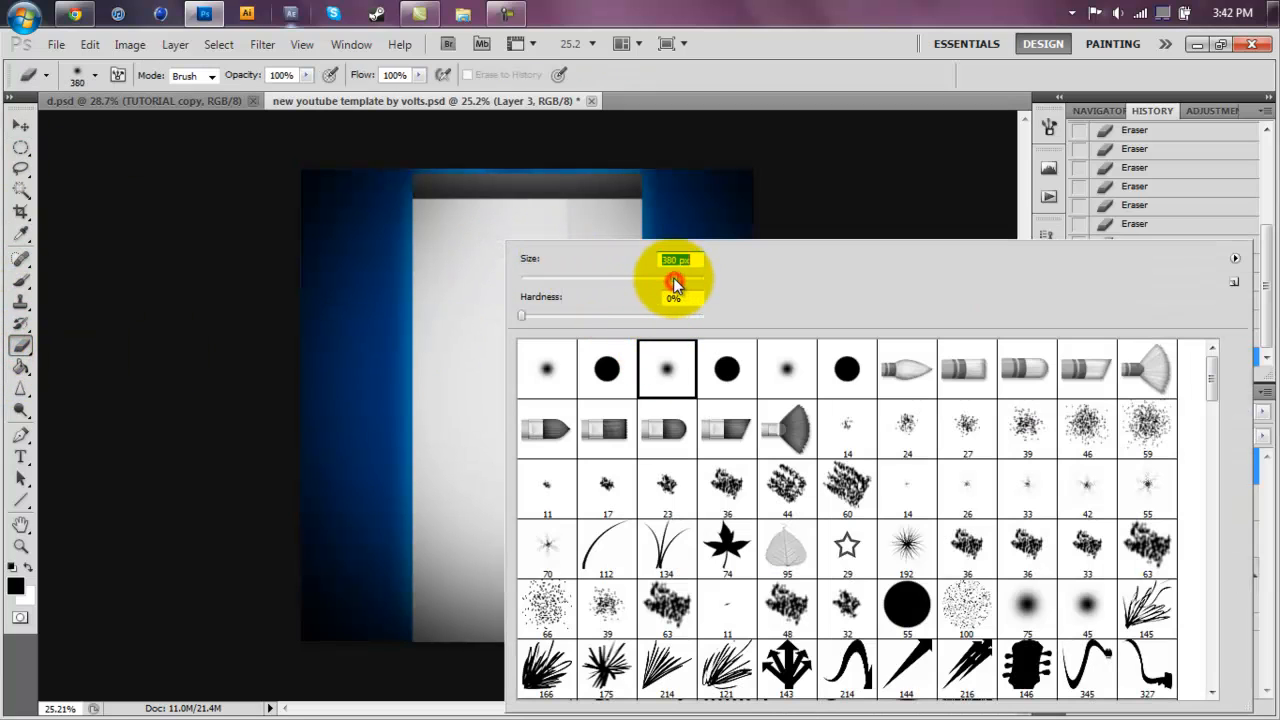
Step: Erase the vignette's black shading from the module column with a large soft eraser
{"action": "left_click", "coordinate": [430, 270]}
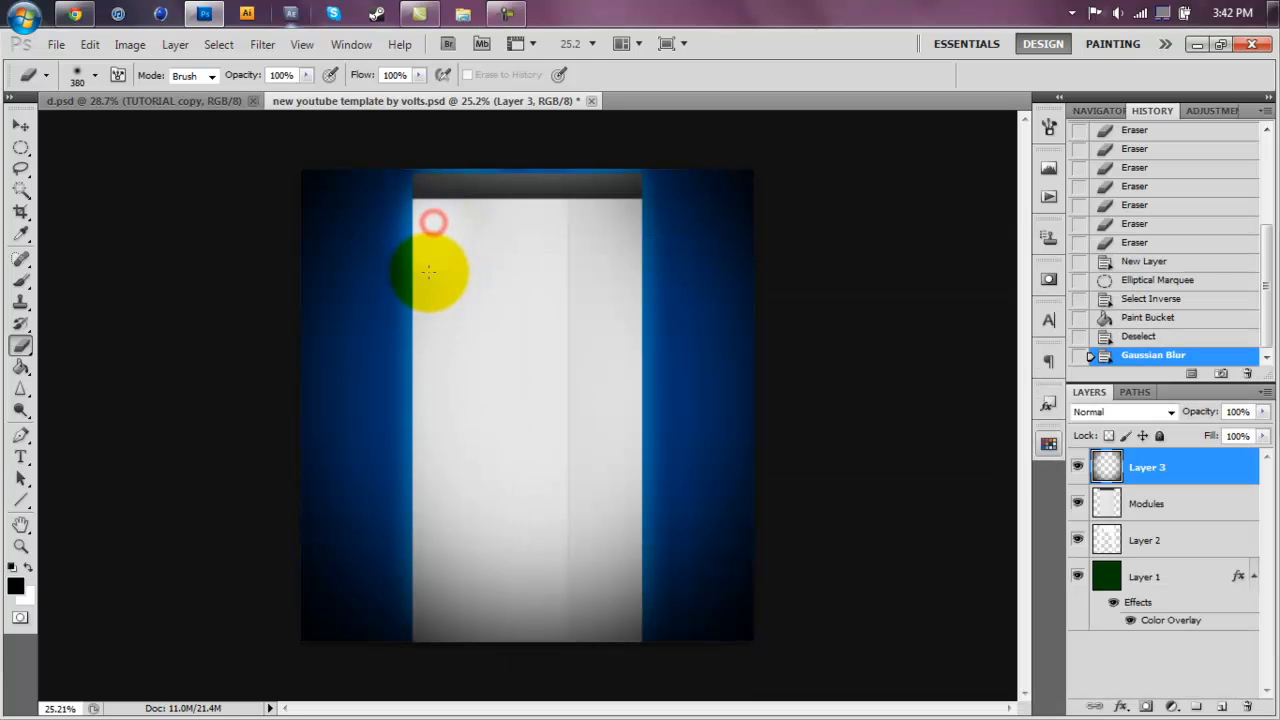
{"action": "left_click_drag", "start_coordinate": [430, 270], "coordinate": [520, 415]}
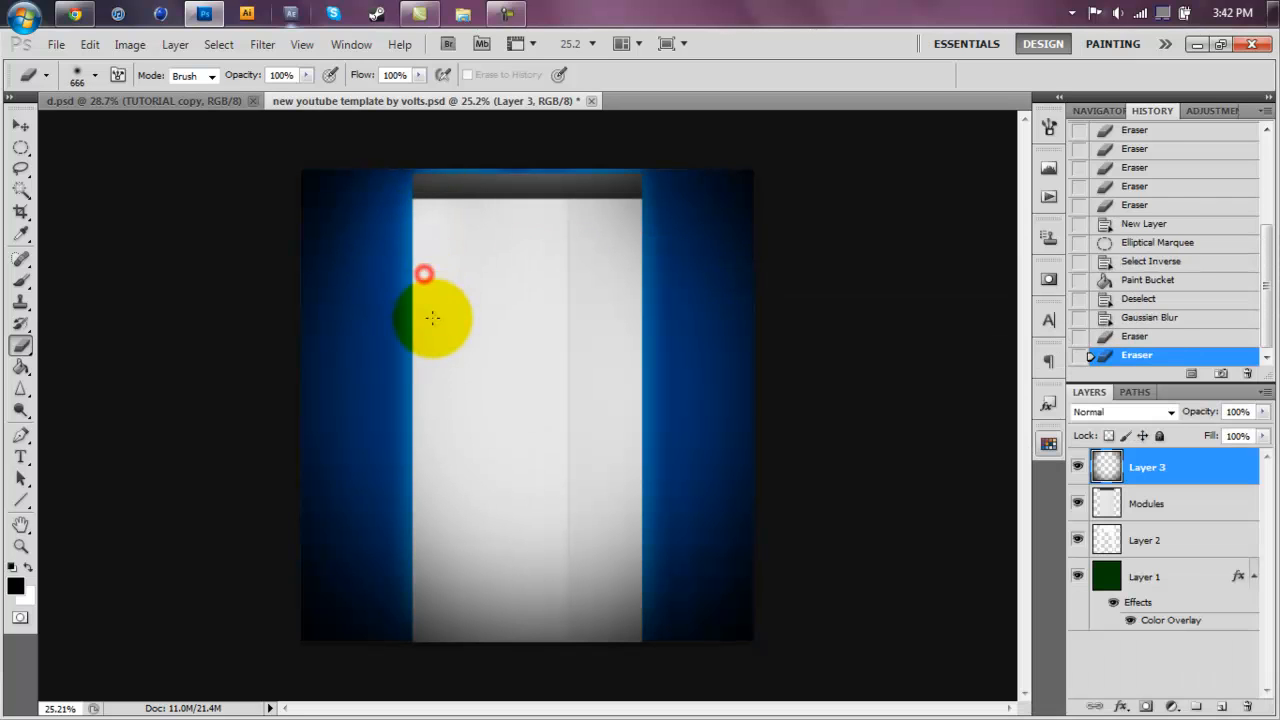
{"action": "left_click_drag", "start_coordinate": [432, 318], "coordinate": [612, 264]}
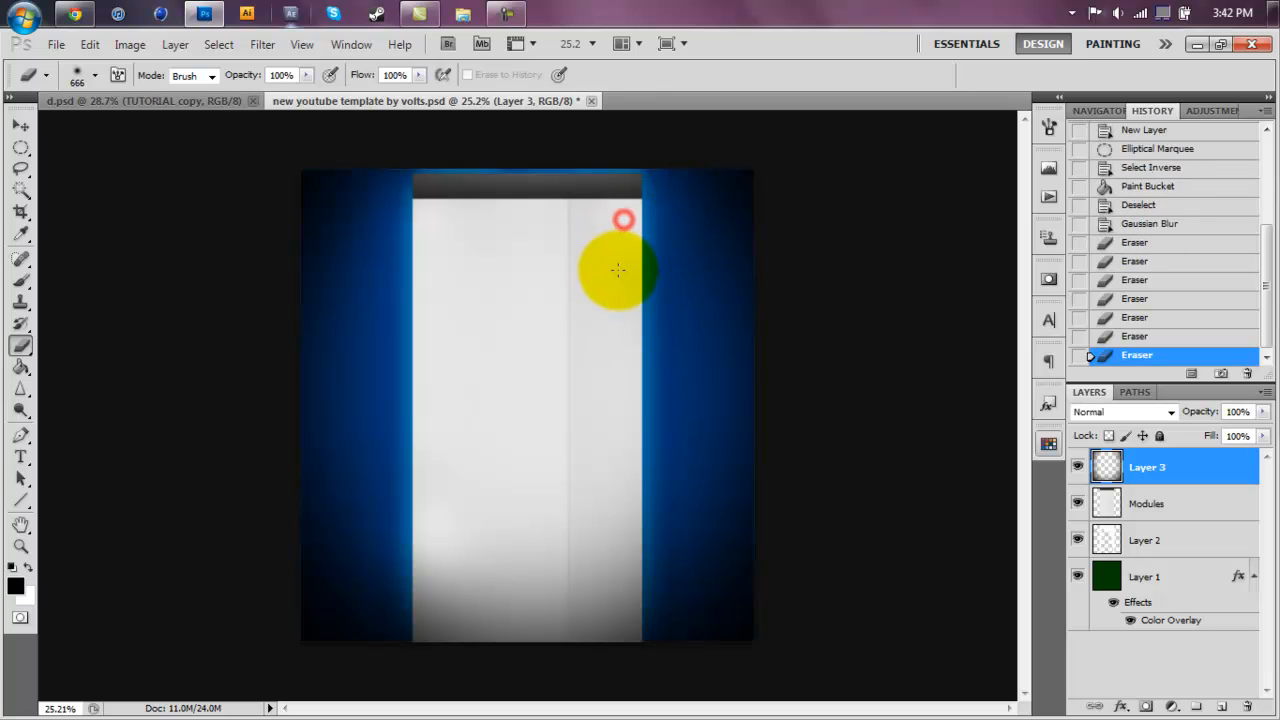
{"action": "left_click_drag", "start_coordinate": [617, 270], "coordinate": [630, 472]}
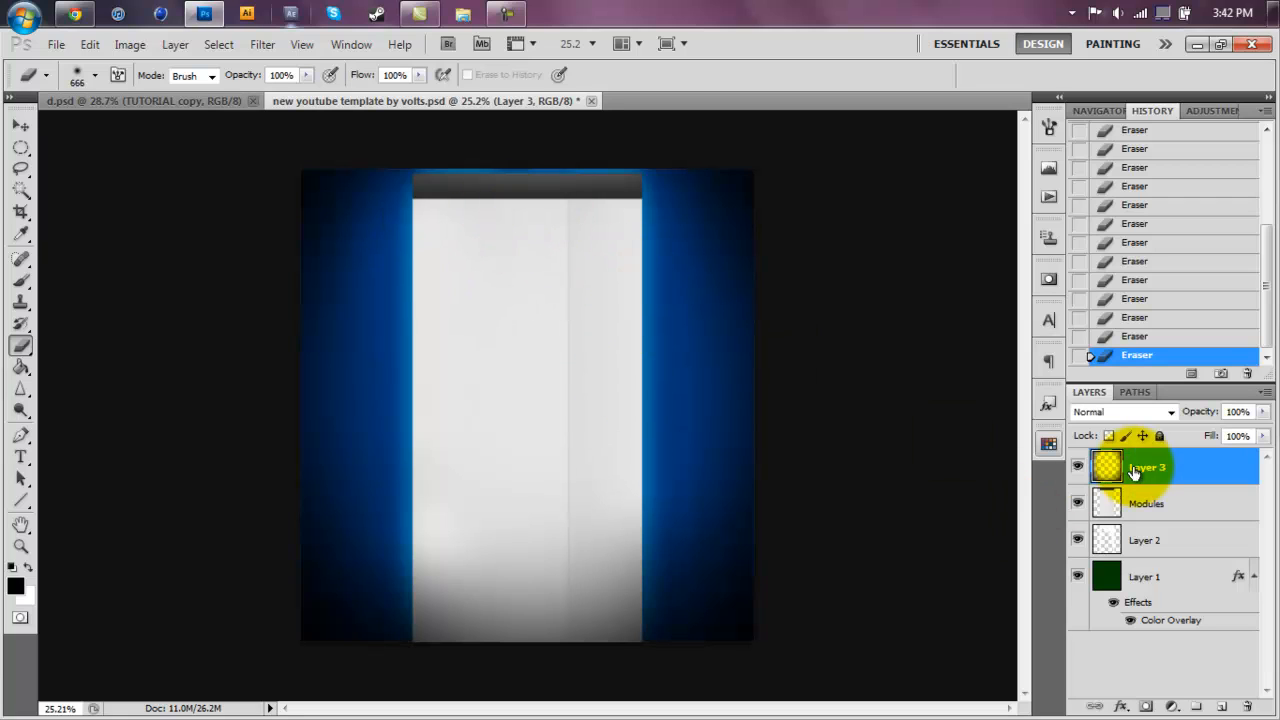
{"action": "left_click", "coordinate": [1078, 467]}
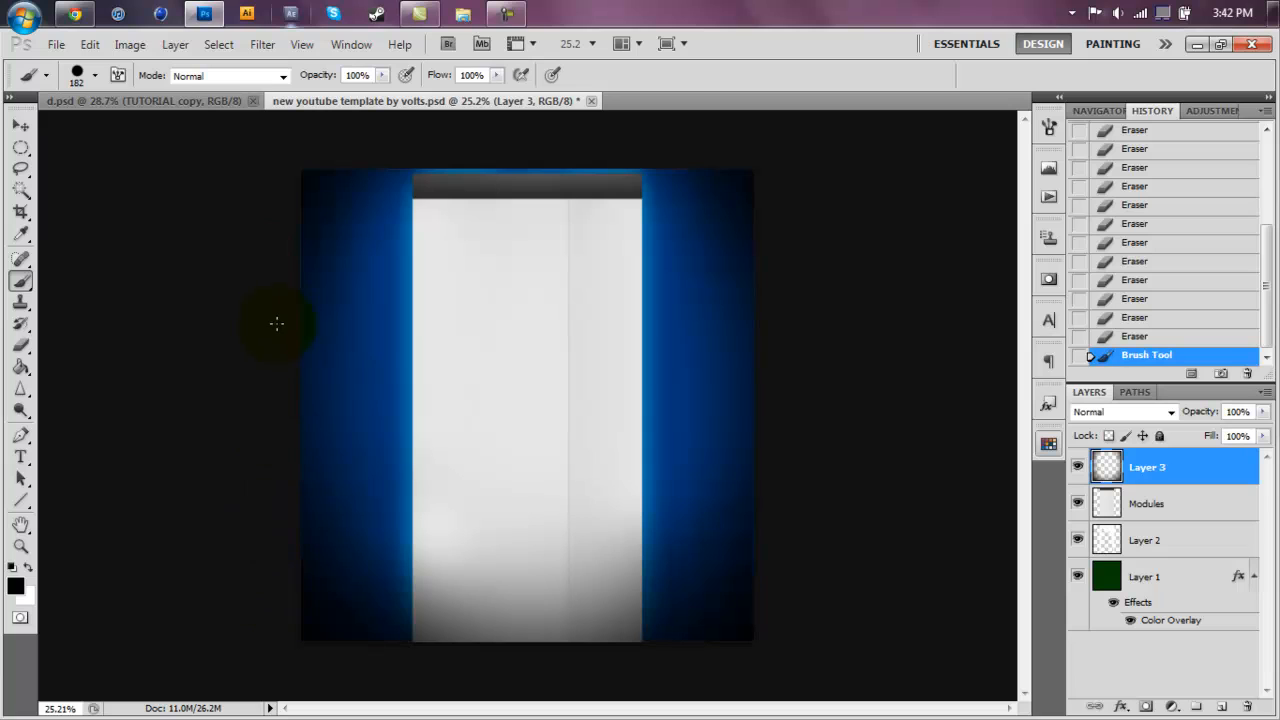
Step: Paint soft black strokes along the canvas's outer edges on Layer 3
{"action": "left_click_drag", "start_coordinate": [277, 325], "coordinate": [303, 293]}
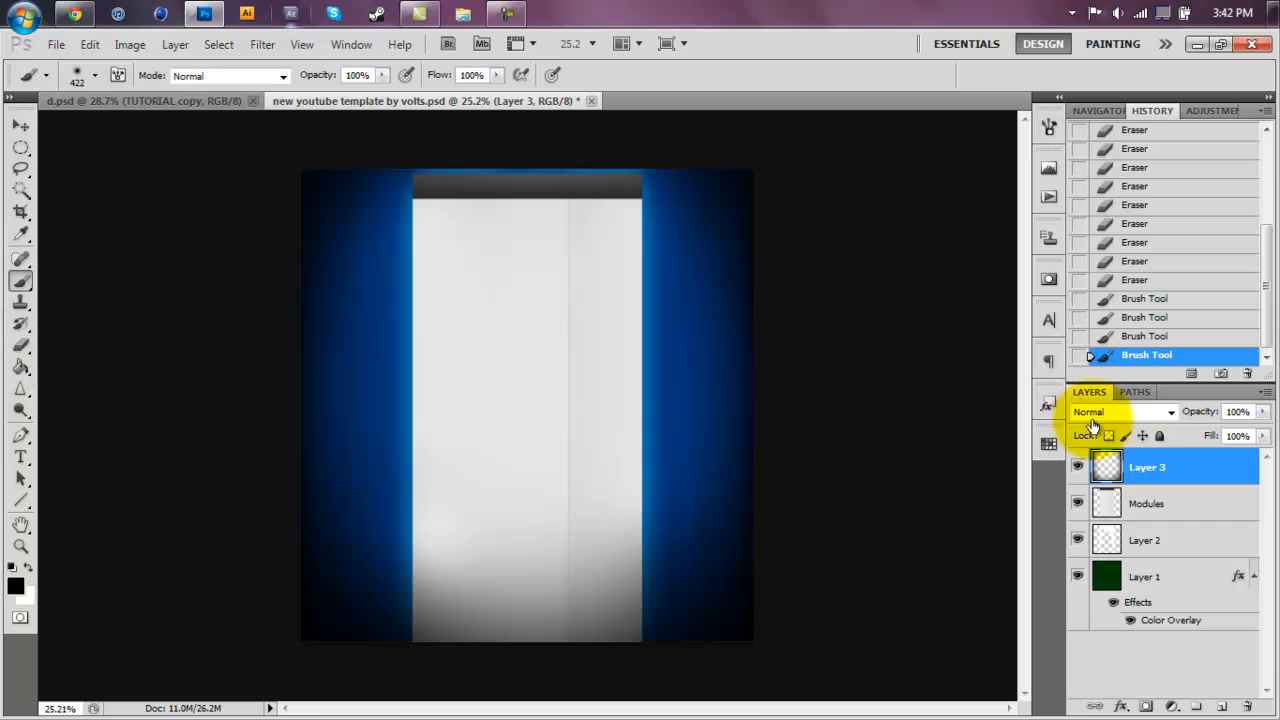
Step: Rename Layer 3 to Vignette and fade the bottom to black with a gradient
{"action": "double_click", "coordinate": [1147, 467]}
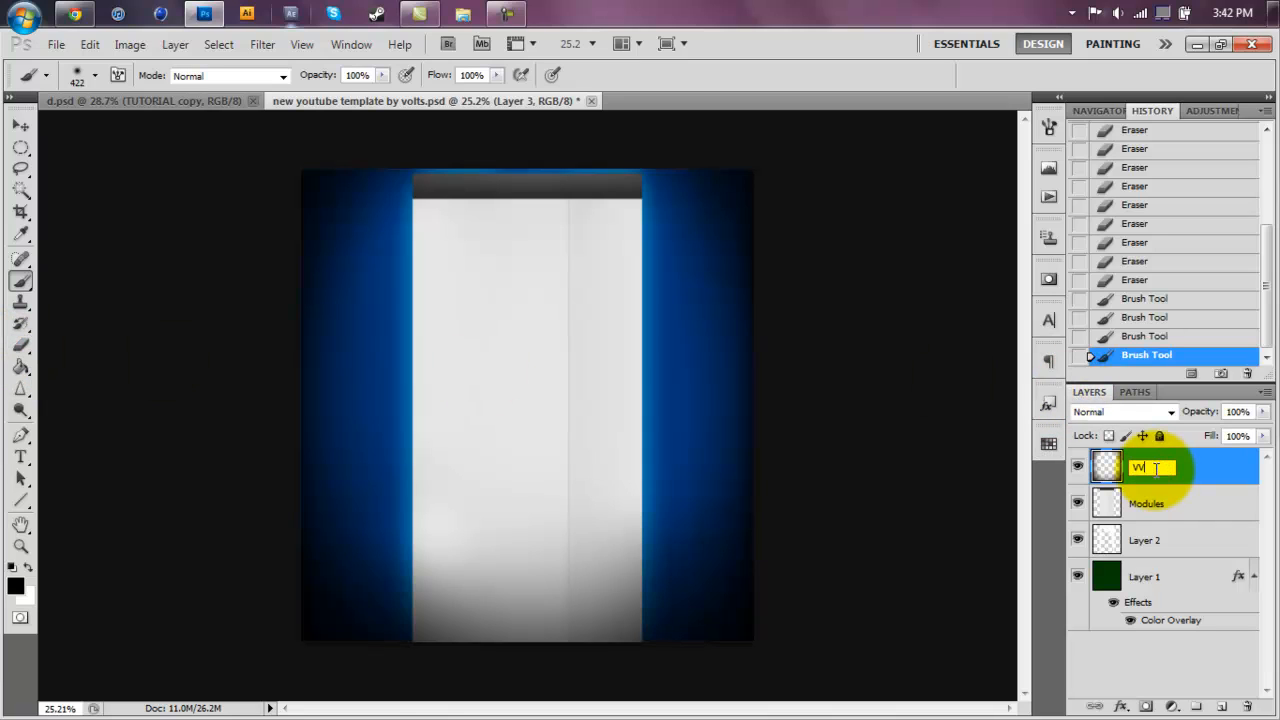
{"action": "type", "text": "Vignette"}
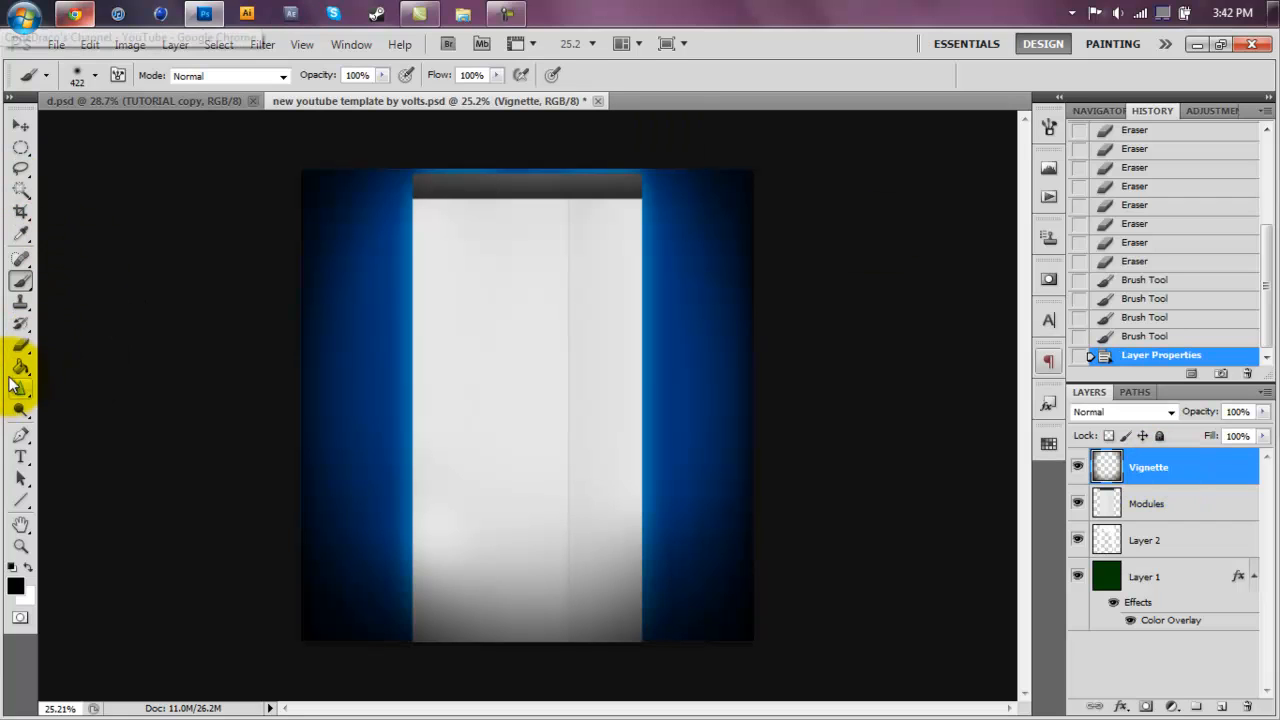
{"action": "left_click", "coordinate": [20, 367]}
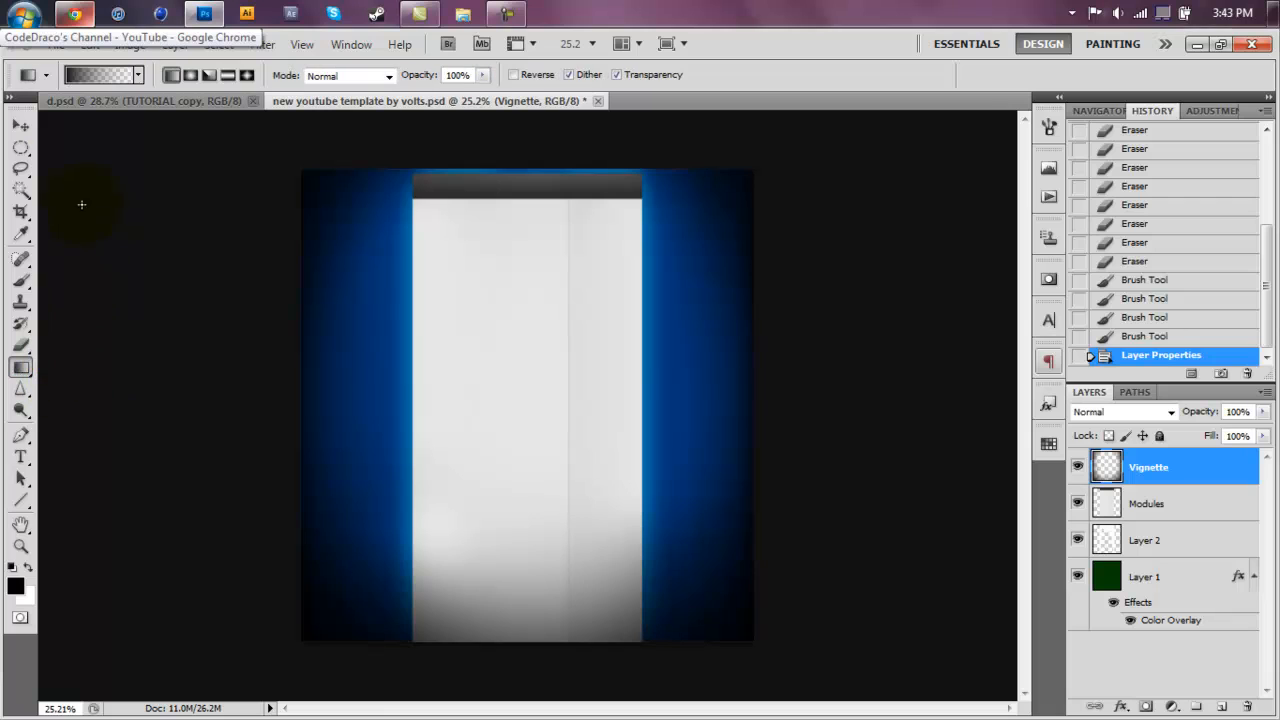
{"action": "left_click", "coordinate": [100, 75]}
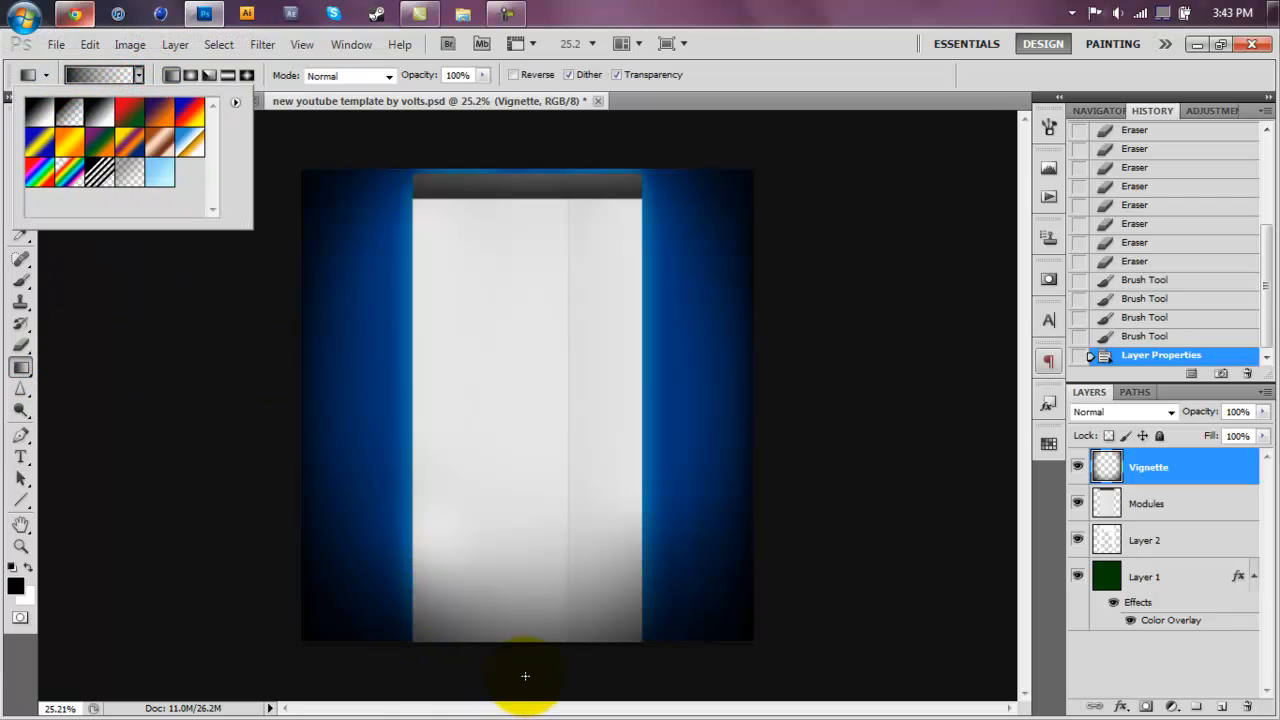
{"action": "mouse_move", "coordinate": [337, 627]}
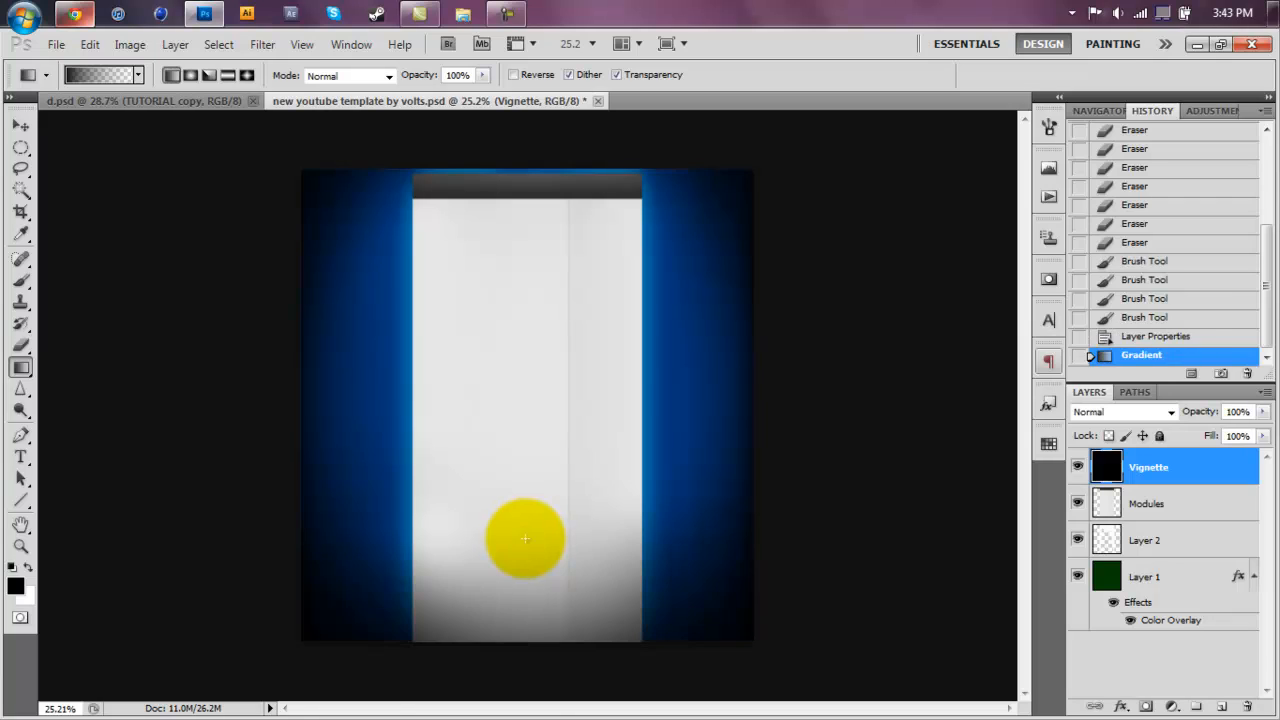
{"action": "left_click_drag", "start_coordinate": [525, 538], "coordinate": [524, 677]}
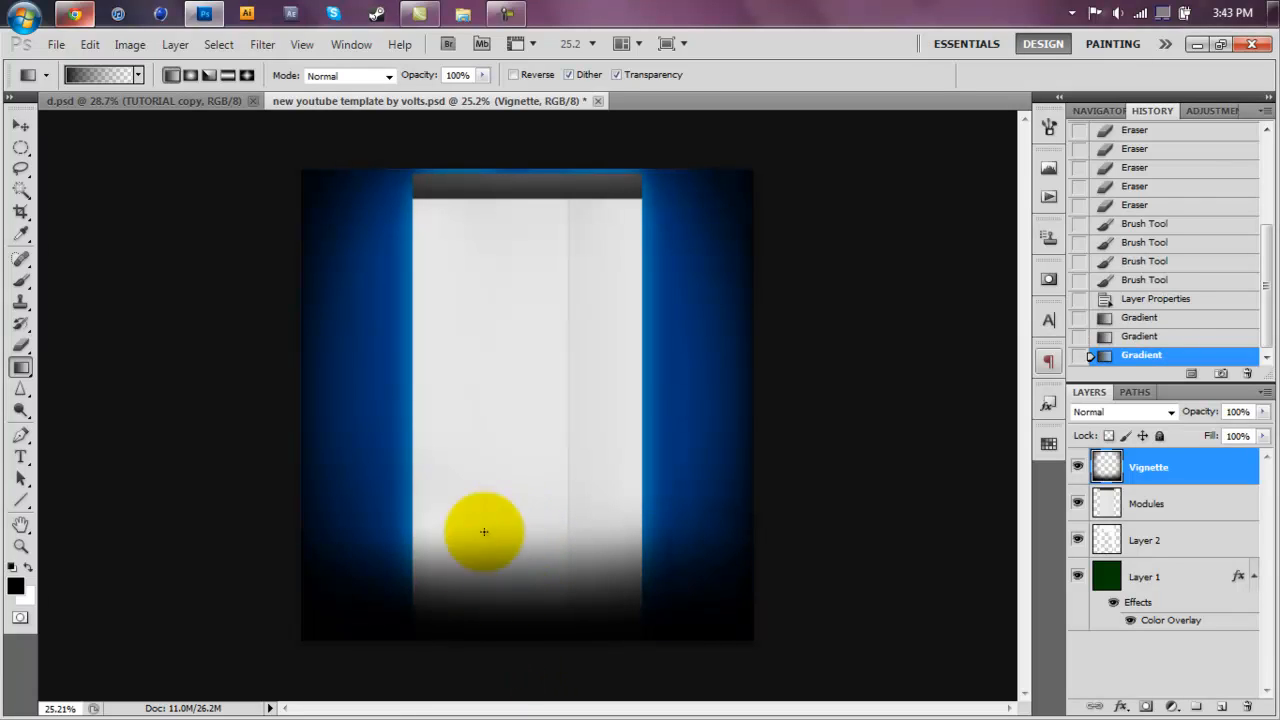
{"action": "left_click_drag", "start_coordinate": [484, 531], "coordinate": [628, 533]}
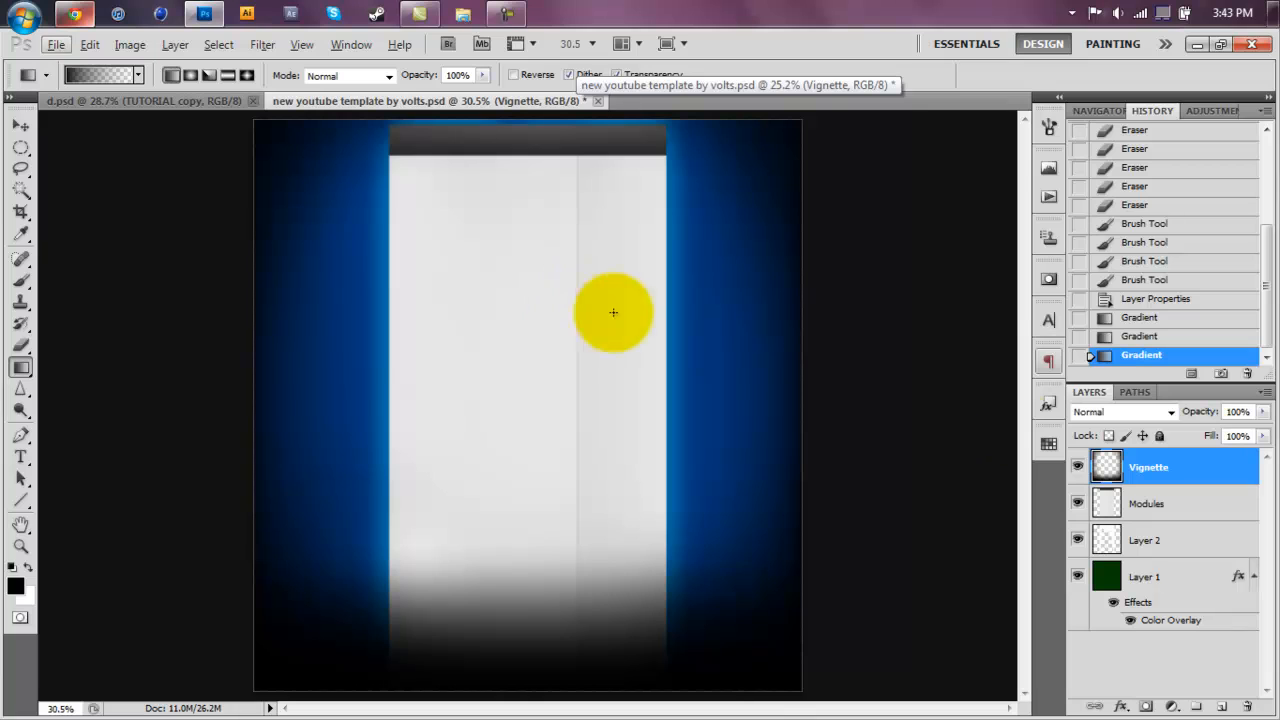
Step: Erase part of Layer 2 over the column and add a Hue/Saturation adjustment layer
{"action": "left_click", "coordinate": [1147, 540]}
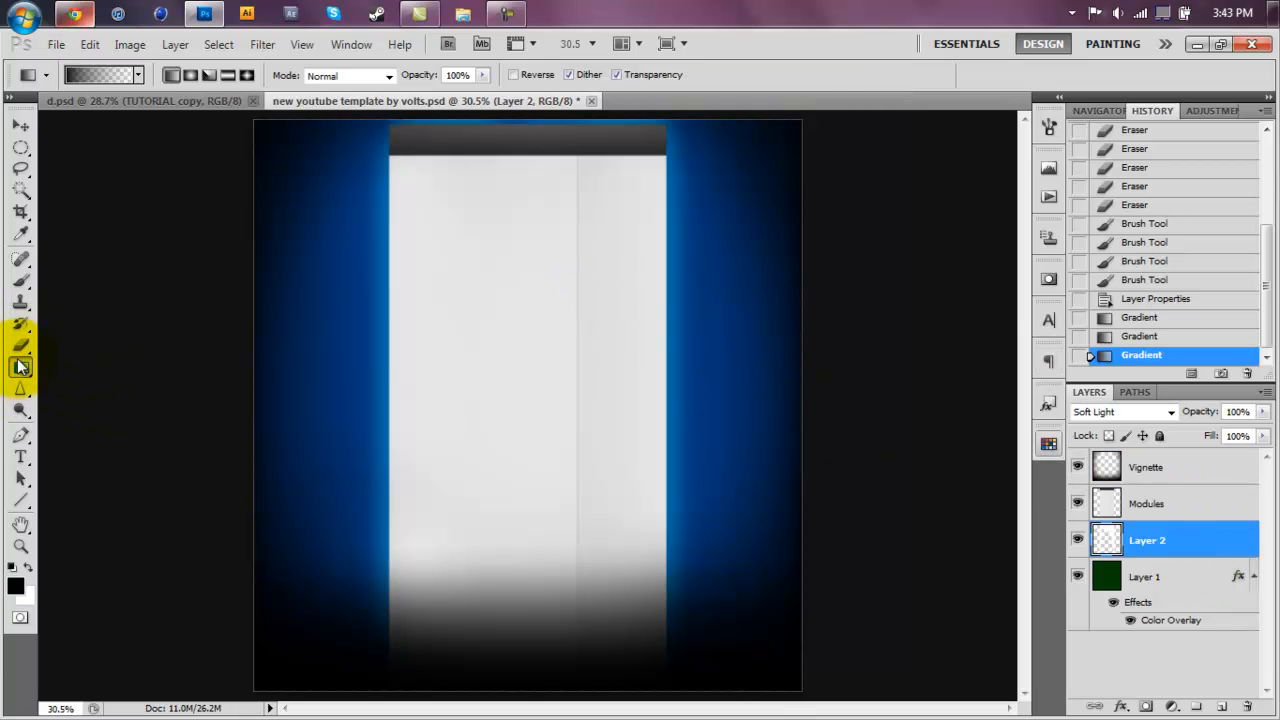
{"action": "left_click", "coordinate": [20, 345]}
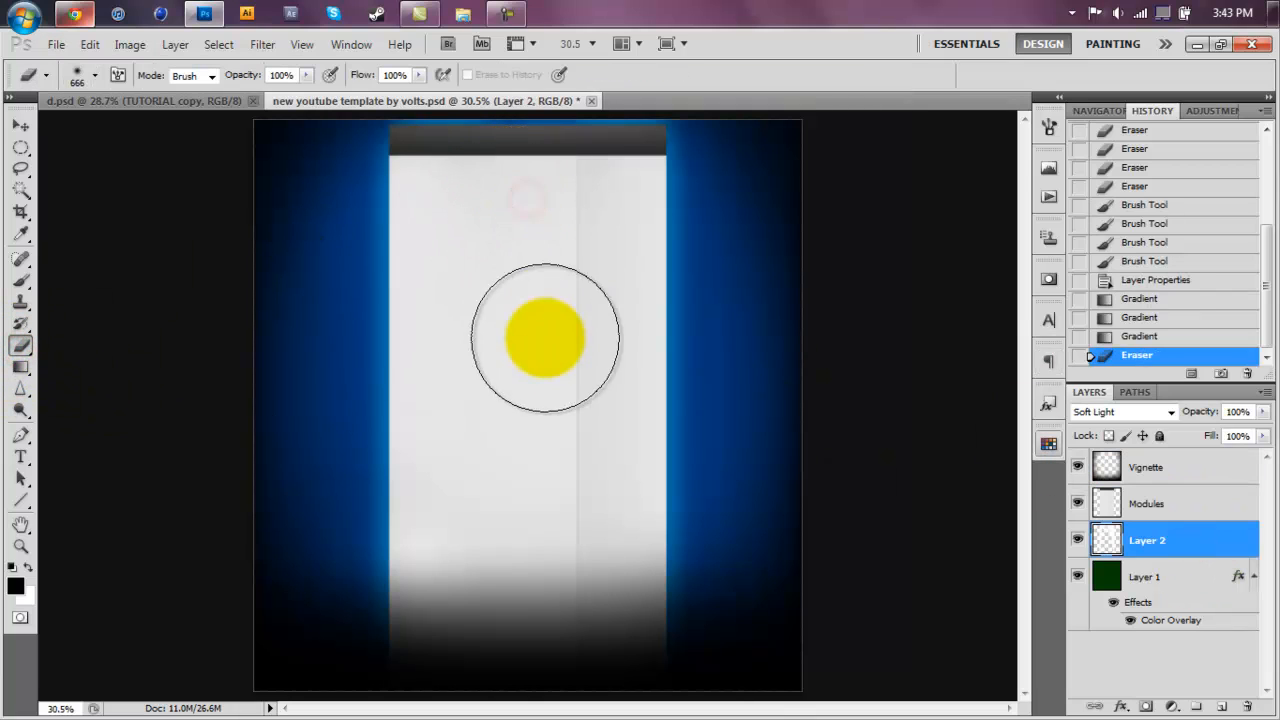
{"action": "left_click_drag", "start_coordinate": [545, 335], "coordinate": [600, 365]}
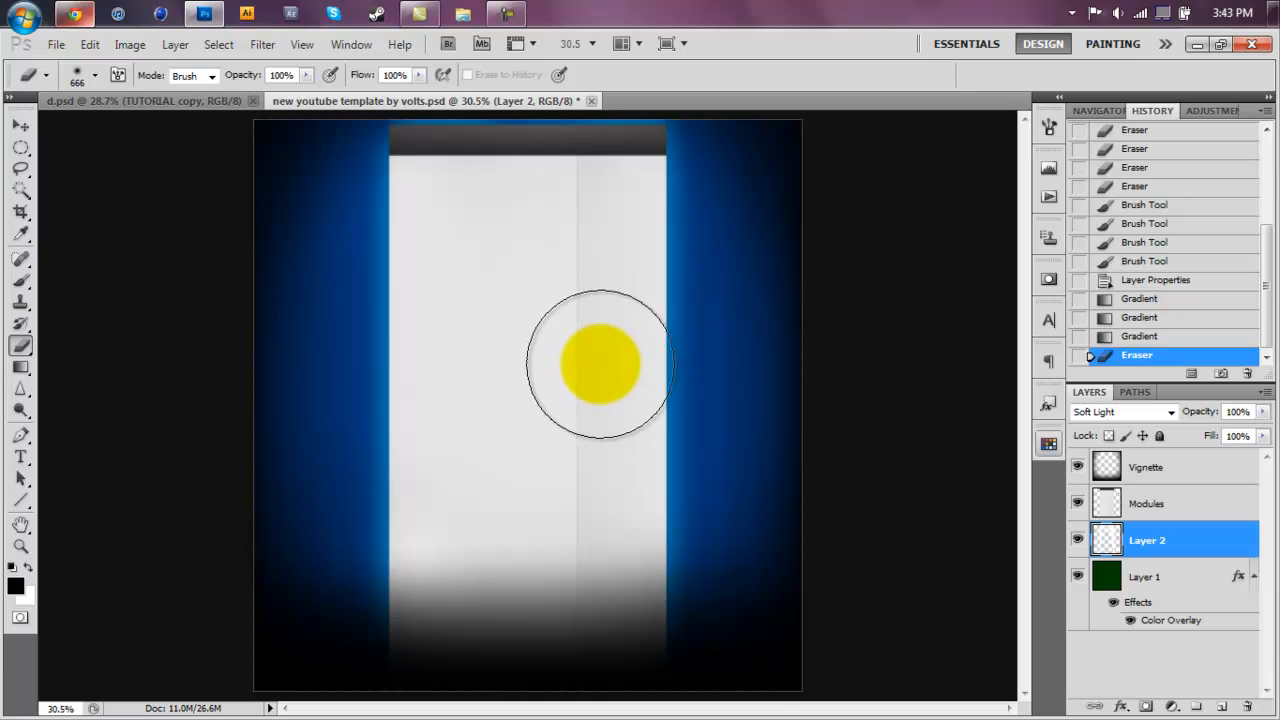
{"action": "left_click", "coordinate": [20, 125]}
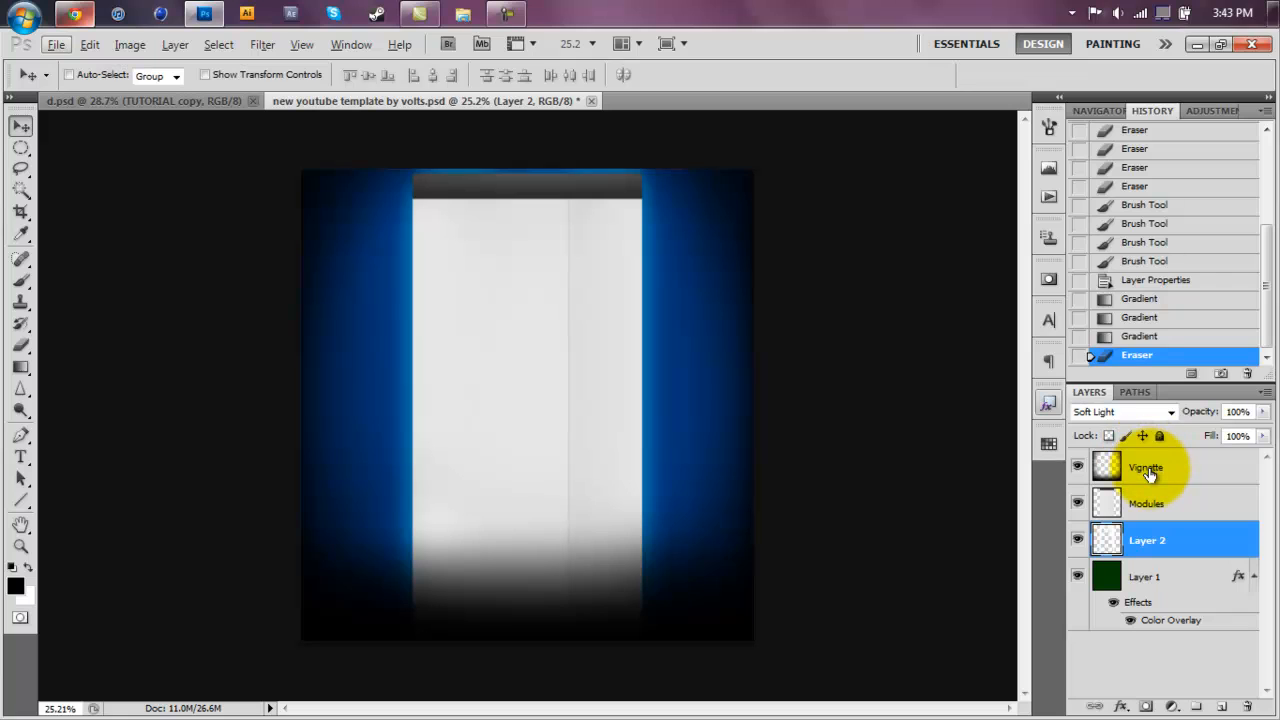
{"action": "left_click", "coordinate": [1146, 467]}
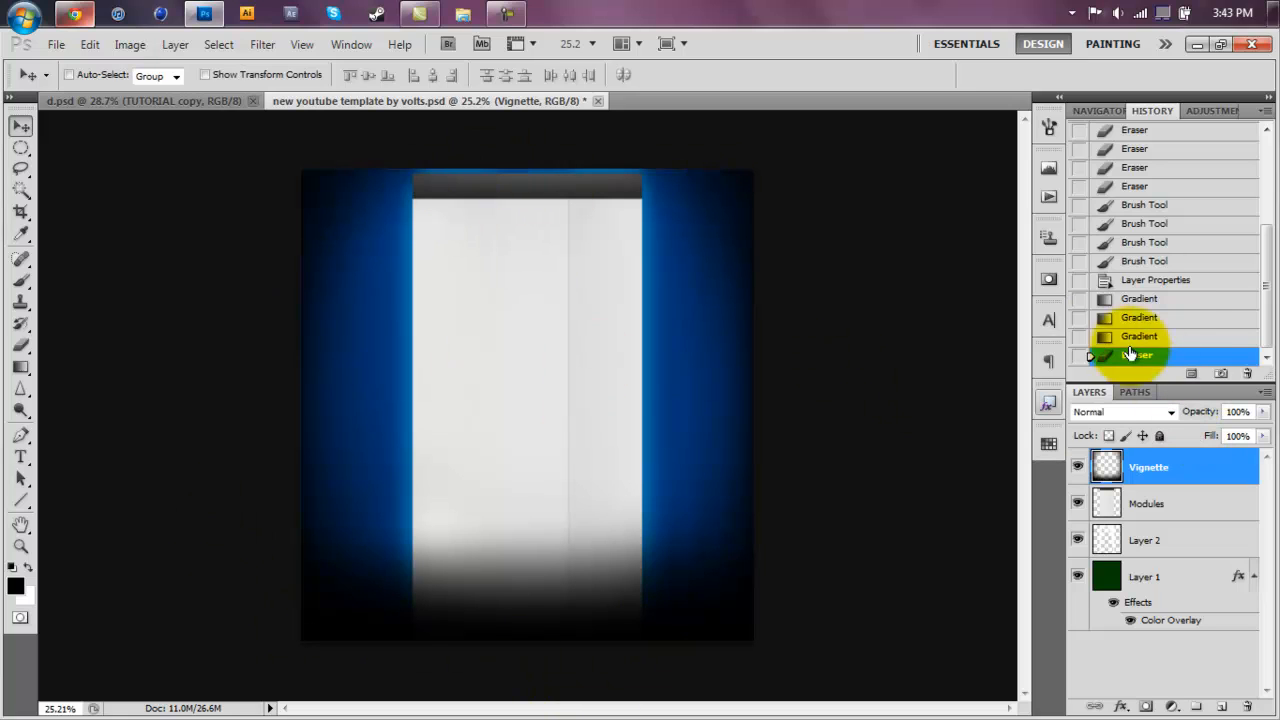
{"action": "left_click", "coordinate": [1198, 110]}
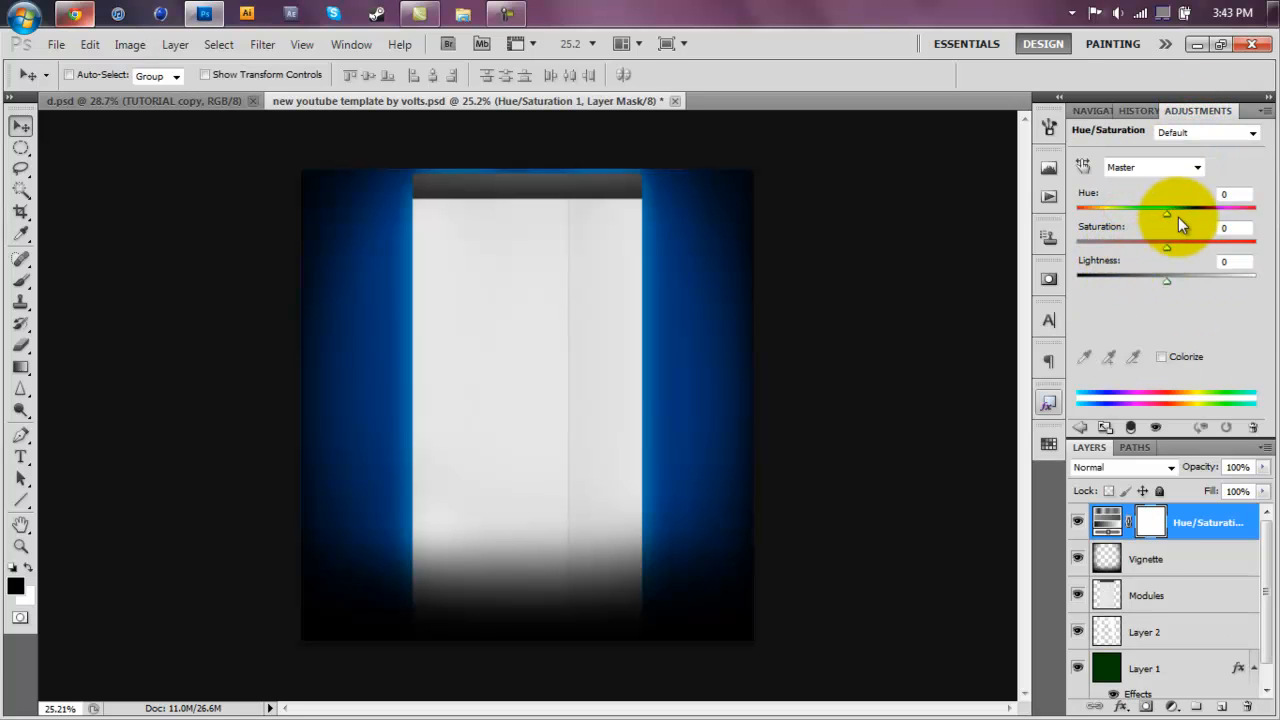
Step: Preview purple and red hues, settle on a slightly shifted blue, and toggle to compare
{"action": "left_click_drag", "start_coordinate": [1167, 213], "coordinate": [1220, 213]}
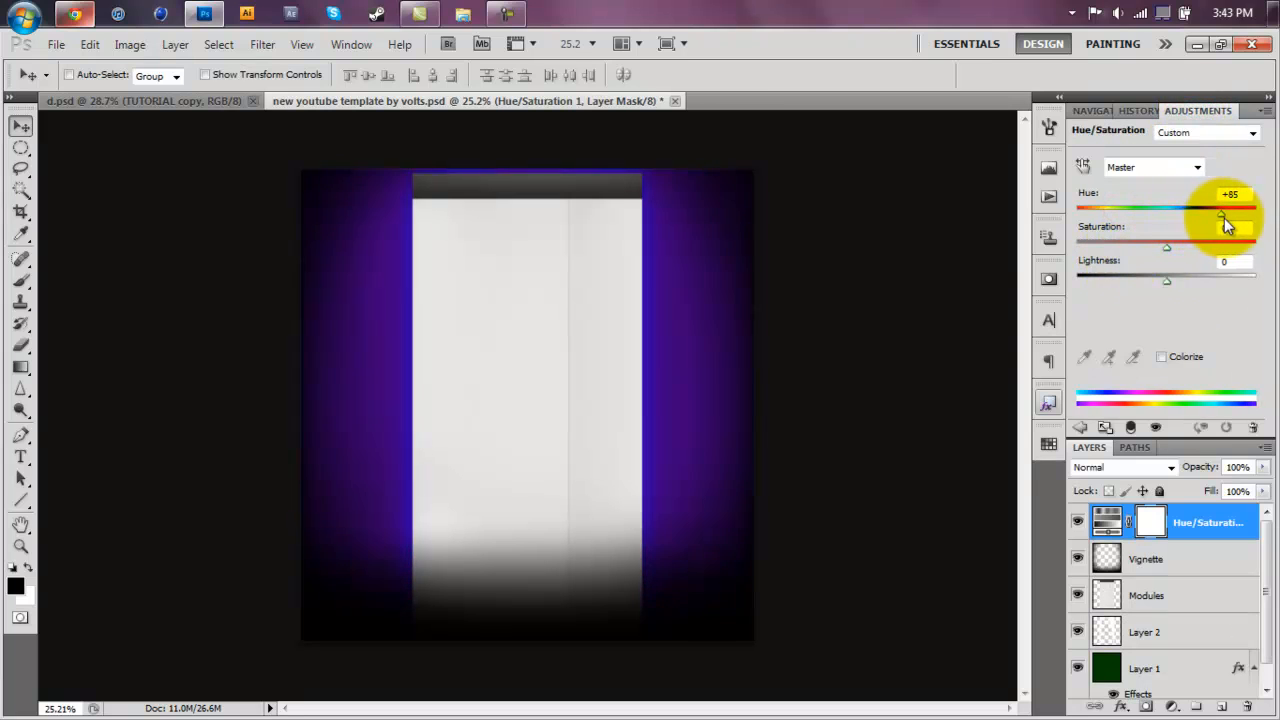
{"action": "left_click_drag", "start_coordinate": [1220, 218], "coordinate": [1248, 218]}
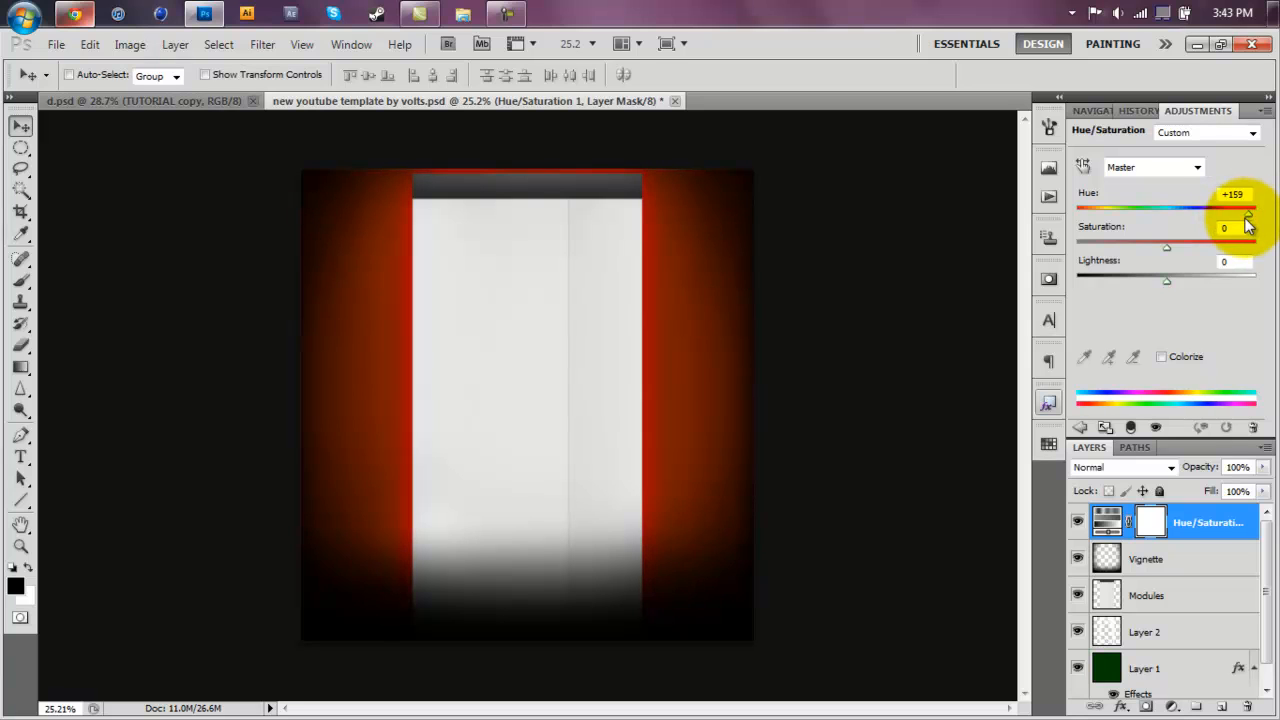
{"action": "left_click_drag", "start_coordinate": [1247, 207], "coordinate": [1158, 207]}
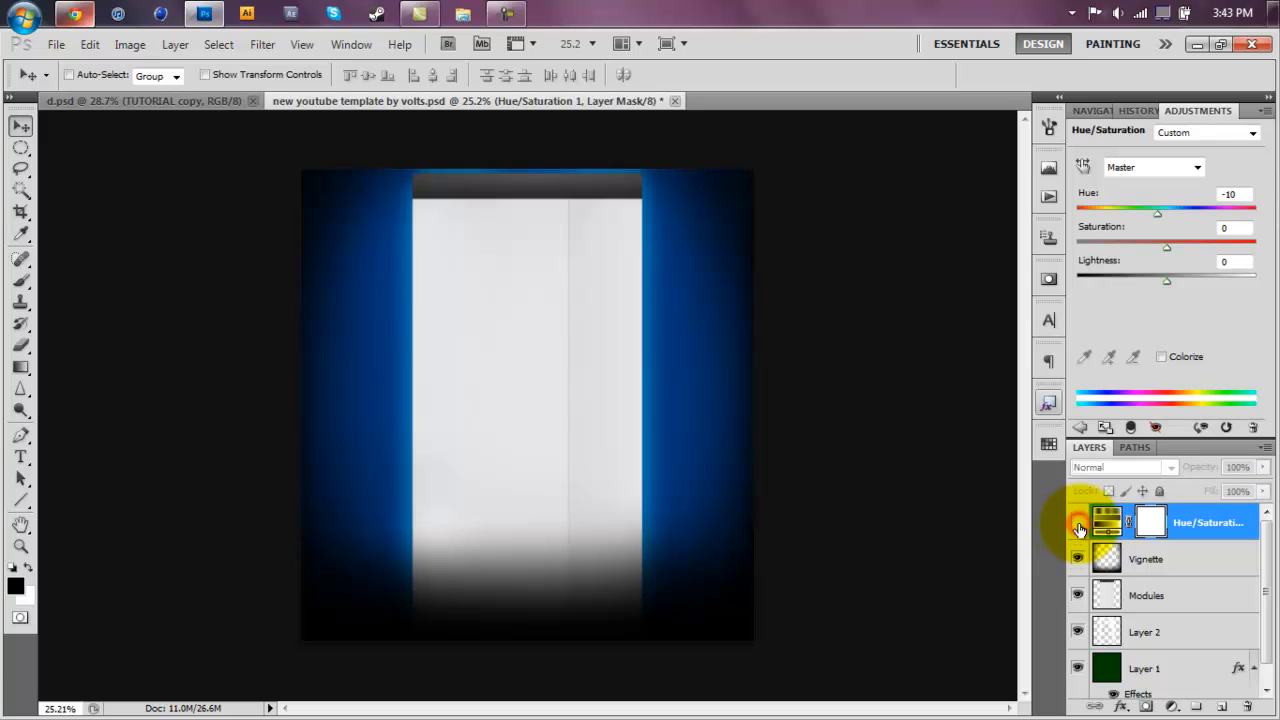
{"action": "left_click", "coordinate": [1091, 110]}
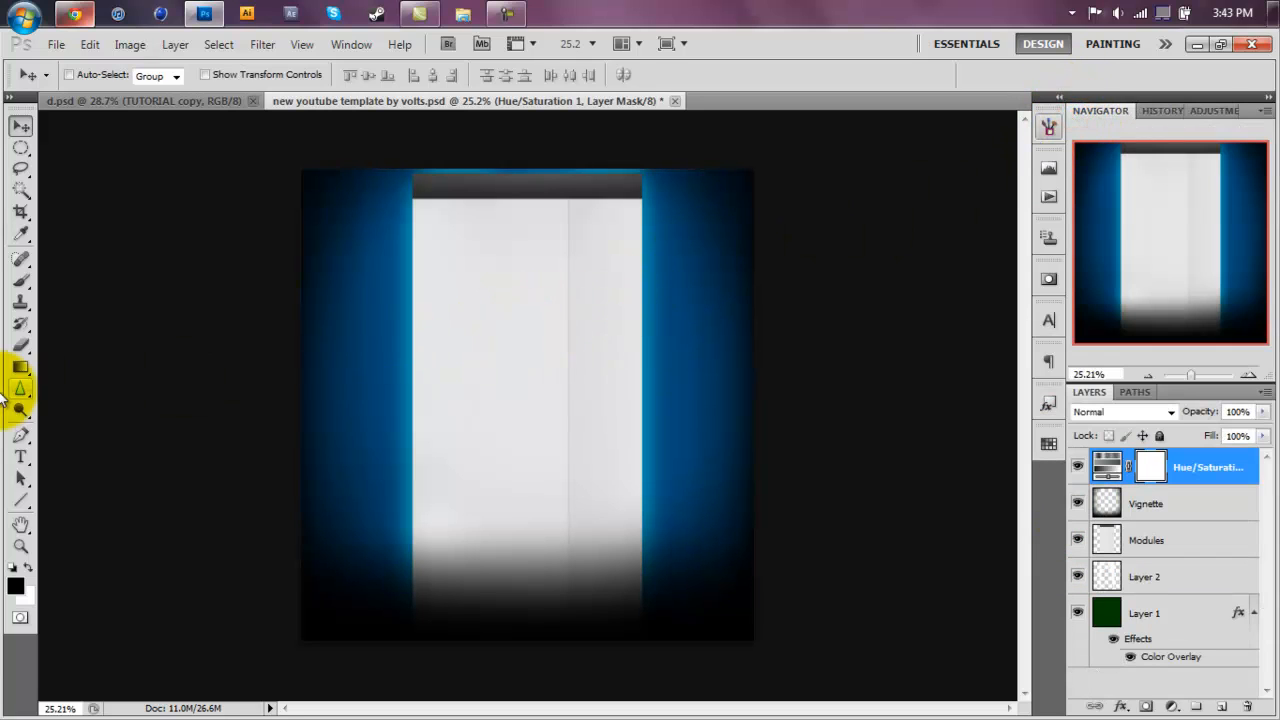
{"action": "left_click", "coordinate": [20, 457]}
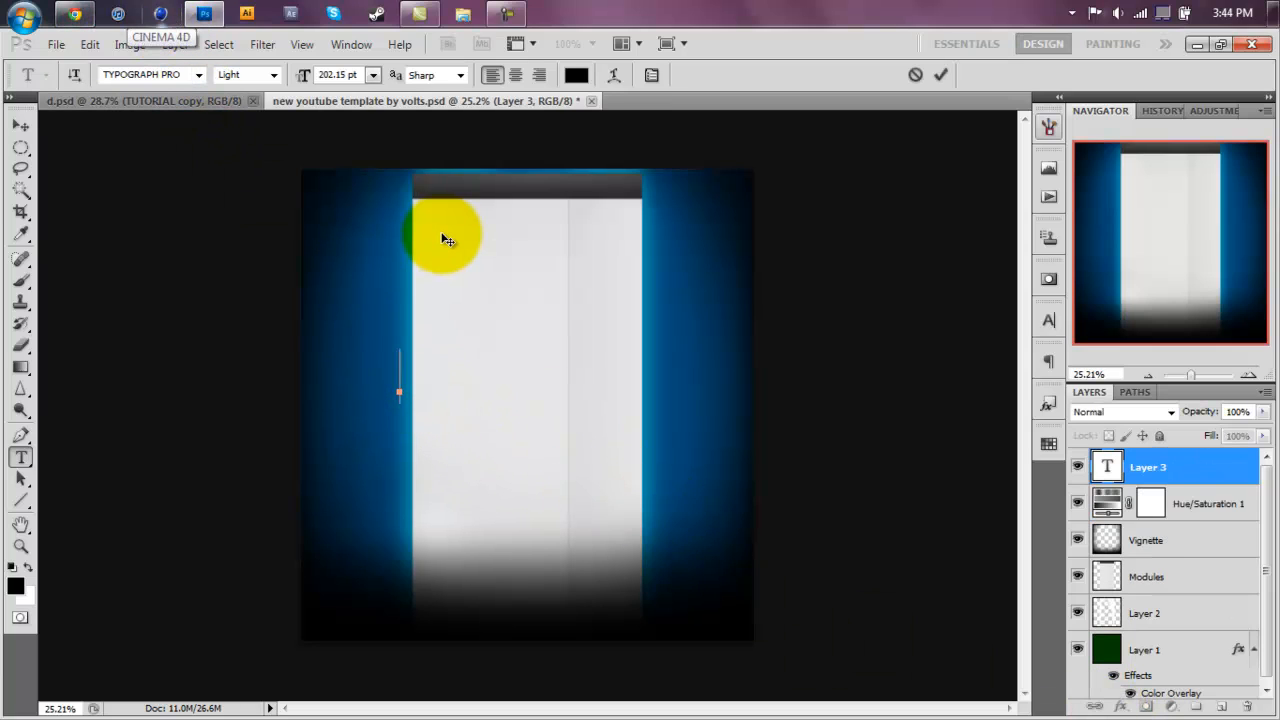
Step: Commit TUTORIAL, rotate it 90° to vertical, and move it beside the column's left edge
{"action": "left_click", "coordinate": [535, 380]}
{"action": "type", "text": "TUTORIAL"}
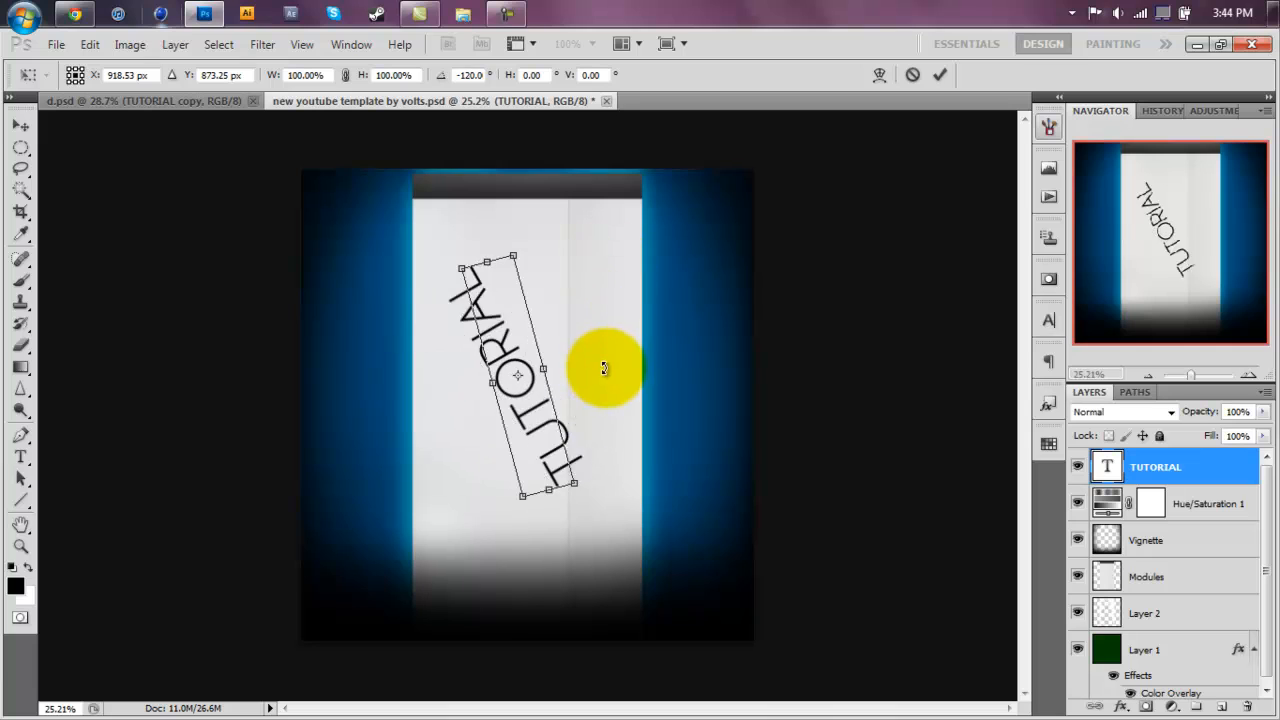
{"action": "left_click", "coordinate": [939, 74]}
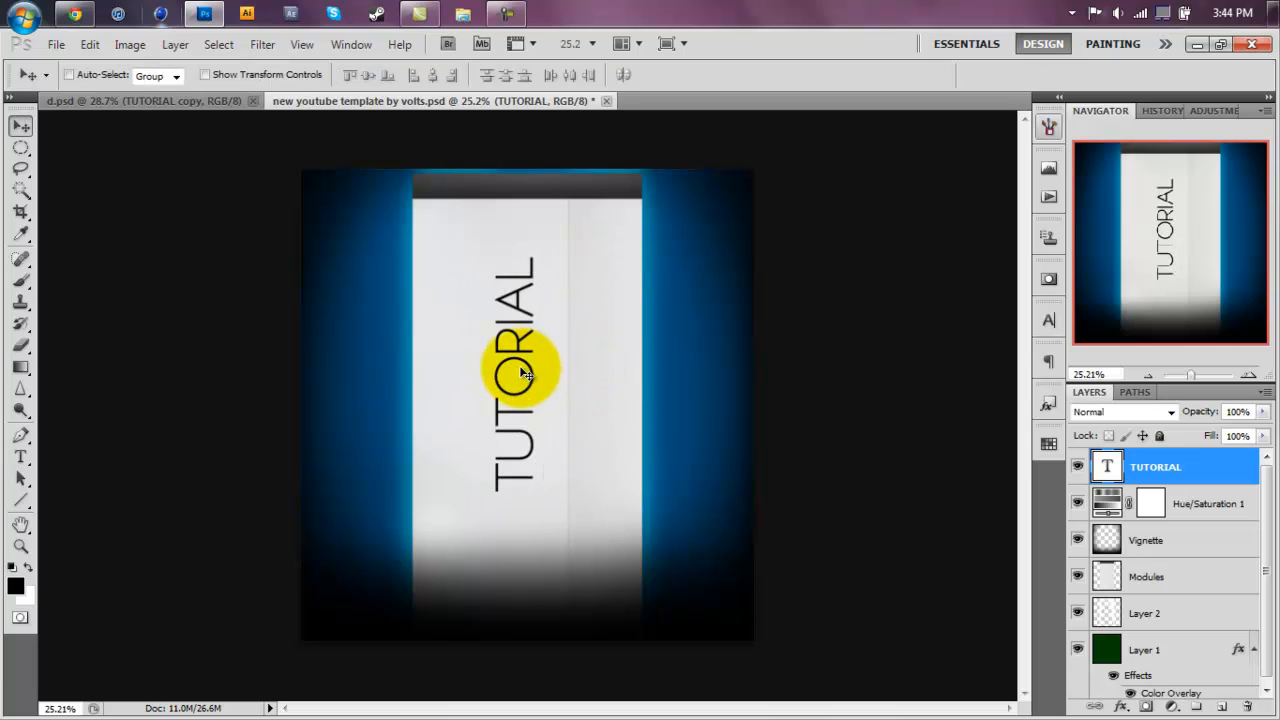
{"action": "left_click_drag", "start_coordinate": [515, 370], "coordinate": [395, 340]}
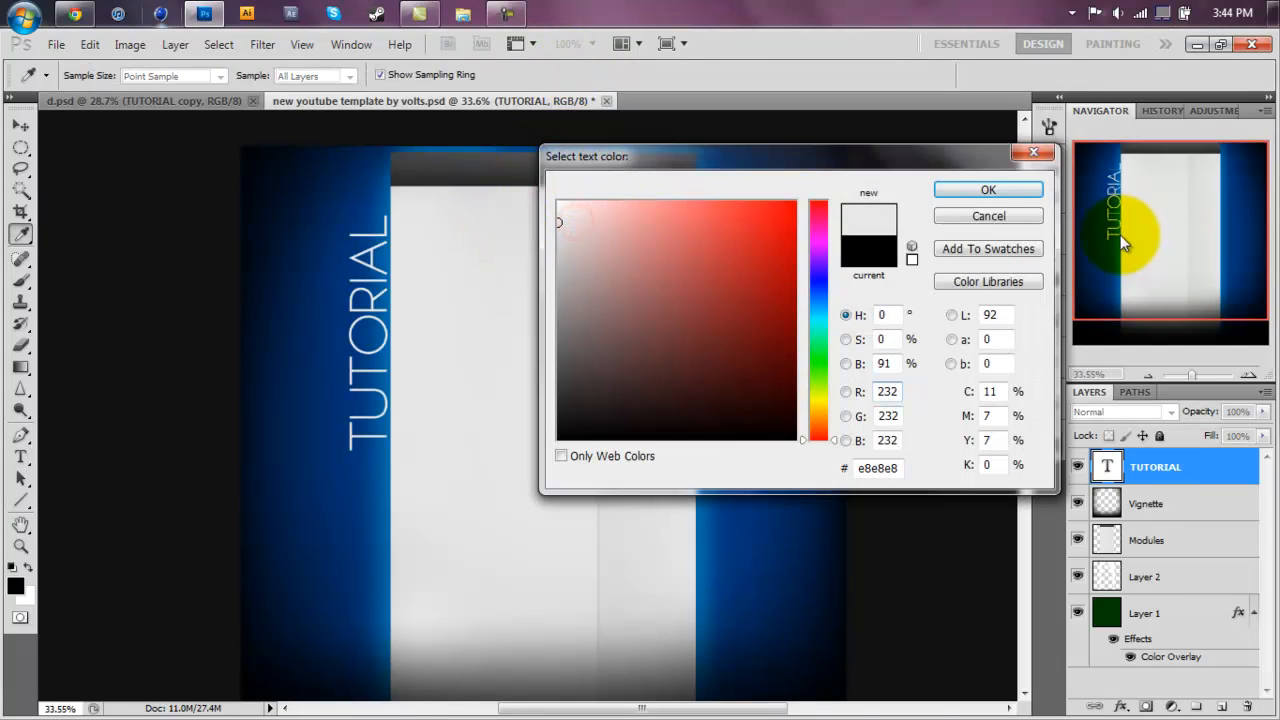
Step: Make the TUTORIAL text near-white and move its layer beneath the Modules layer
{"action": "left_click", "coordinate": [635, 240]}
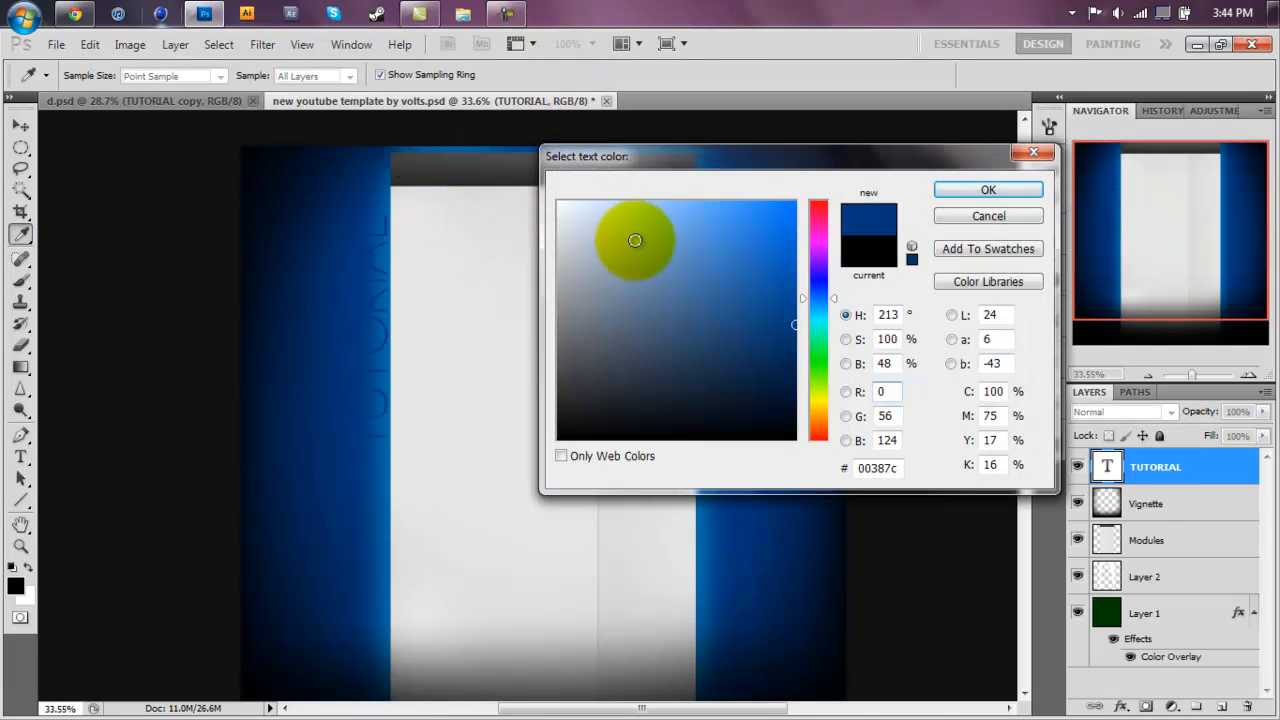
{"action": "left_click", "coordinate": [987, 189]}
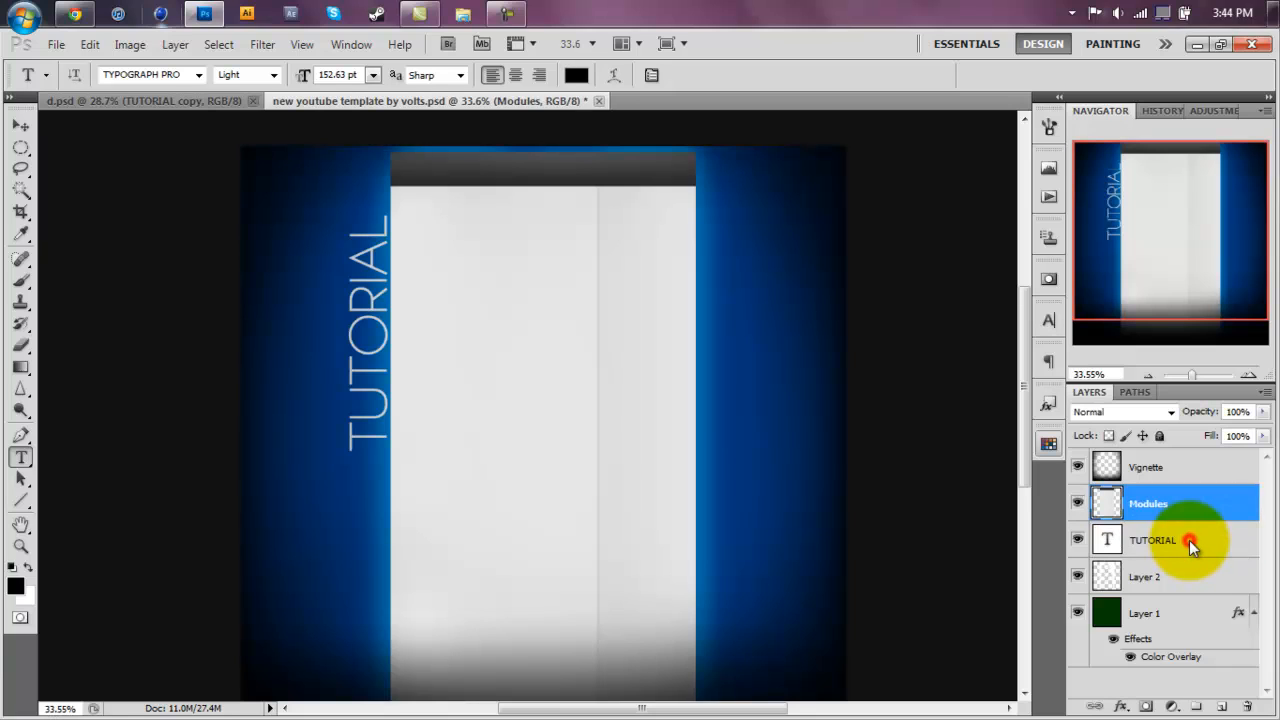
{"action": "left_click", "coordinate": [1153, 540]}
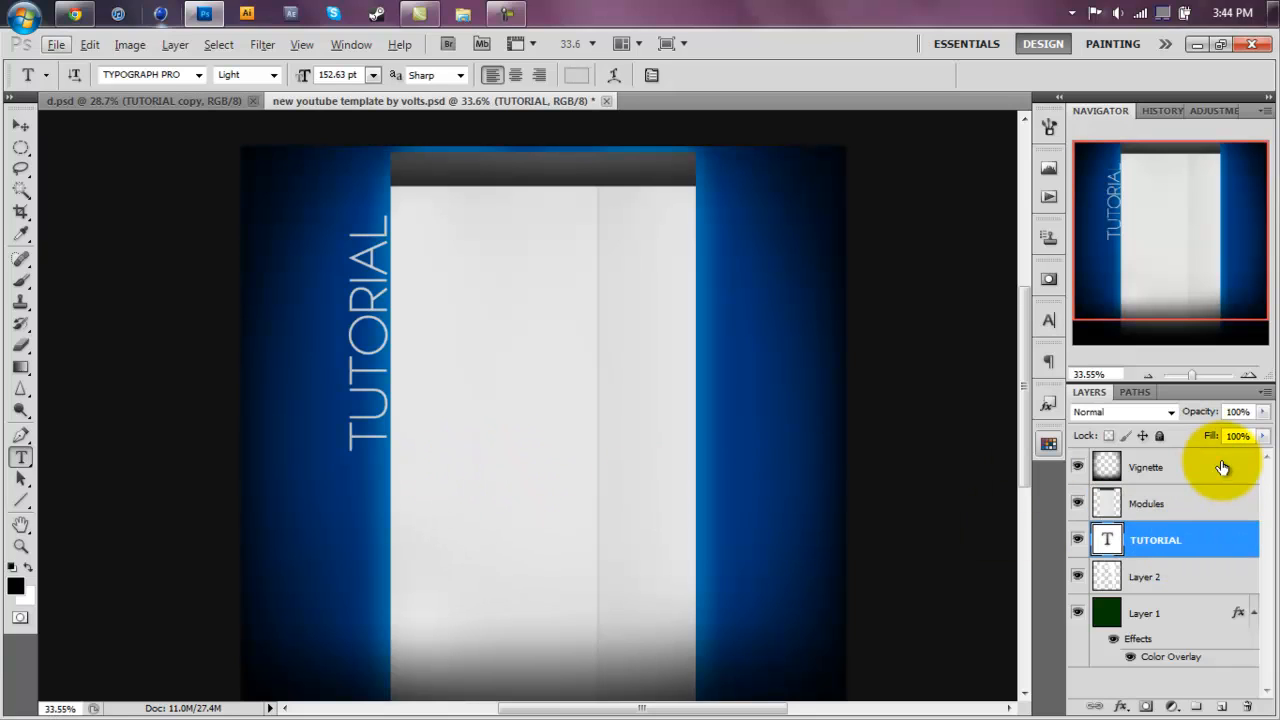
{"action": "mouse_move", "coordinate": [1150, 525]}
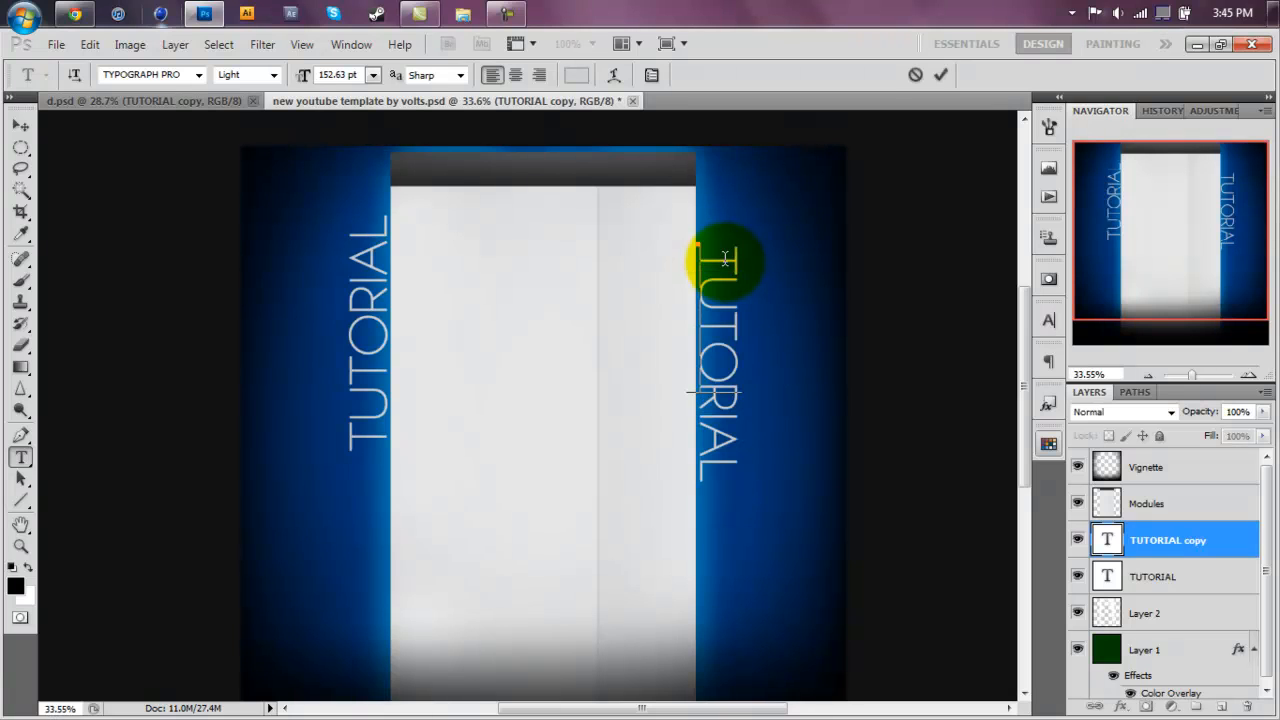
Step: Retype the duplicated vertical text on the right side as youtube.com/user
{"action": "type", "text": "youtube.com/user"}
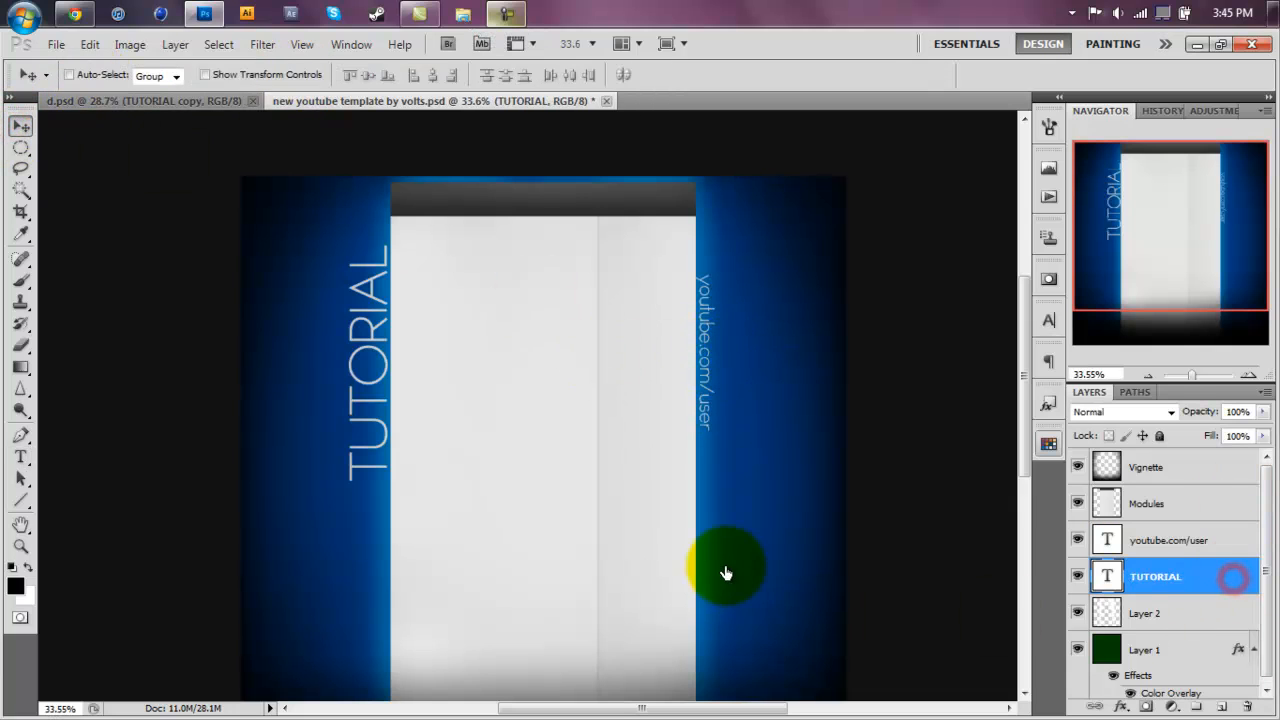
Step: Add a drop shadow and a white Soft Light outer glow to TUTORIAL, adjusting the spread
{"action": "double_click", "coordinate": [1156, 576]}
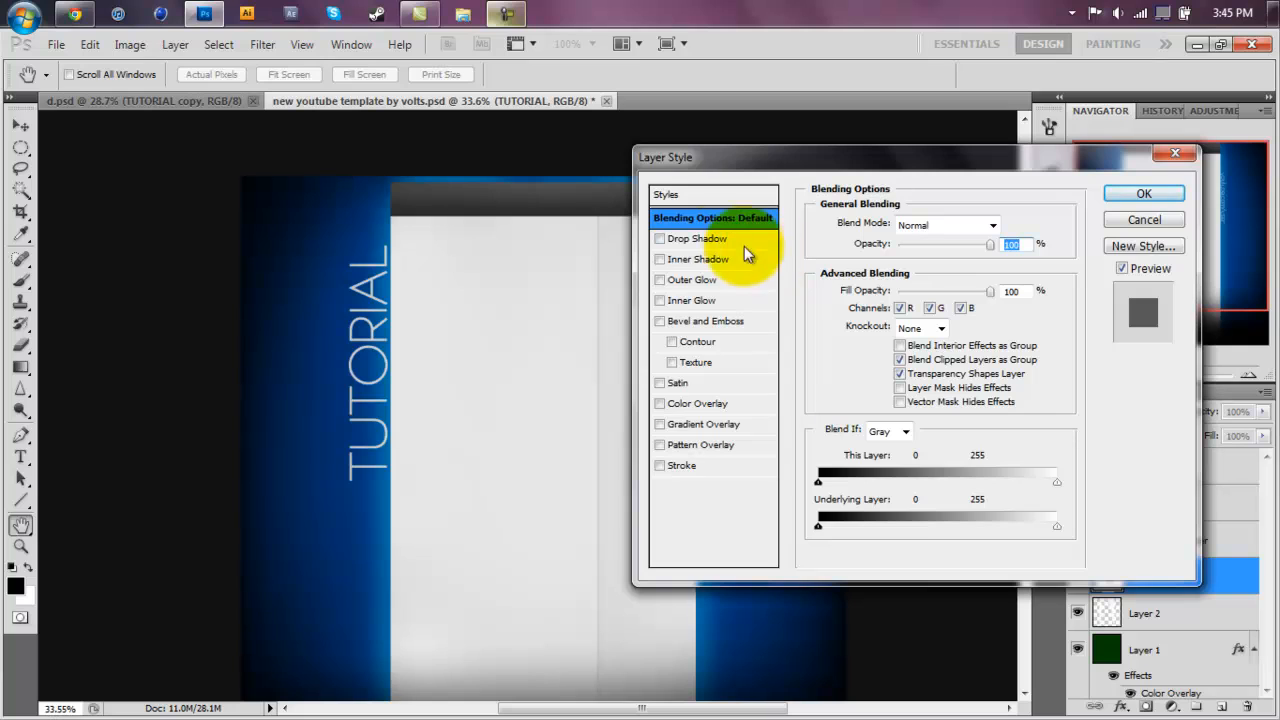
{"action": "left_click", "coordinate": [659, 238]}
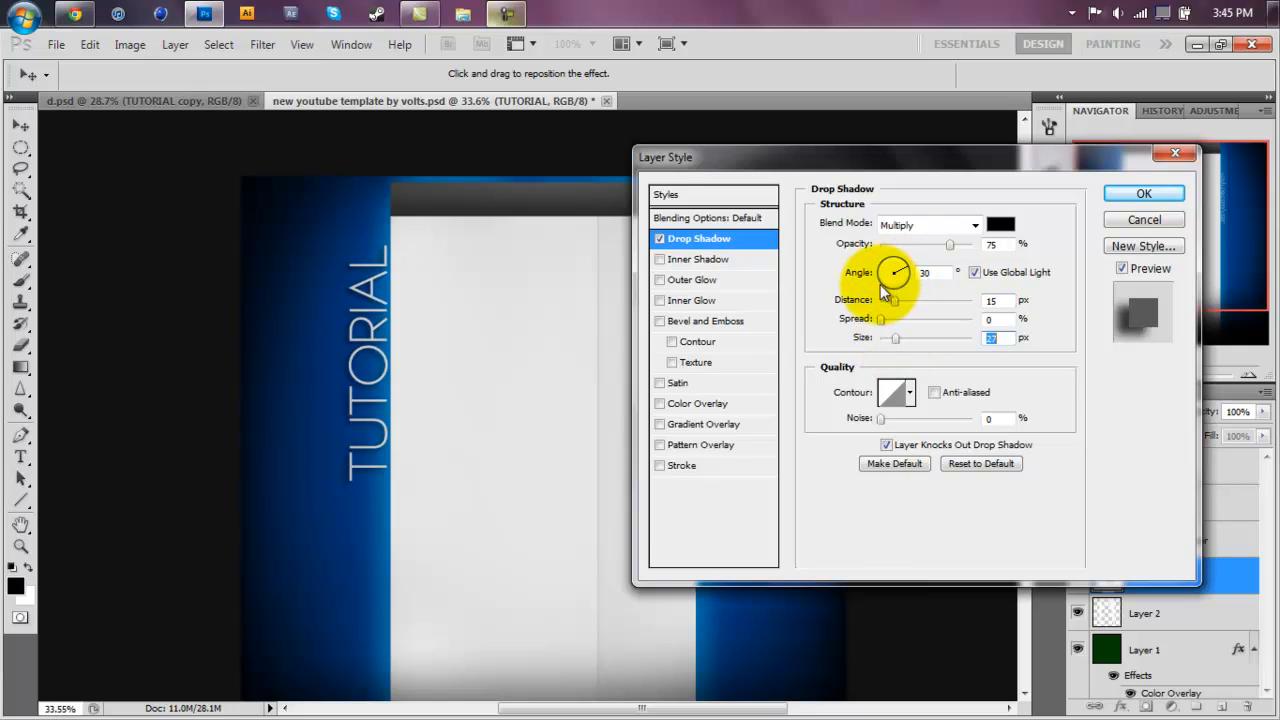
{"action": "left_click", "coordinate": [693, 279]}
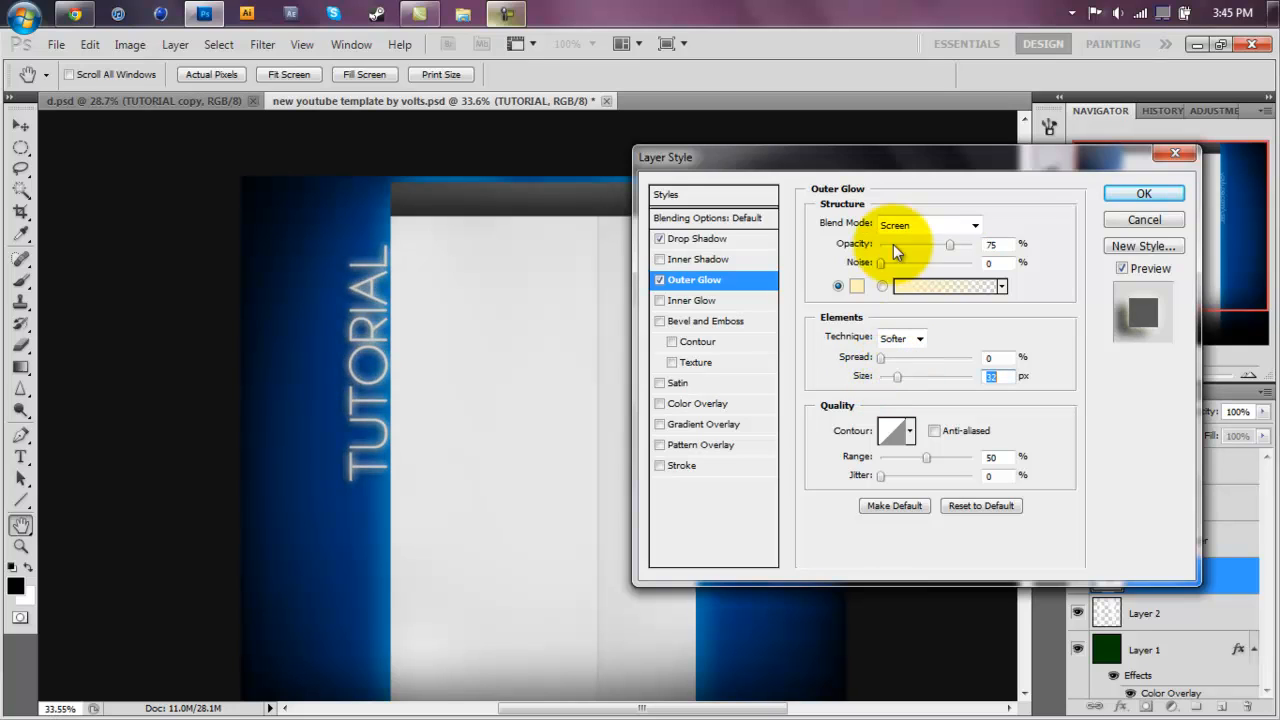
{"action": "mouse_move", "coordinate": [858, 290]}
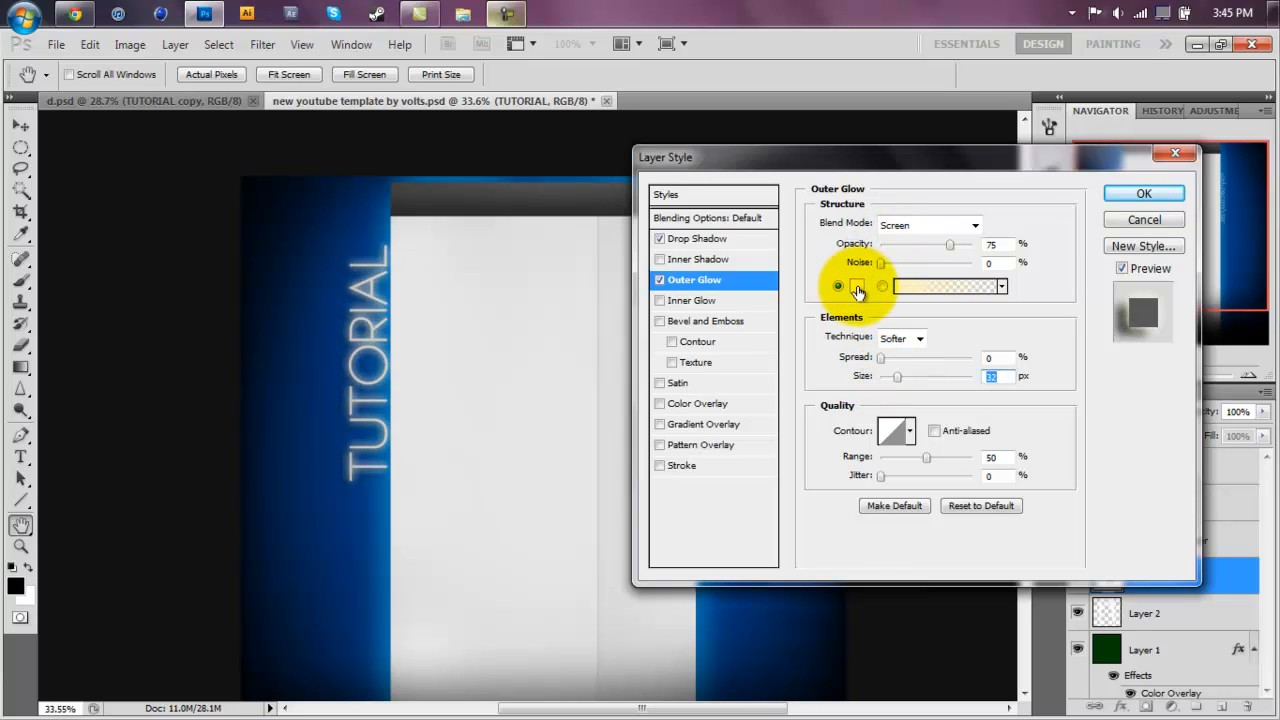
{"action": "left_click", "coordinate": [942, 287]}
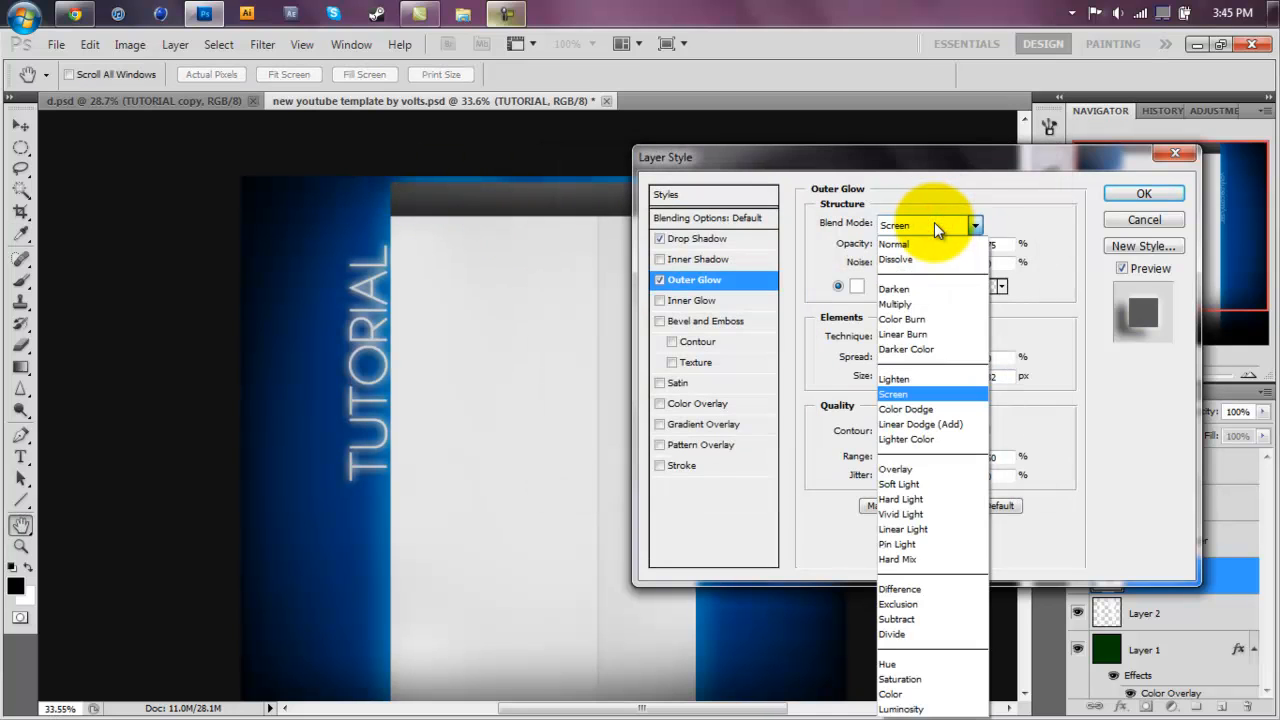
{"action": "mouse_move", "coordinate": [930, 289]}
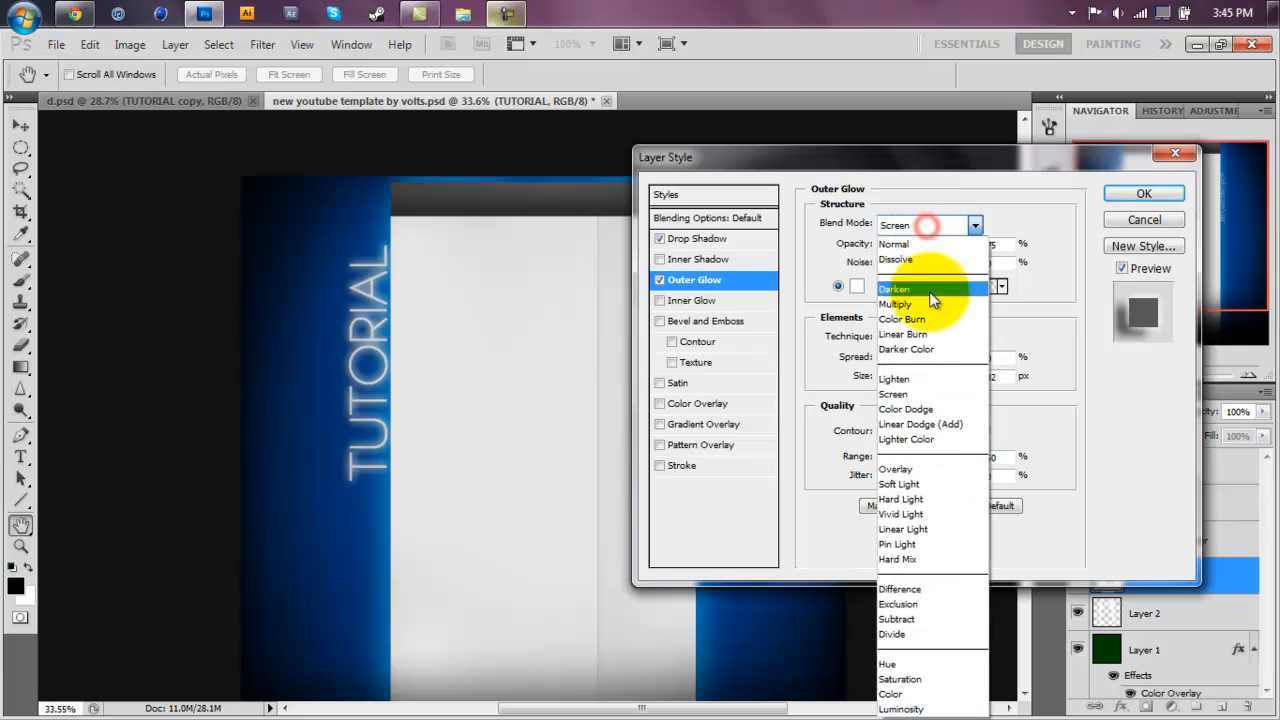
{"action": "left_click", "coordinate": [898, 484]}
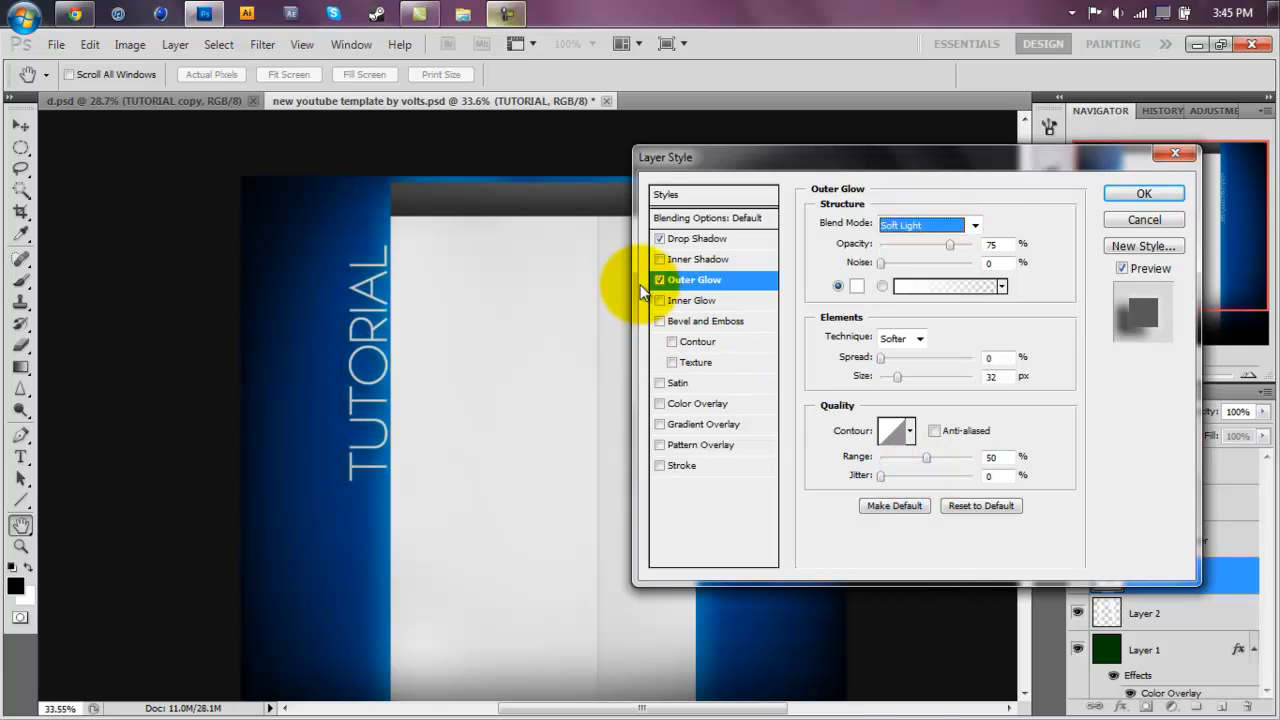
{"action": "triple_click", "coordinate": [990, 244]}
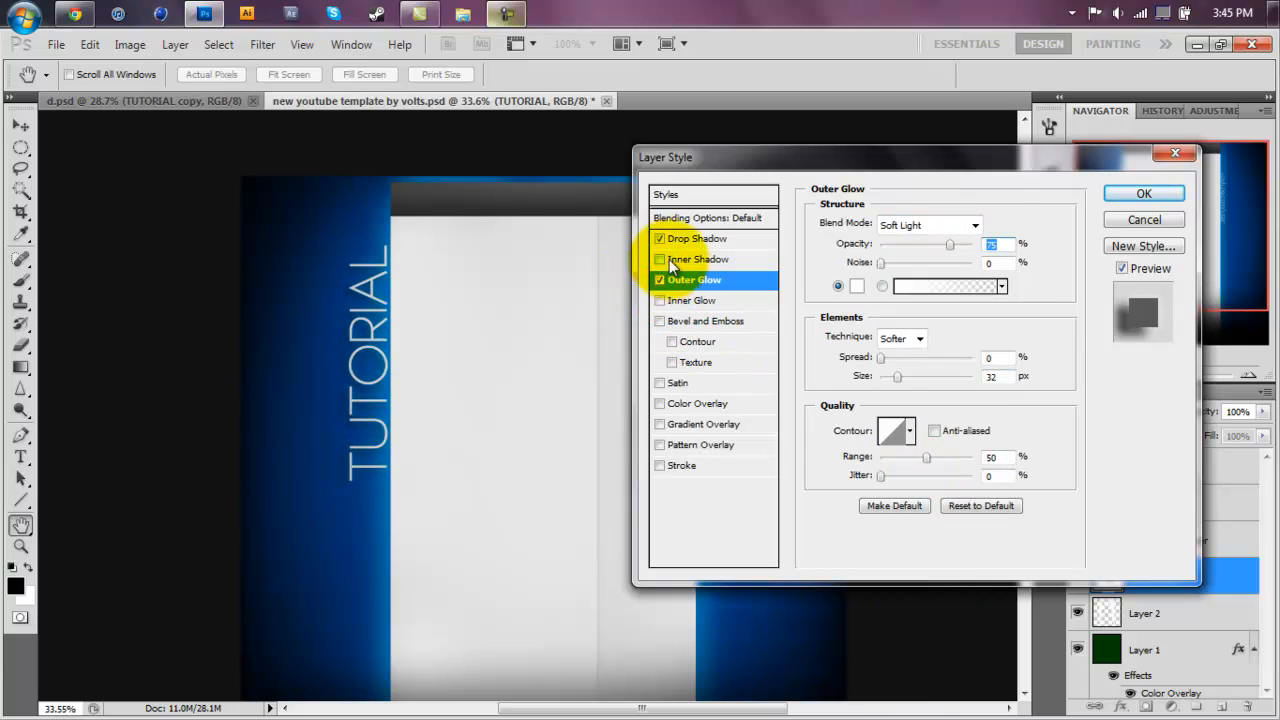
{"action": "left_click", "coordinate": [697, 238]}
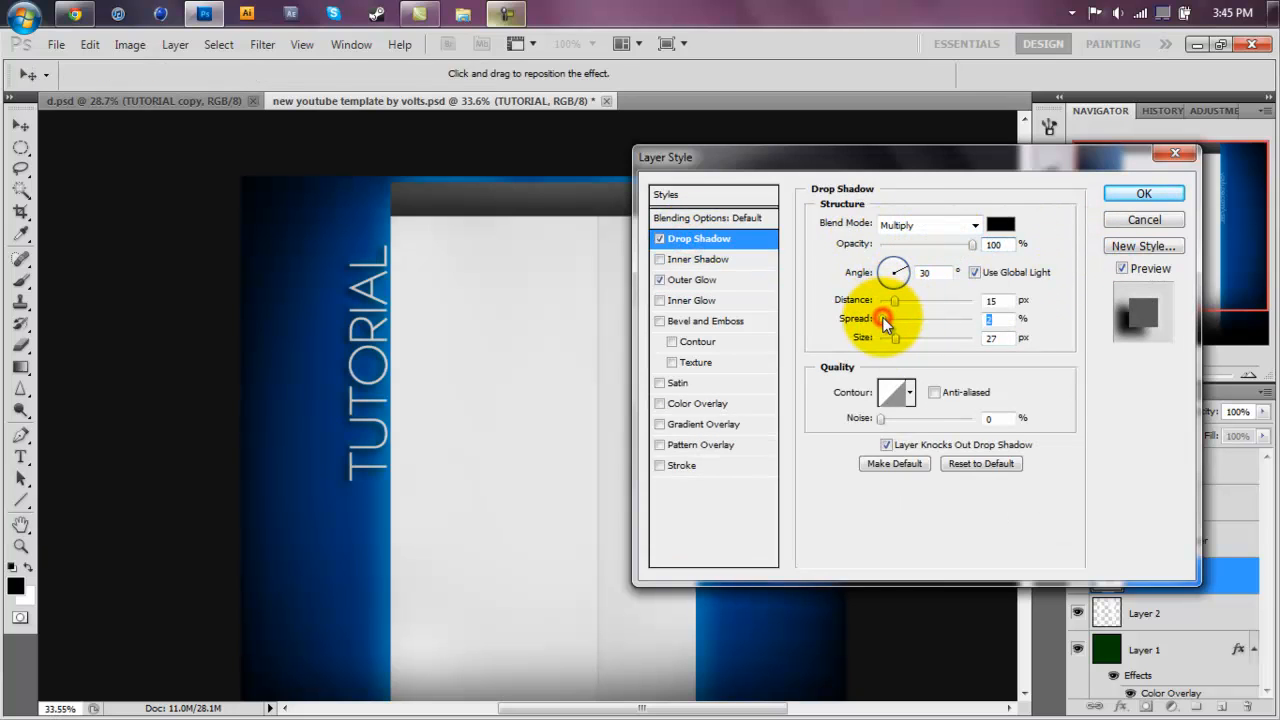
{"action": "left_click", "coordinate": [1143, 193]}
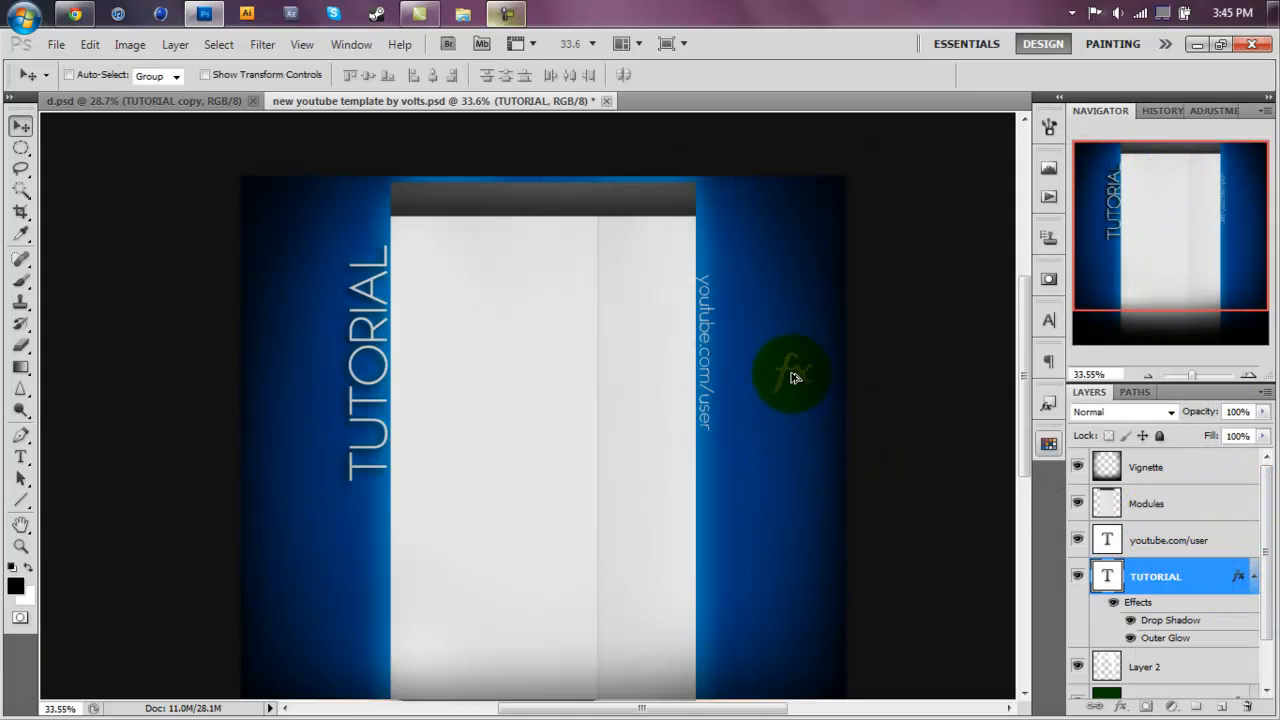
Step: Paste TUTORIAL's style onto youtube.com/user with drop shadow angle 160, distance 10, size 9
{"action": "left_click", "coordinate": [1238, 540]}
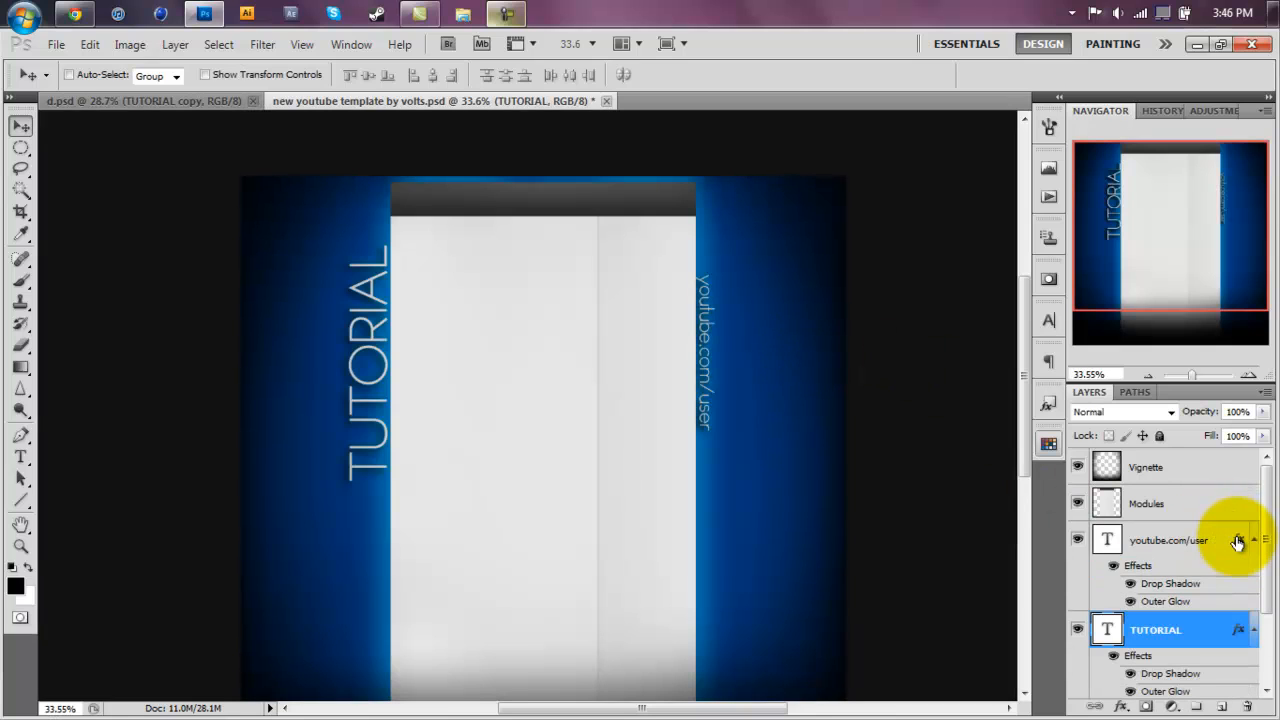
{"action": "double_click", "coordinate": [1168, 540]}
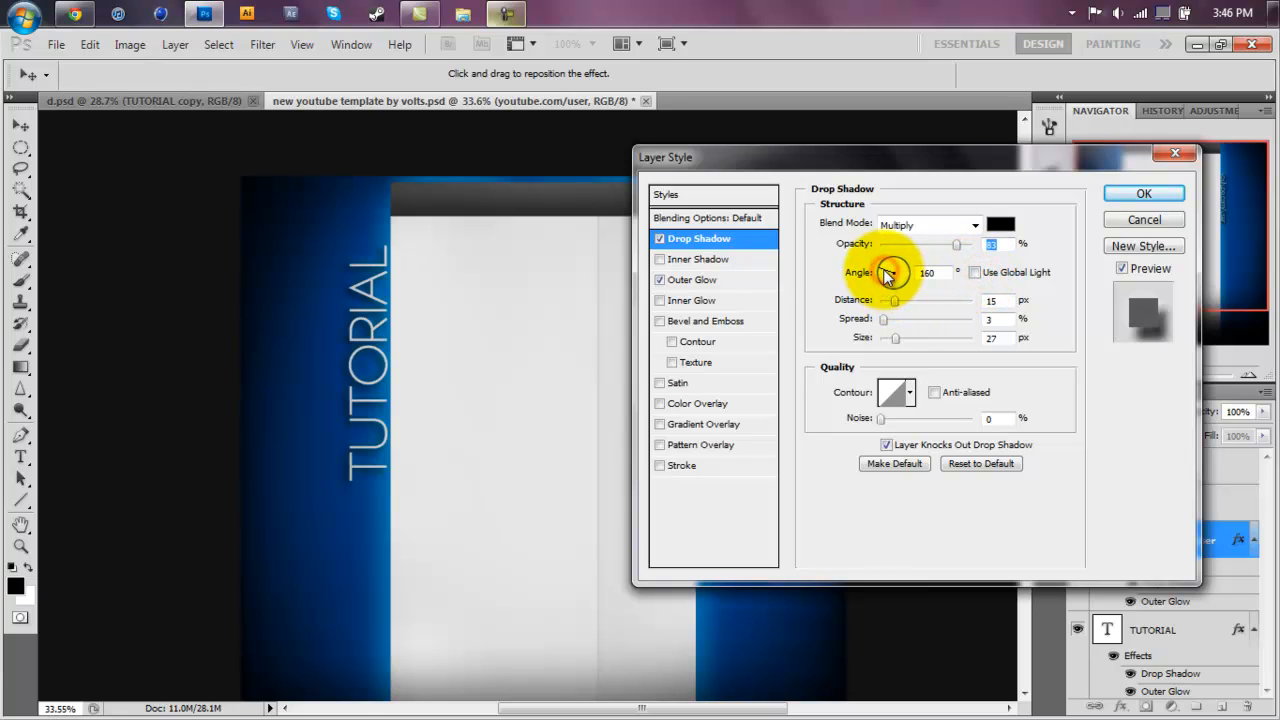
{"action": "left_click", "coordinate": [692, 280]}
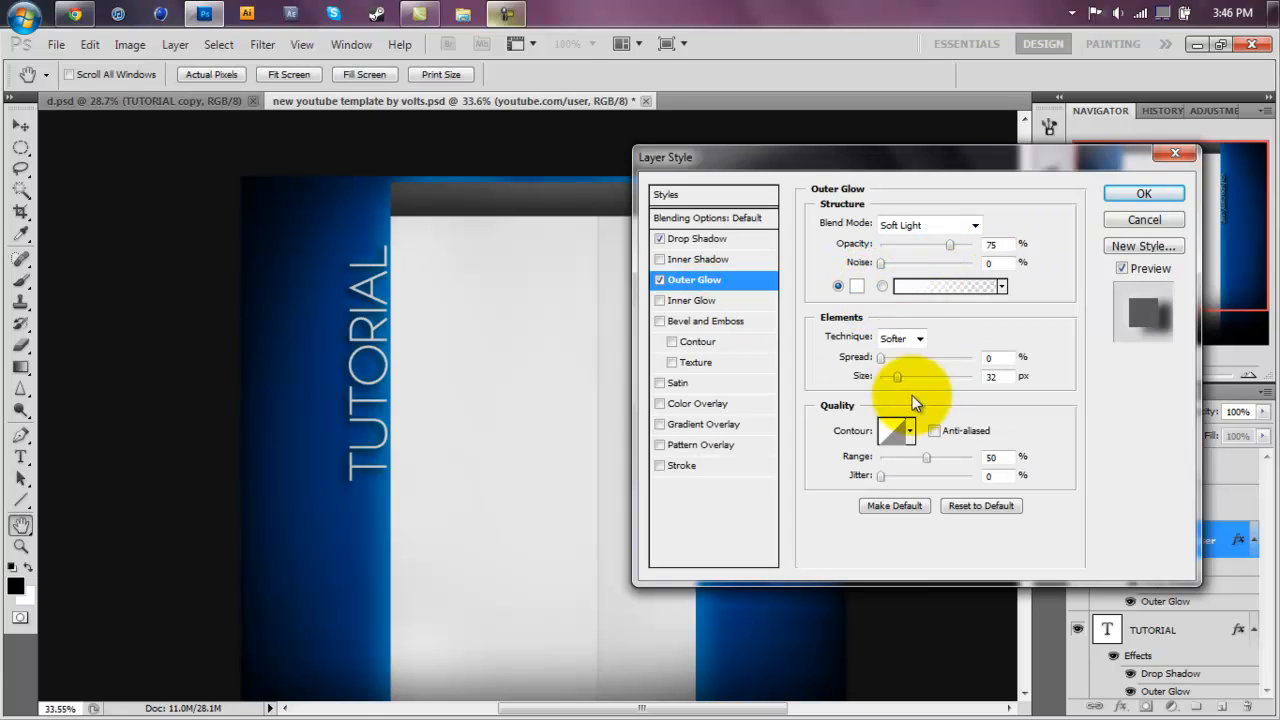
{"action": "left_click", "coordinate": [1143, 193]}
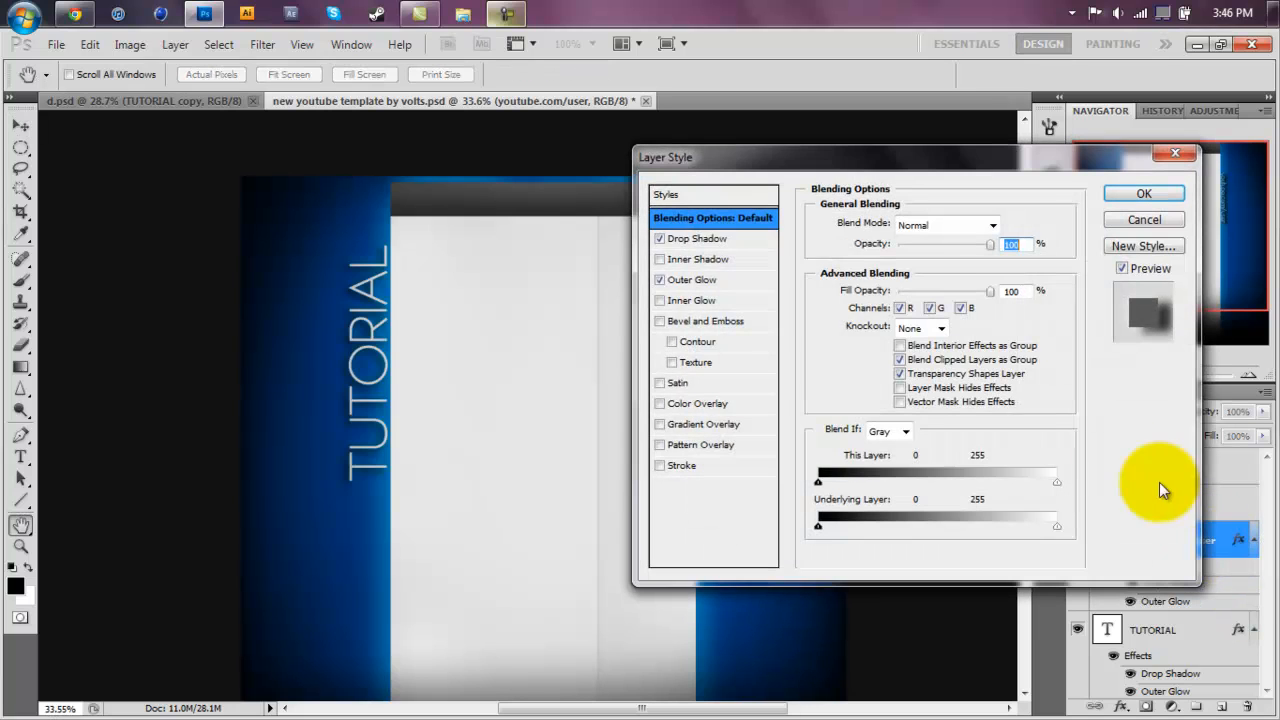
{"action": "left_click", "coordinate": [698, 238]}
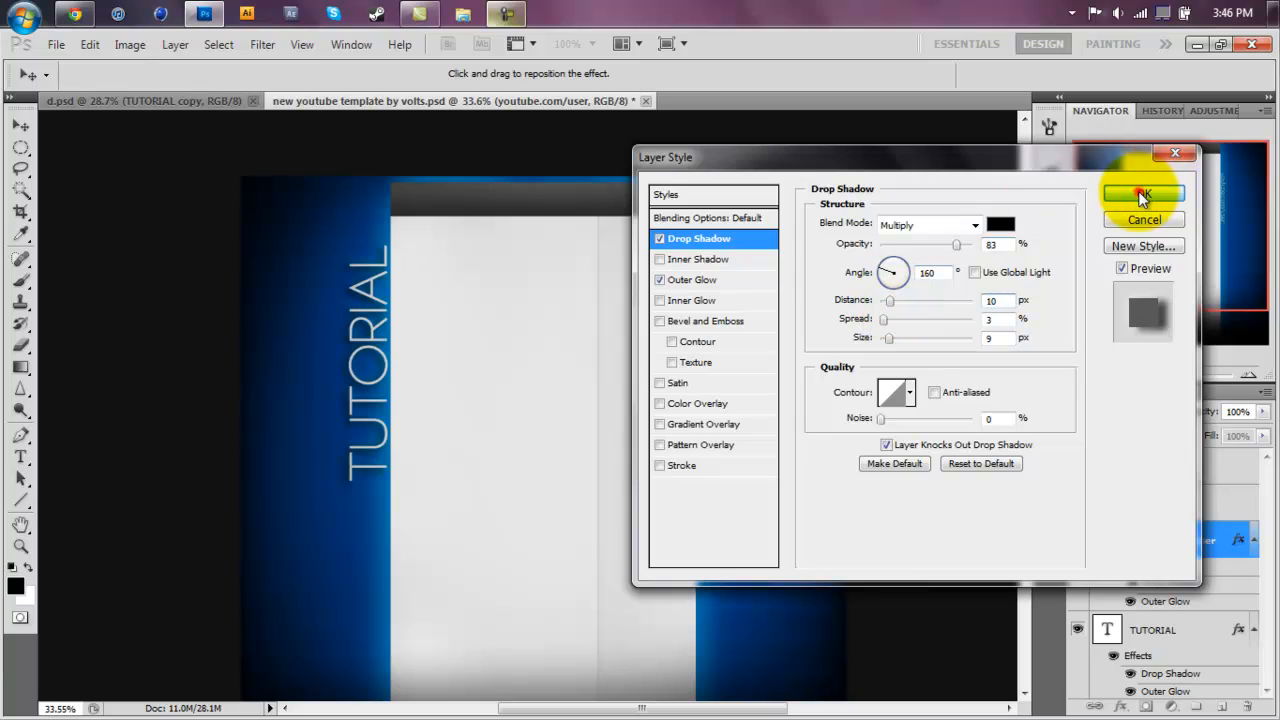
{"action": "left_click", "coordinate": [1143, 195]}
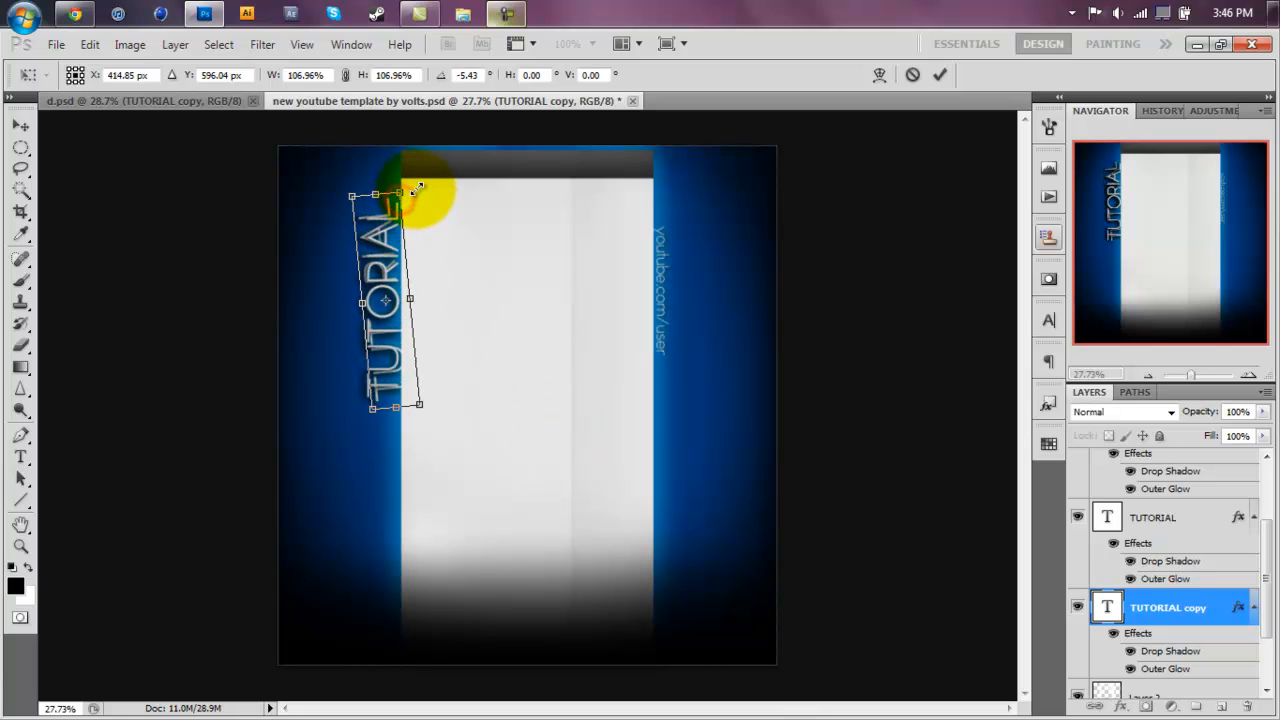
Step: Commit the 107% scaled, -5° rotated TUTORIAL copy and fade it to 24% opacity
{"action": "left_click", "coordinate": [938, 74]}
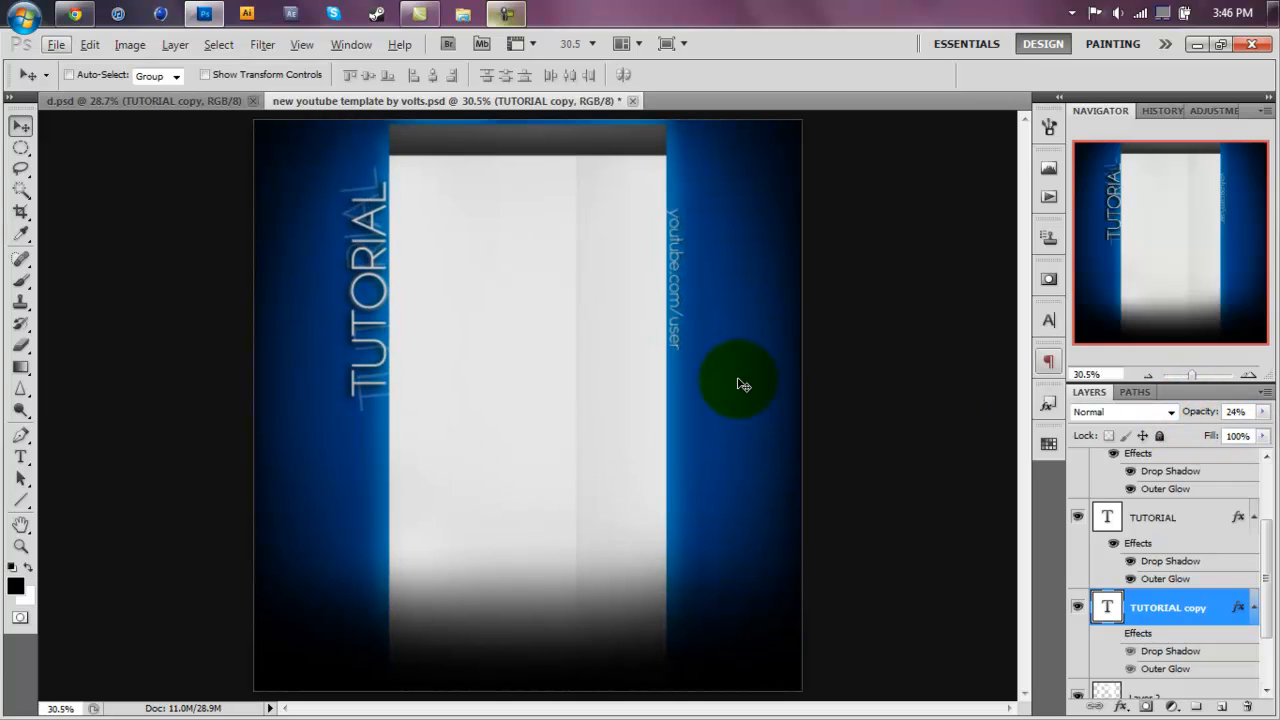
{"action": "left_click_drag", "start_coordinate": [740, 385], "coordinate": [745, 355]}
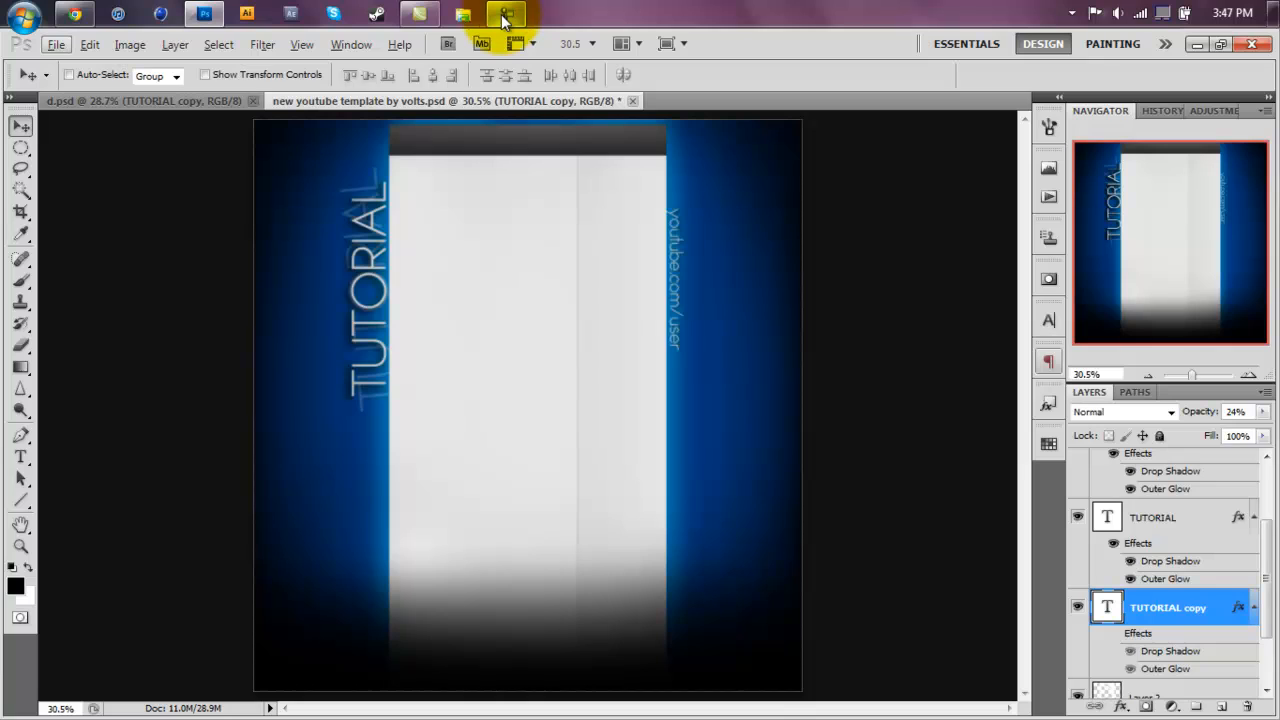
{"action": "mouse_move", "coordinate": [505, 15]}
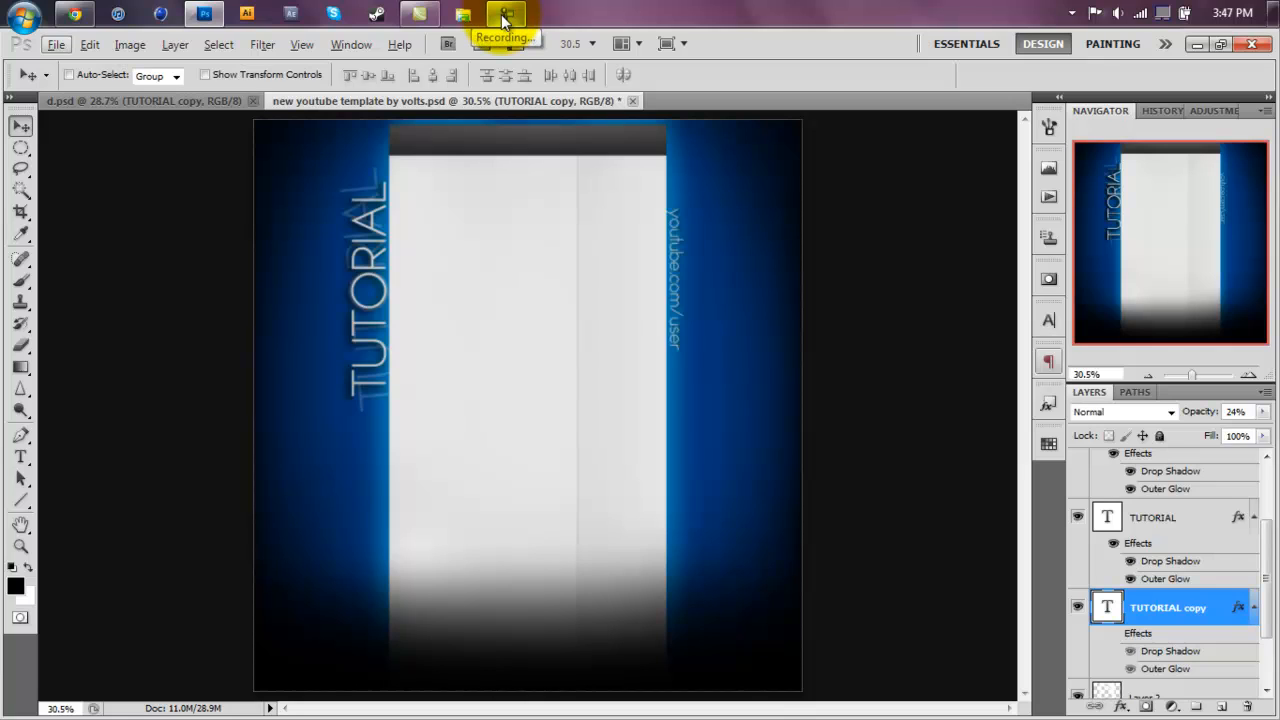